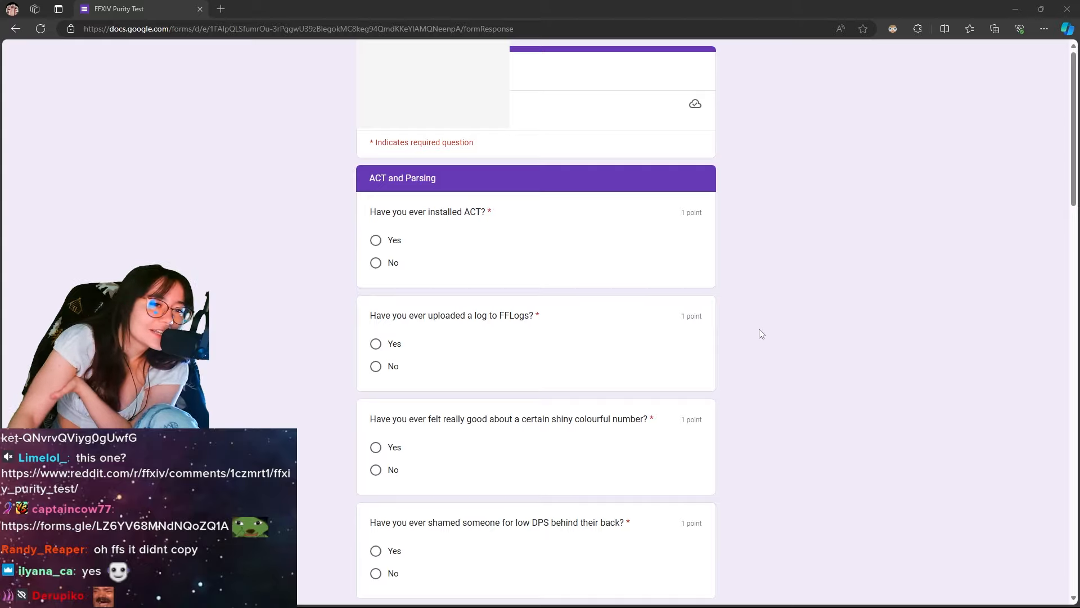
Mark Yes for ACT, FFLogs uploads and shiny numbers; No to both low-DPS shaming questions.
left_click(375, 239)
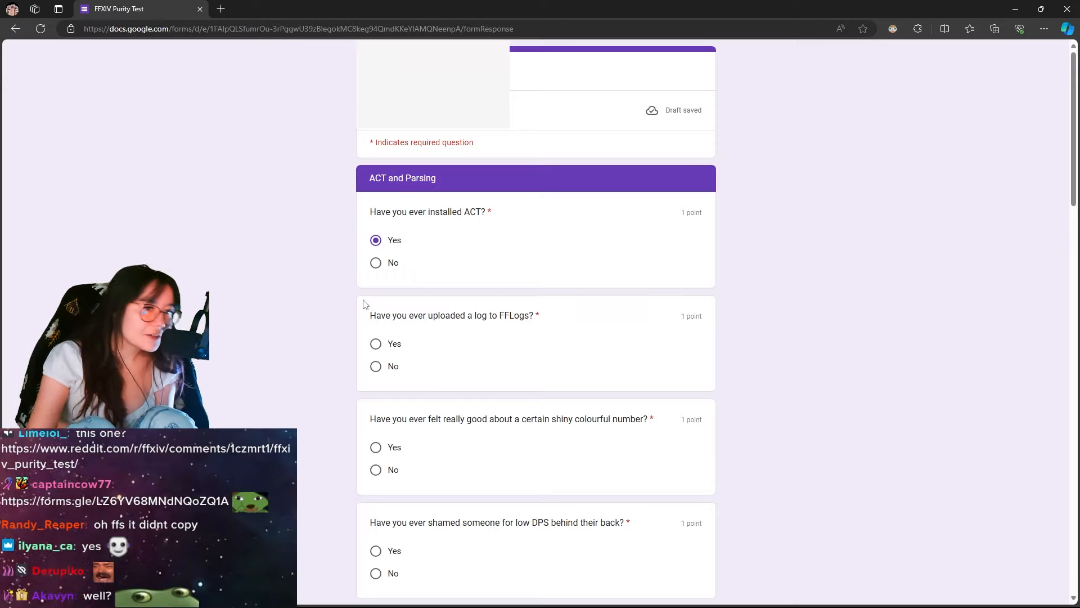
mouse_move(337, 343)
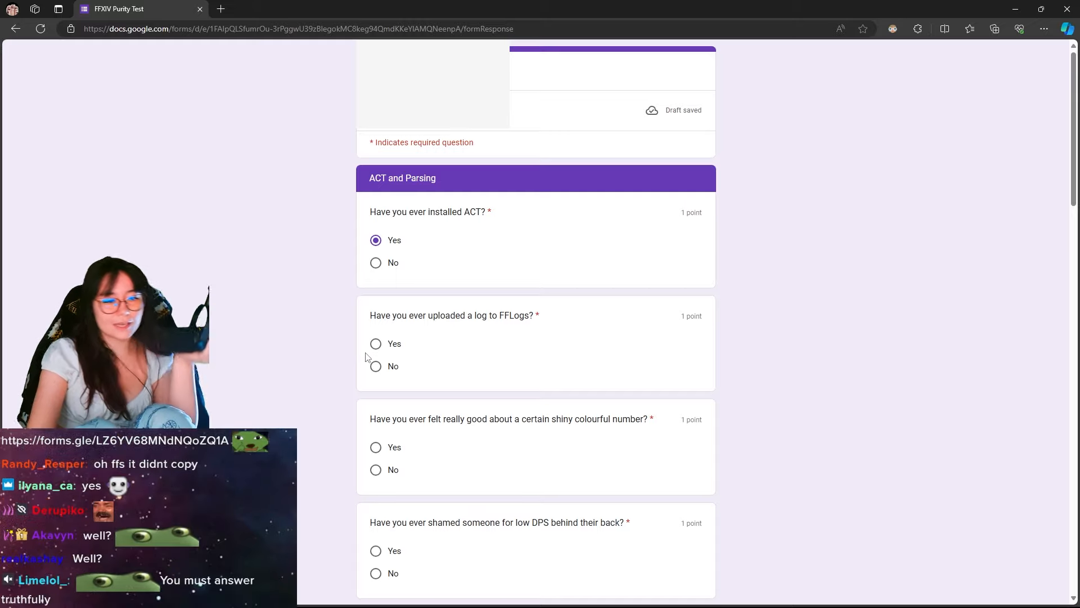
mouse_move(362, 380)
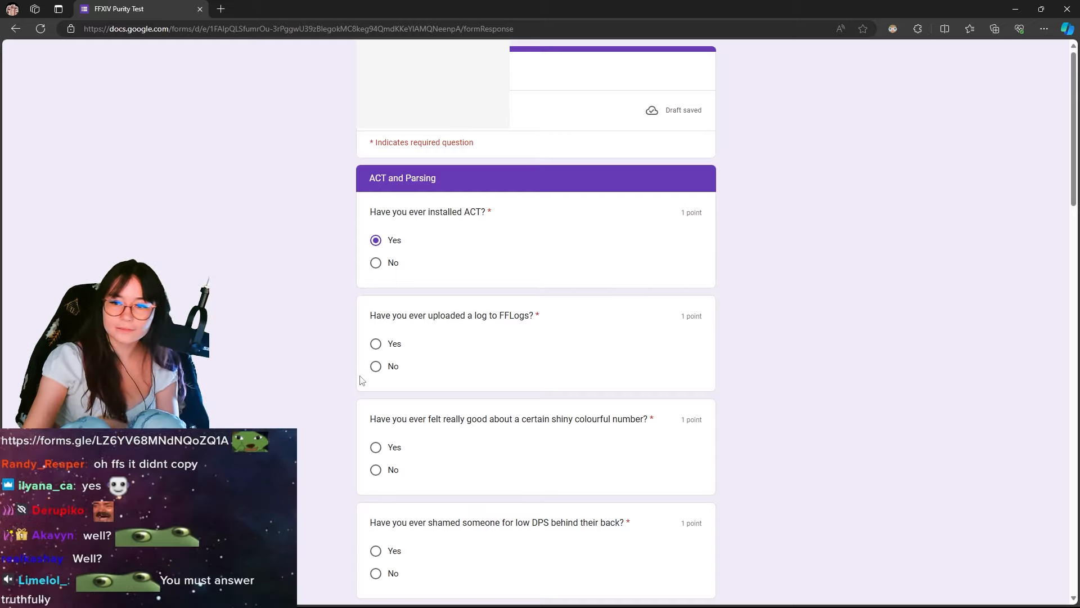
left_click(375, 343)
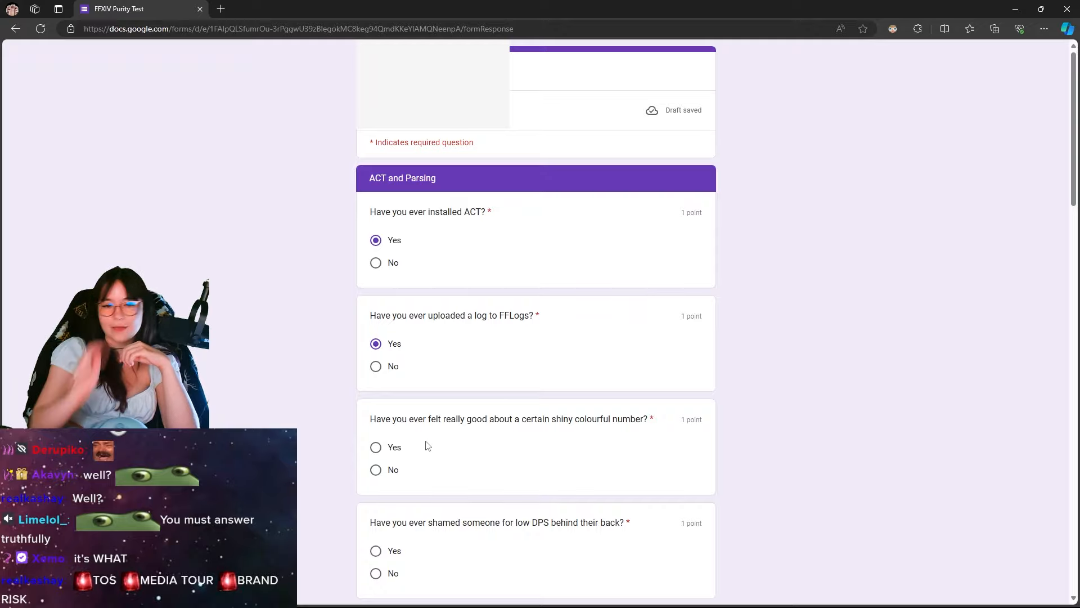
left_click(376, 446)
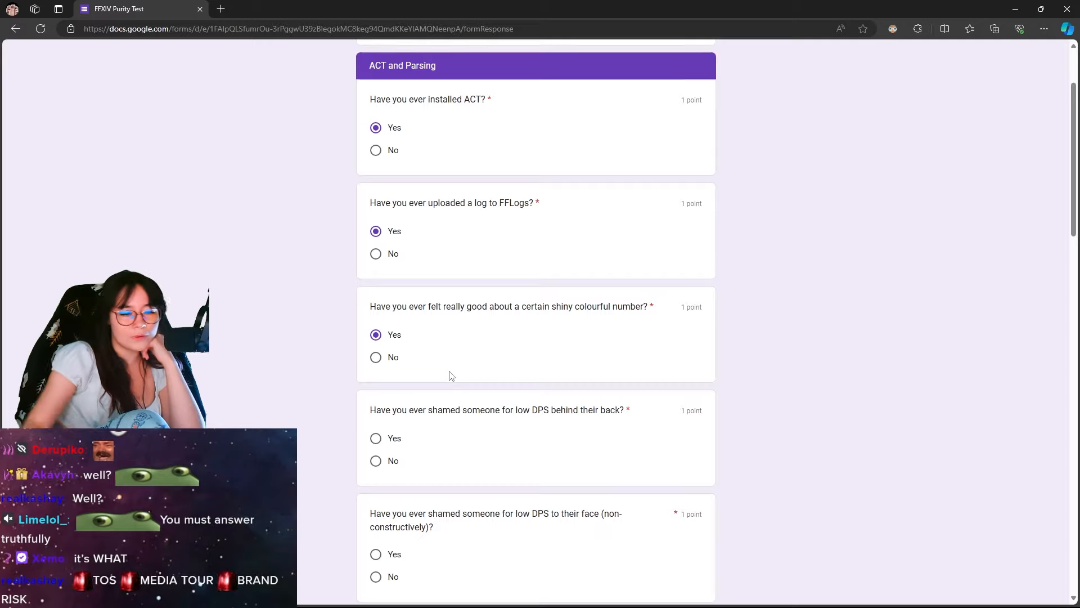
left_click(375, 438)
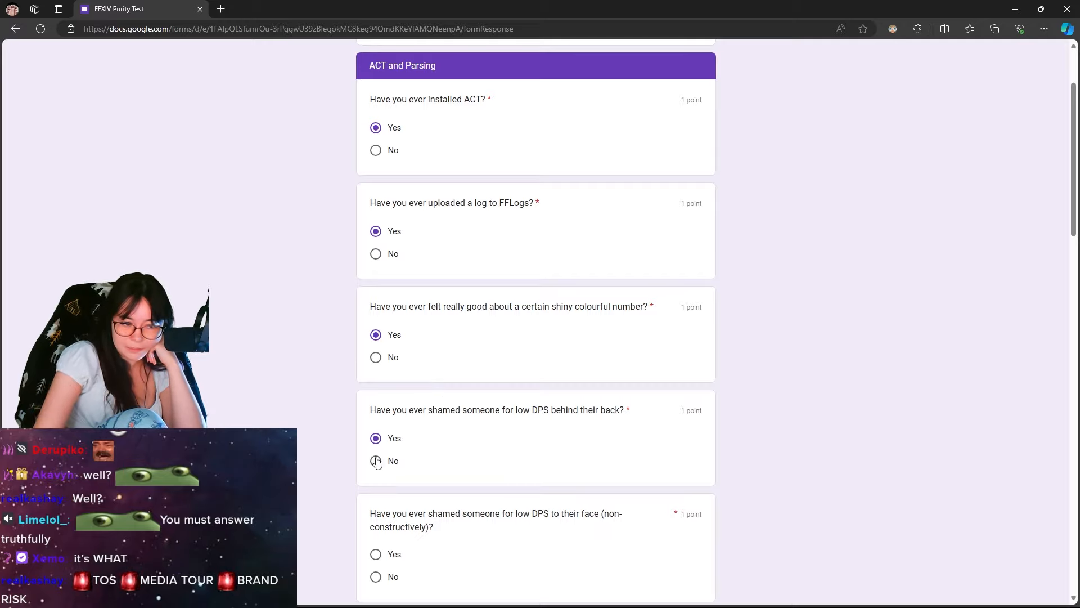
left_click(376, 460)
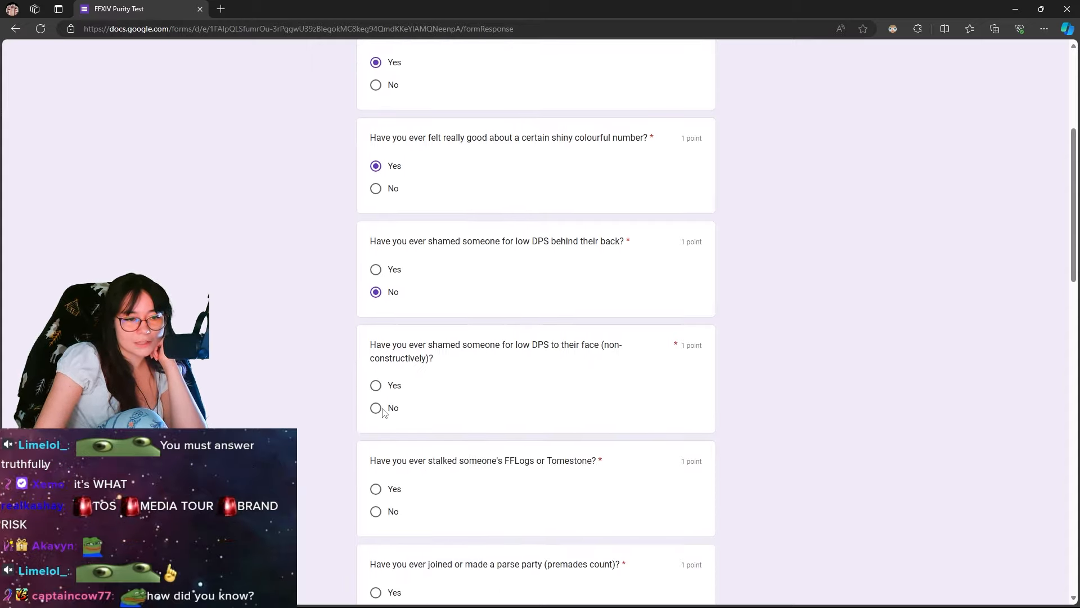
left_click(375, 408)
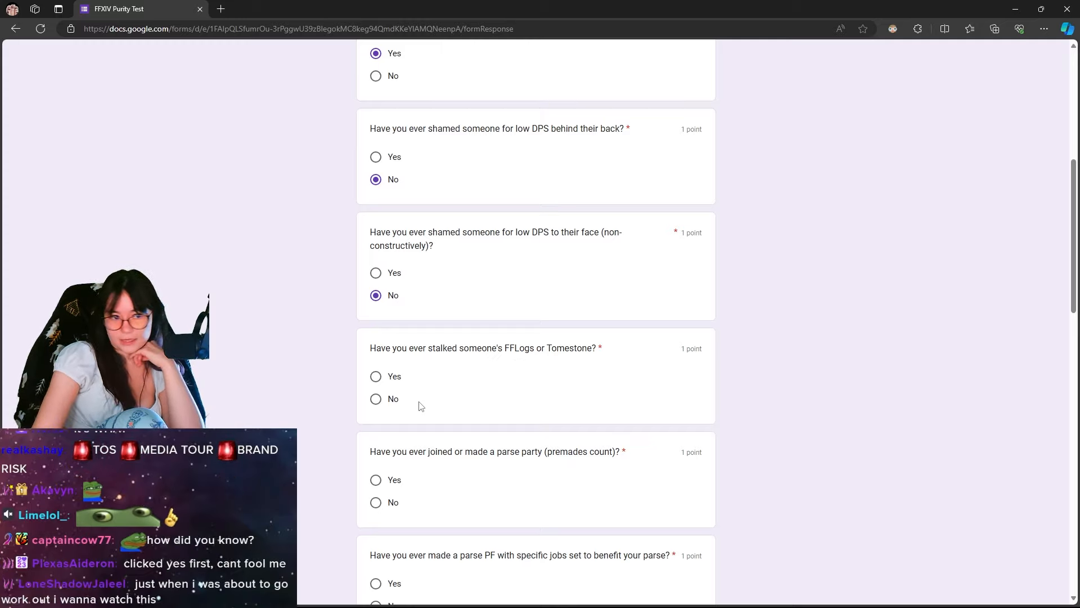
Answer No to stalking FFLogs or Tomestone and Yes to joining a parse party.
scroll("down", 3)
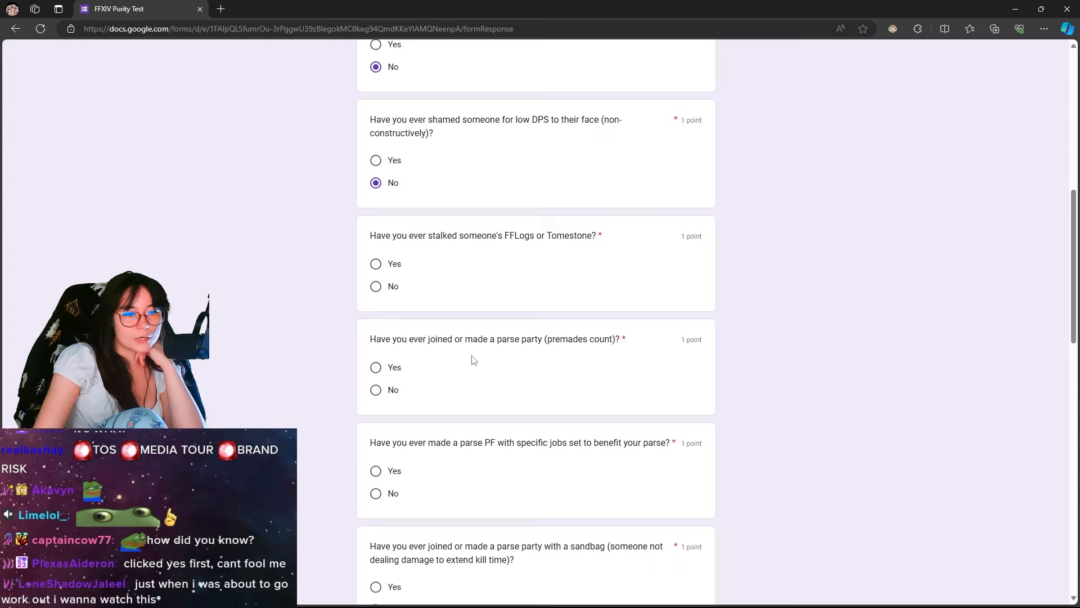
mouse_move(423, 366)
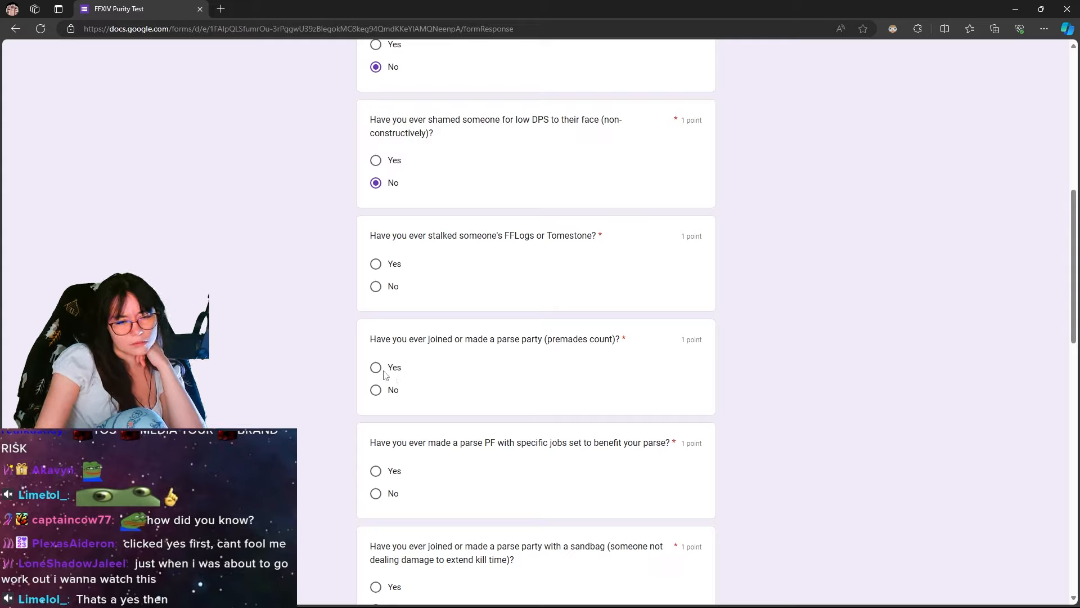
left_click(375, 286)
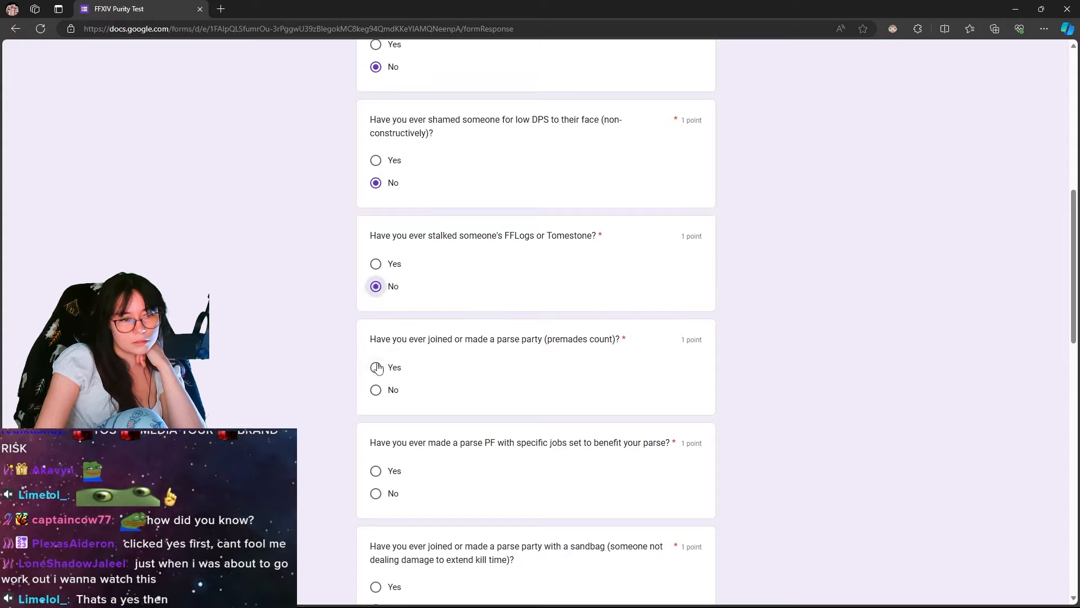
left_click(375, 368)
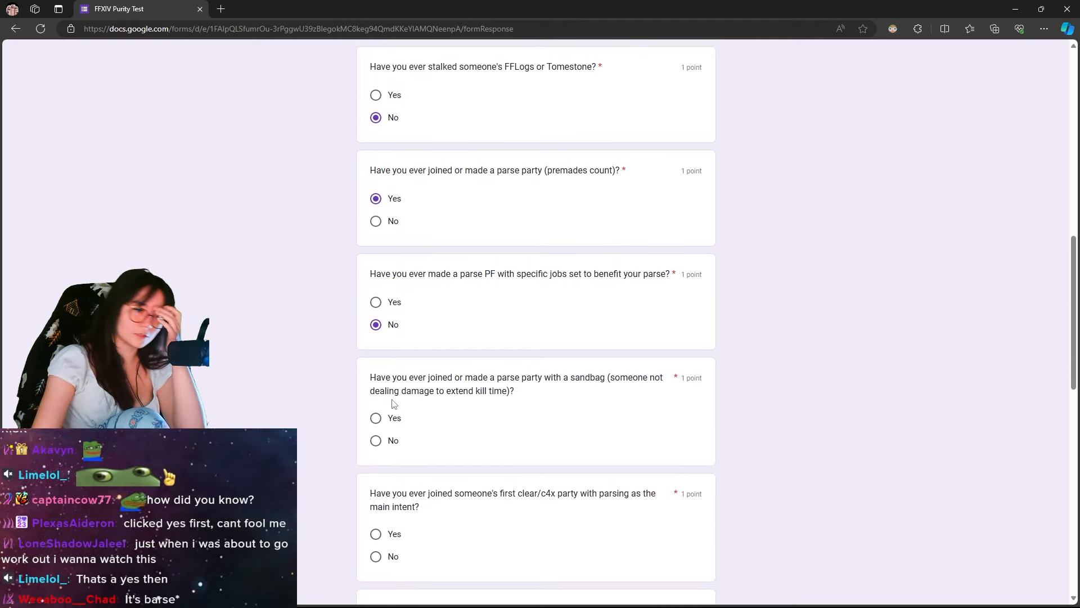
scroll("up", 3)
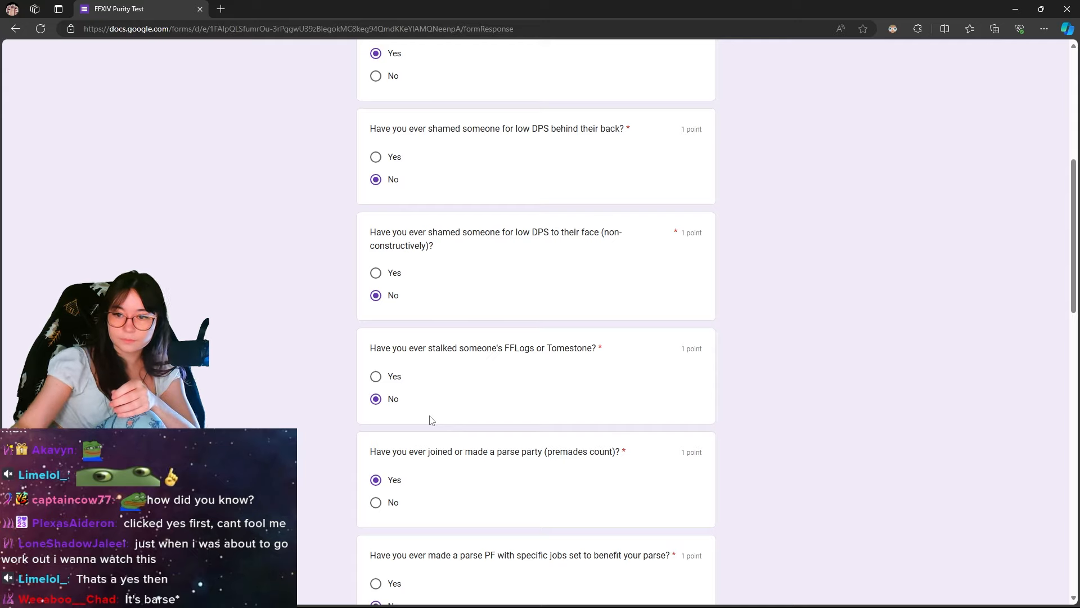
Answer No to blaming for parses, Yes to chadding and padding wipes, No to log-kicking.
scroll("down", 3)
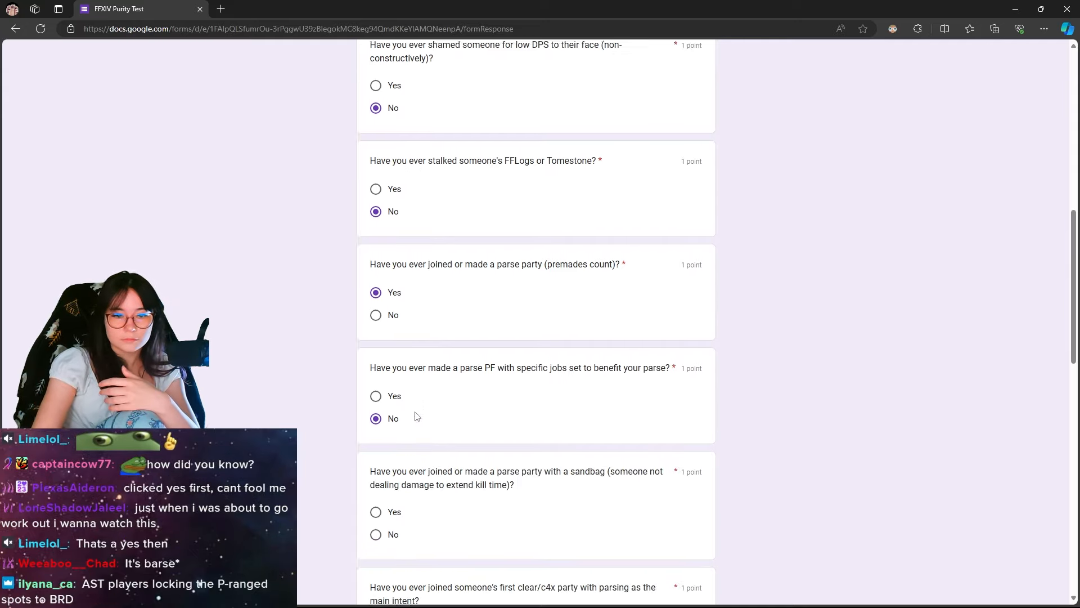
scroll("down", 3)
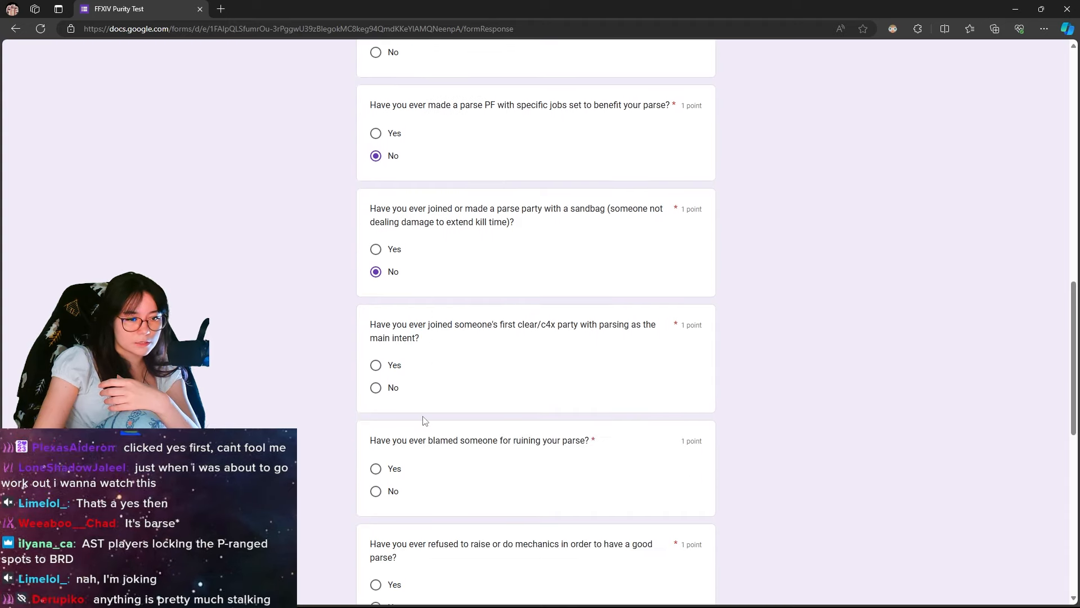
mouse_move(543, 338)
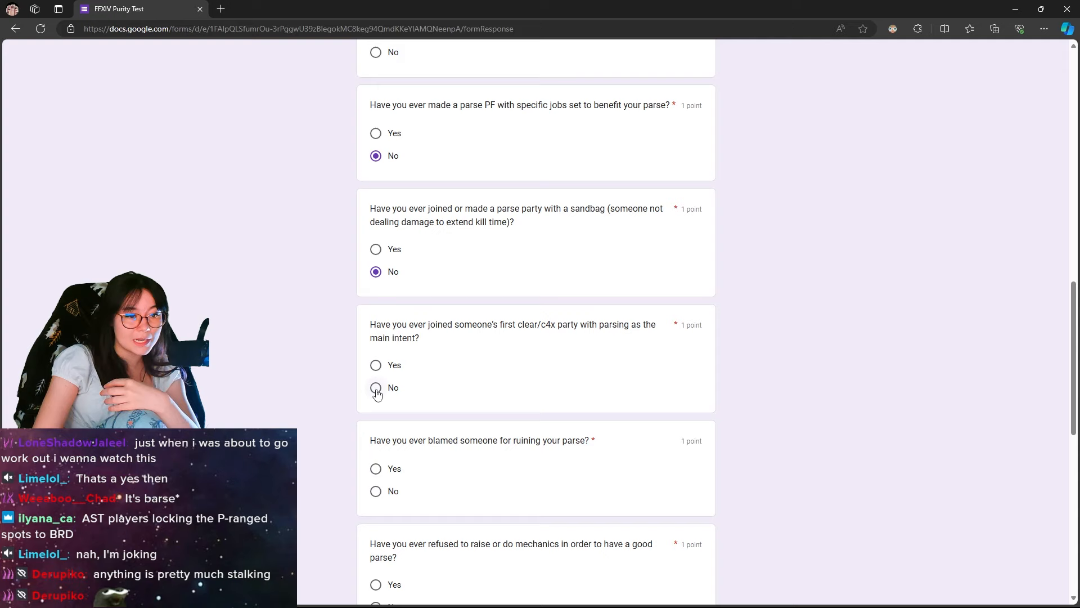
scroll("down", 3)
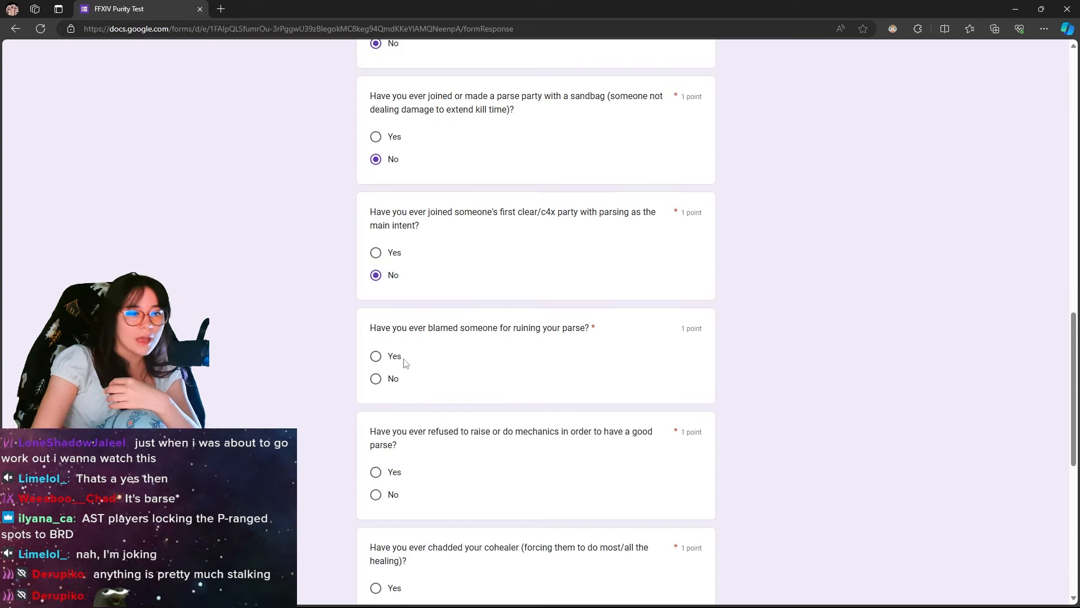
left_click(377, 356)
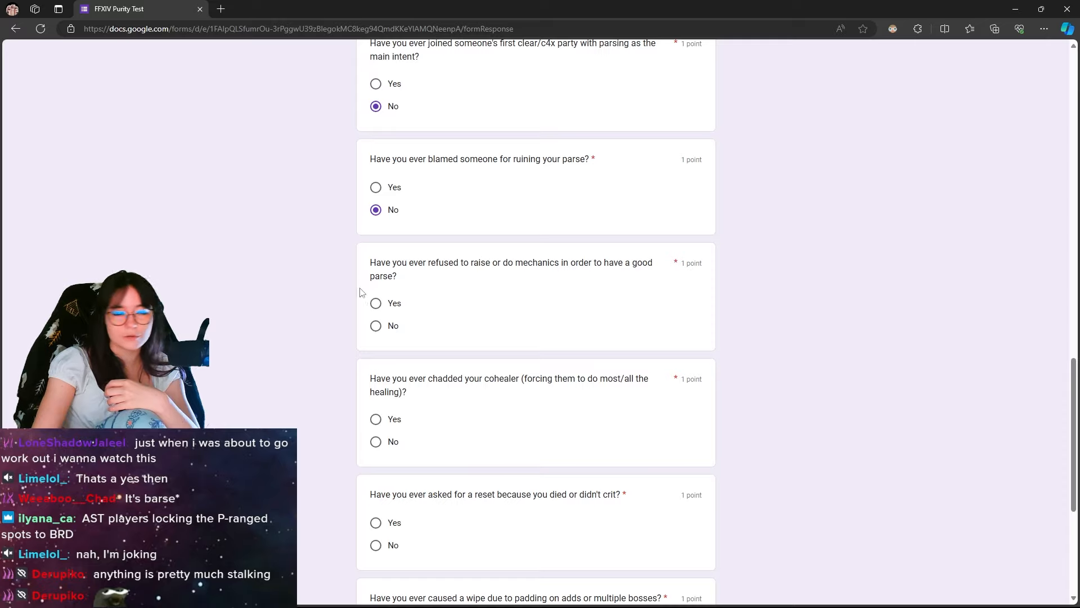
mouse_move(464, 321)
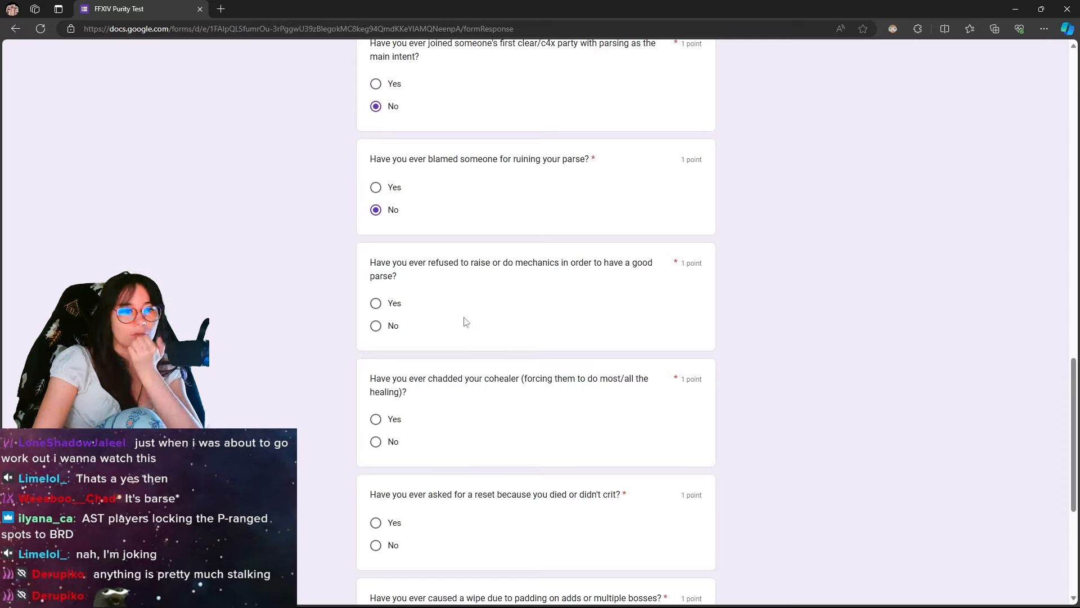
mouse_move(501, 314)
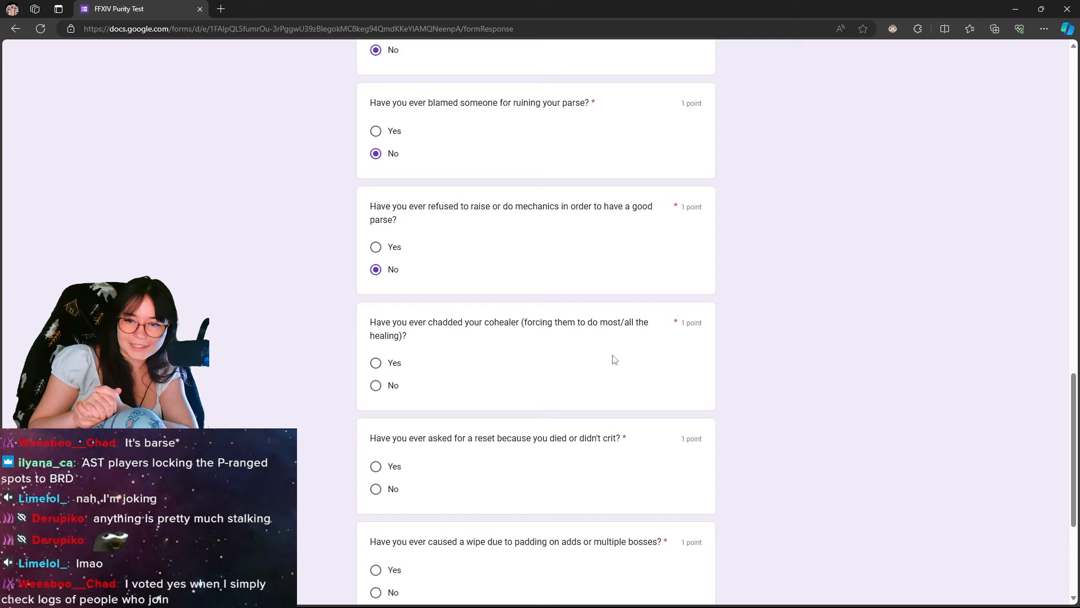
left_click(375, 363)
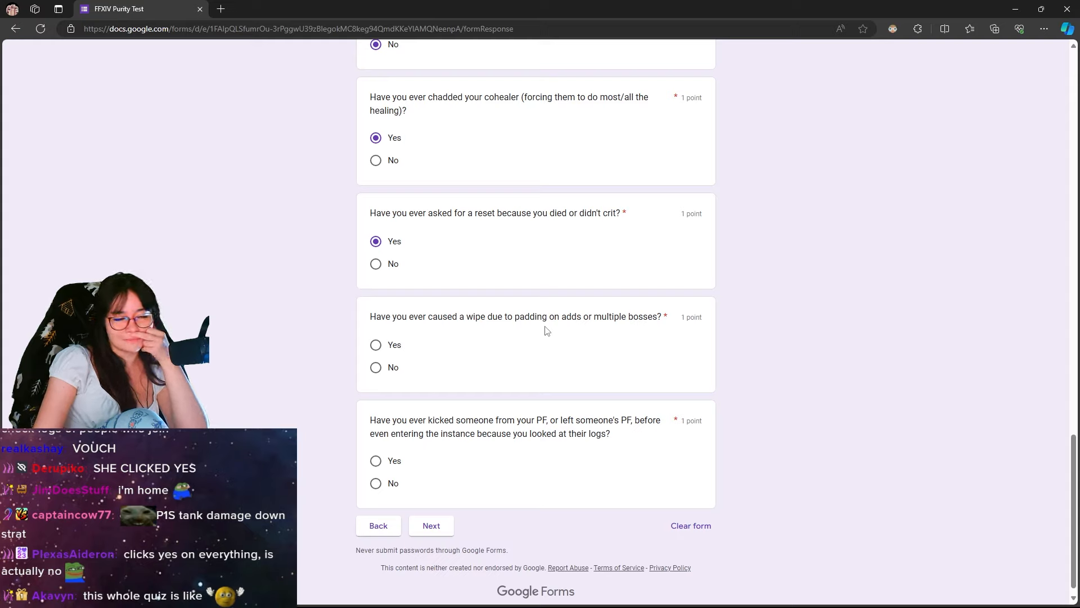
mouse_move(474, 363)
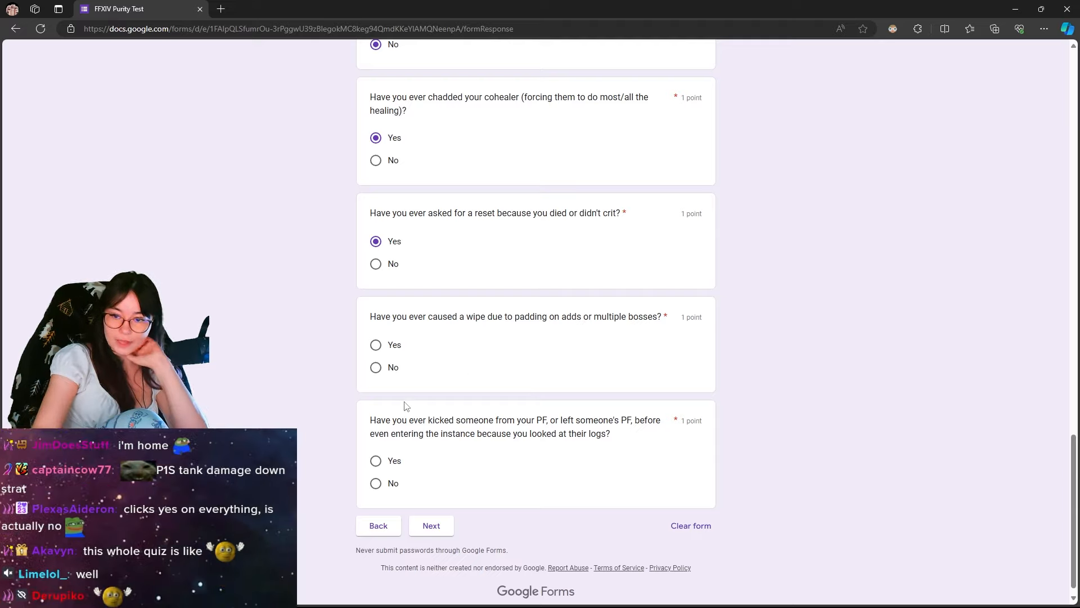
left_click(375, 344)
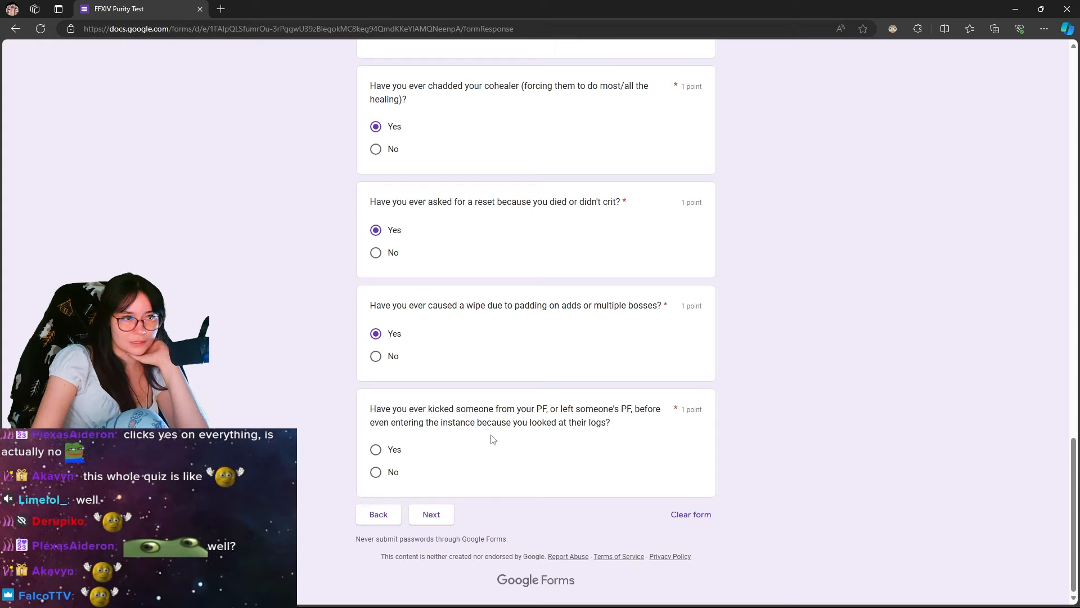
mouse_move(373, 485)
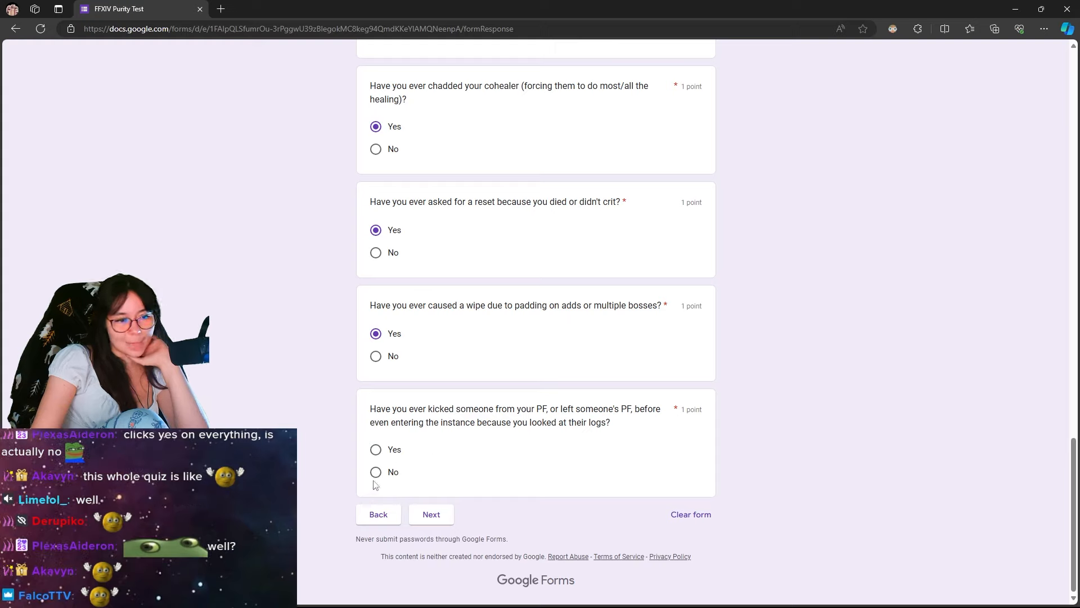
left_click(375, 472)
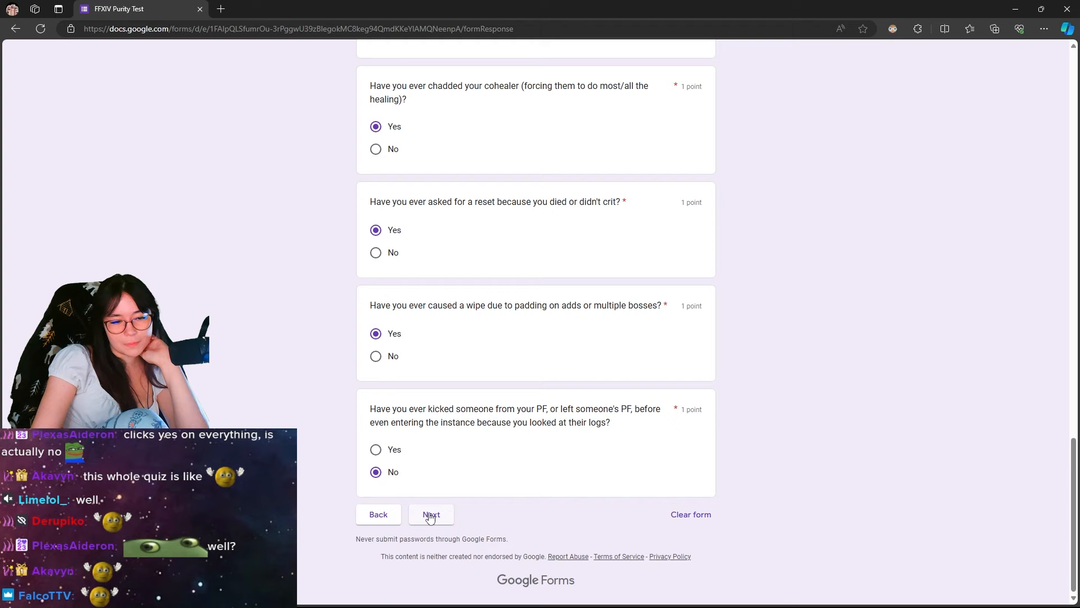
Continue to the plugins section and answer Yes to having installed XIVLauncher.
left_click(430, 514)
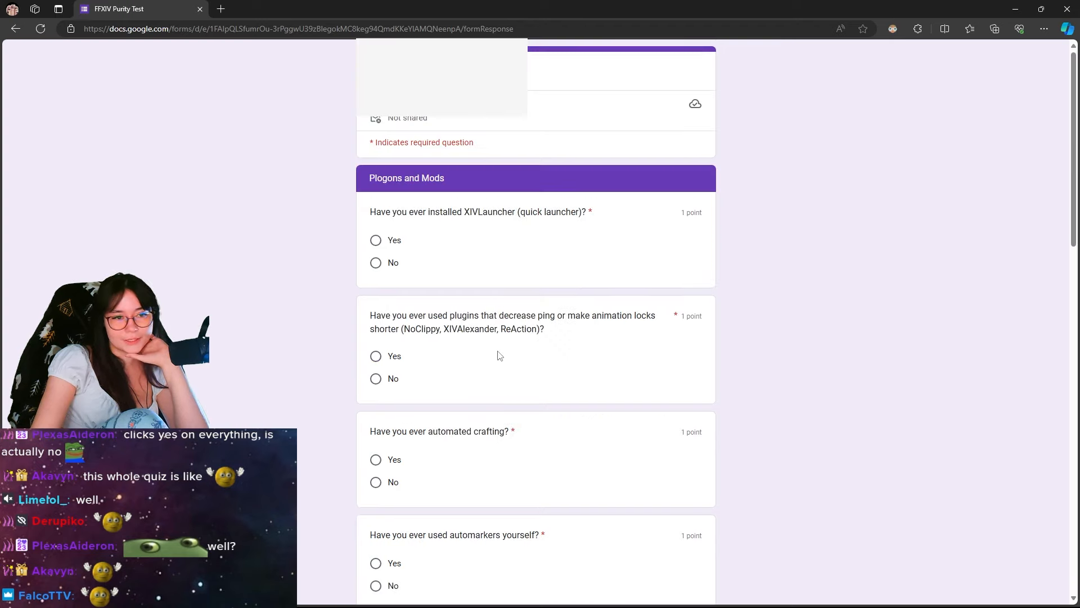
double_click(467, 211)
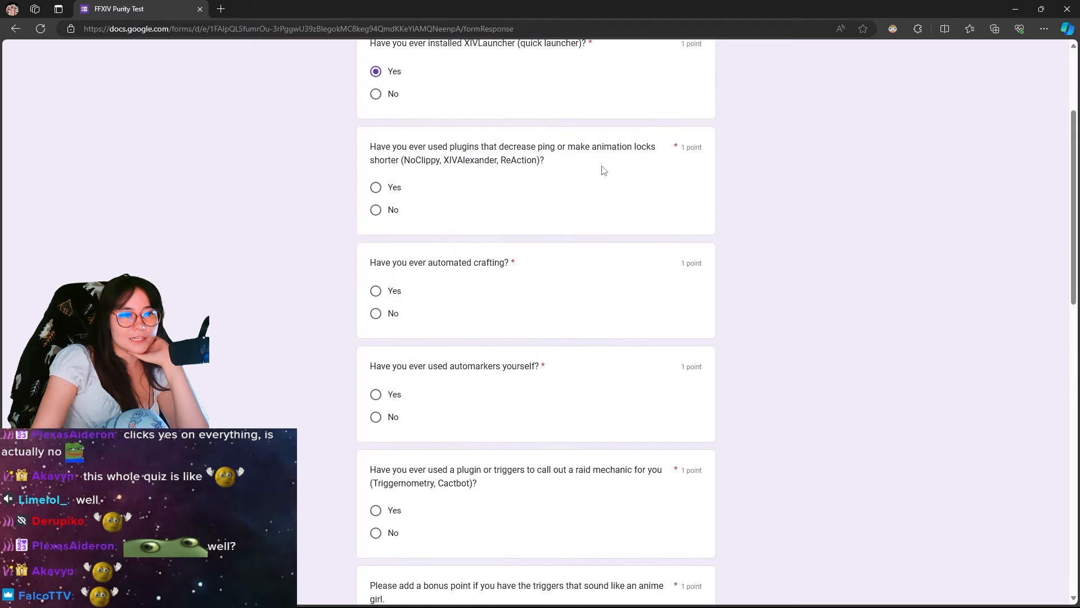
scroll("down", 3)
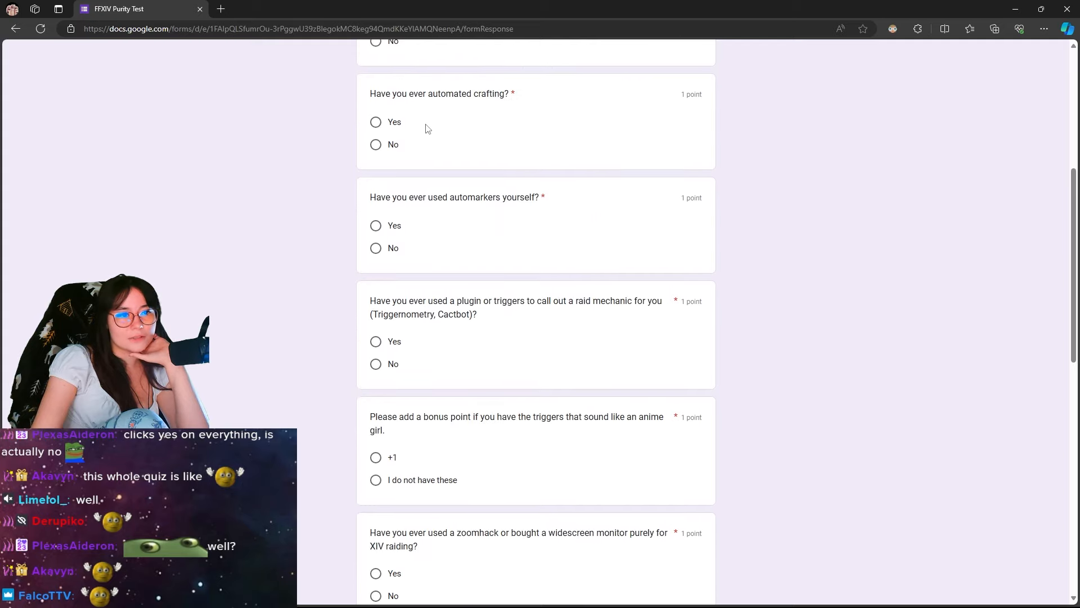
scroll("down", 3)
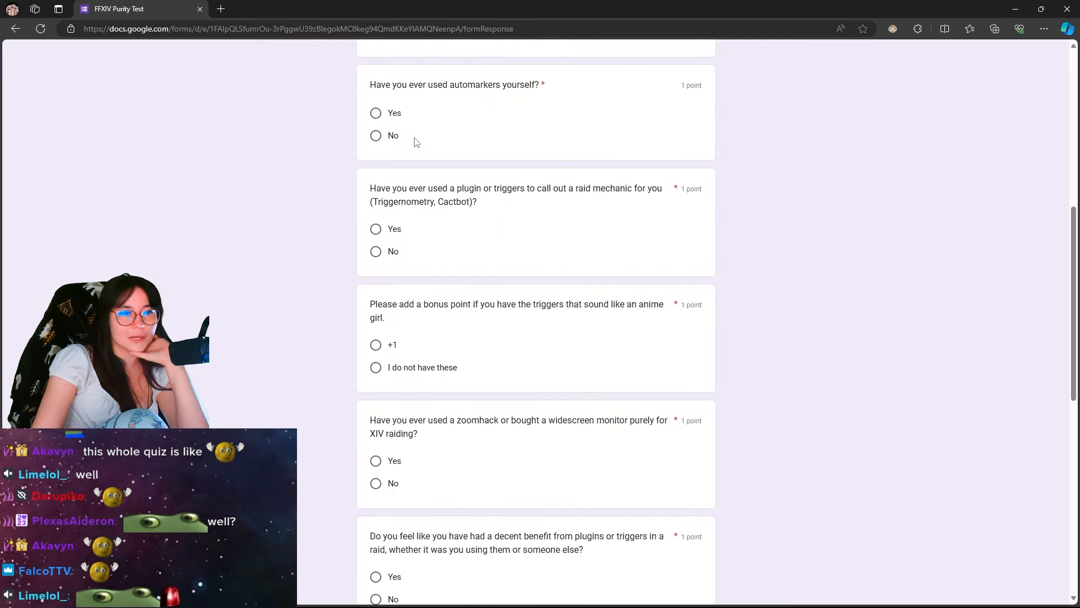
mouse_move(378, 153)
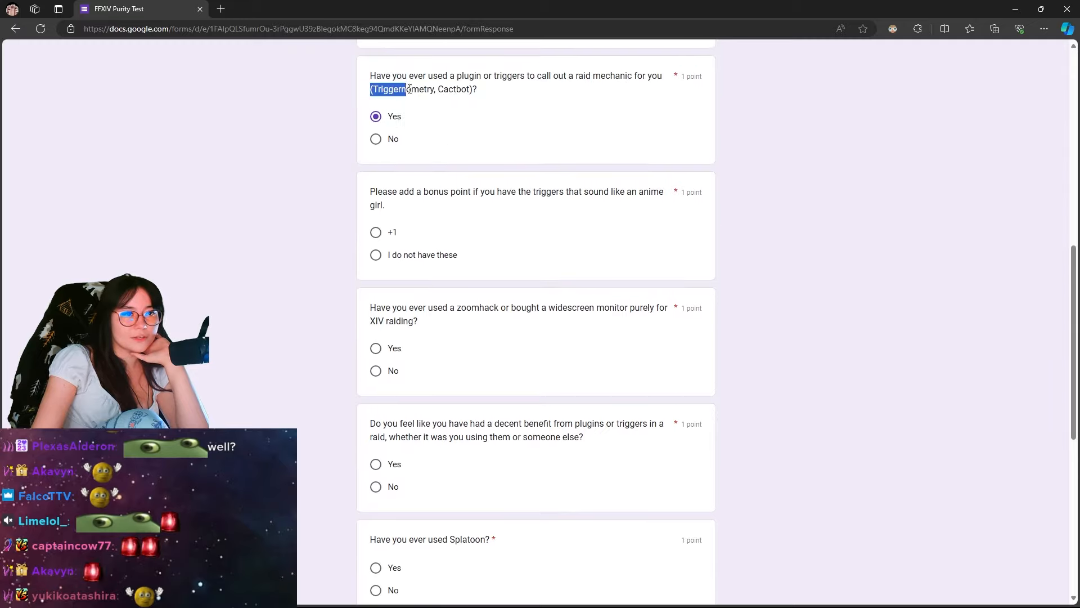
Answer No on Splatoon and excuses, then Yes on UI mods and housing mods.
scroll("down", 3)
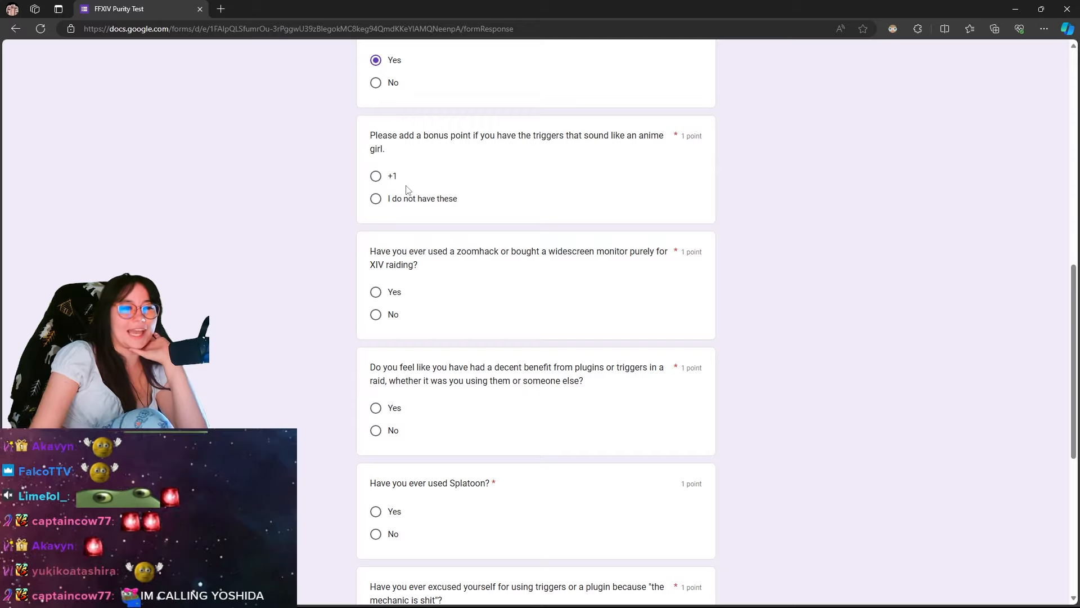
left_click(376, 199)
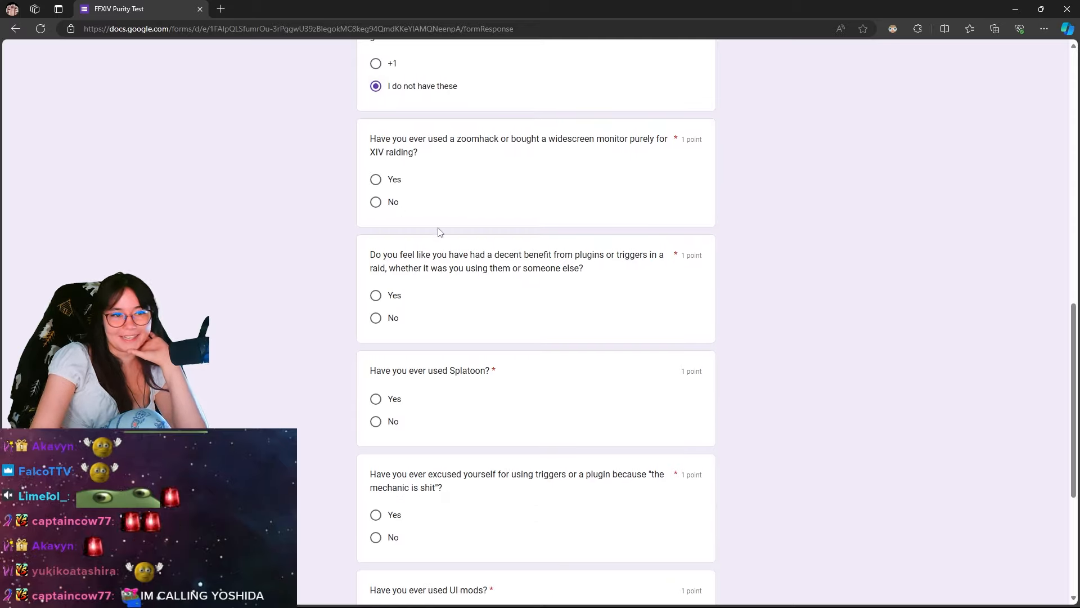
mouse_move(513, 159)
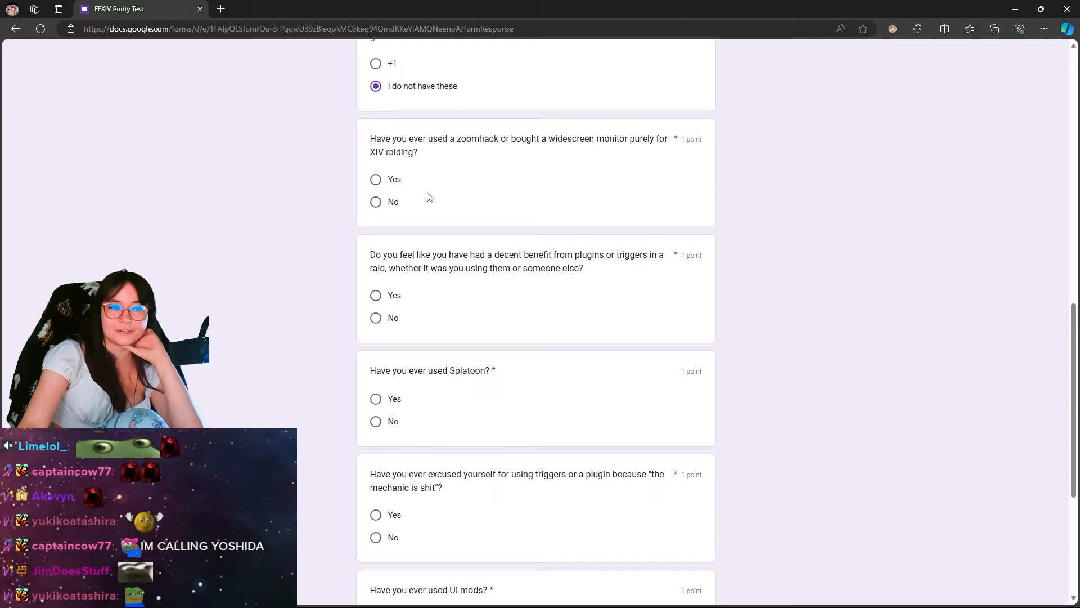
left_click(375, 202)
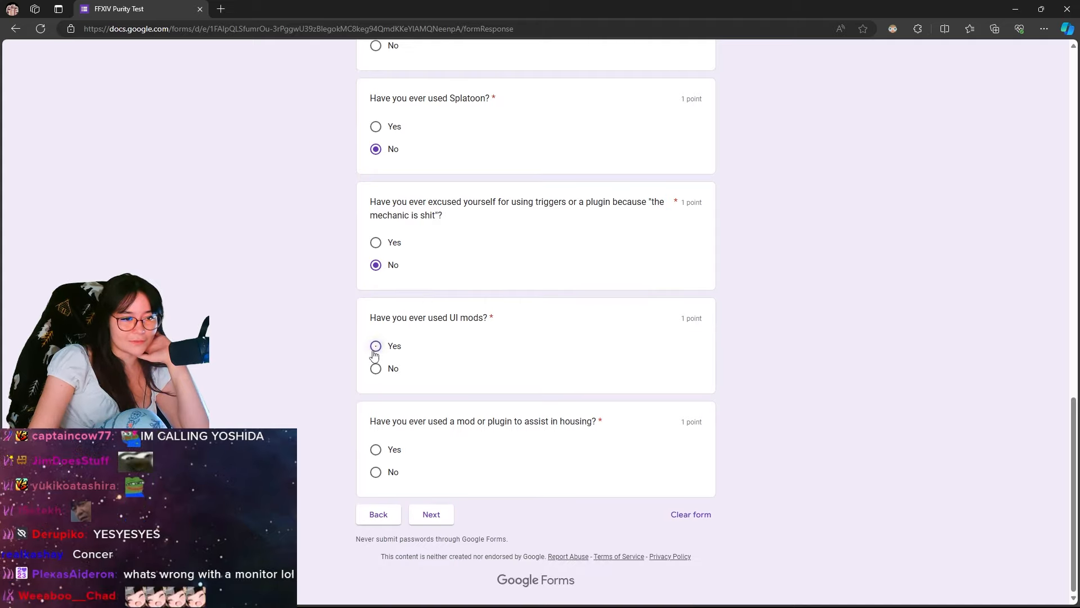
left_click(376, 345)
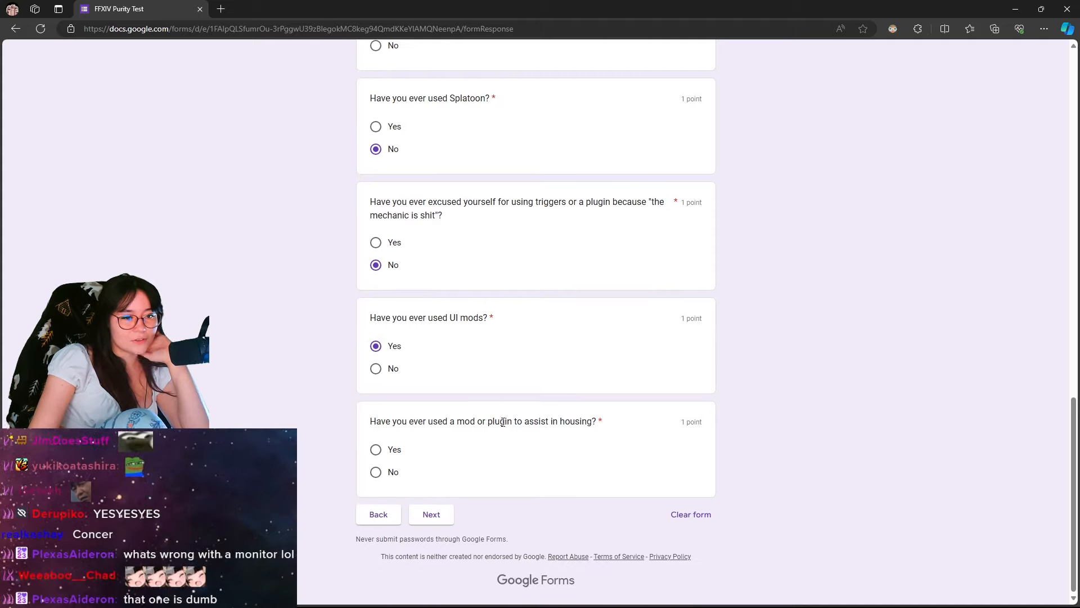
left_click(375, 449)
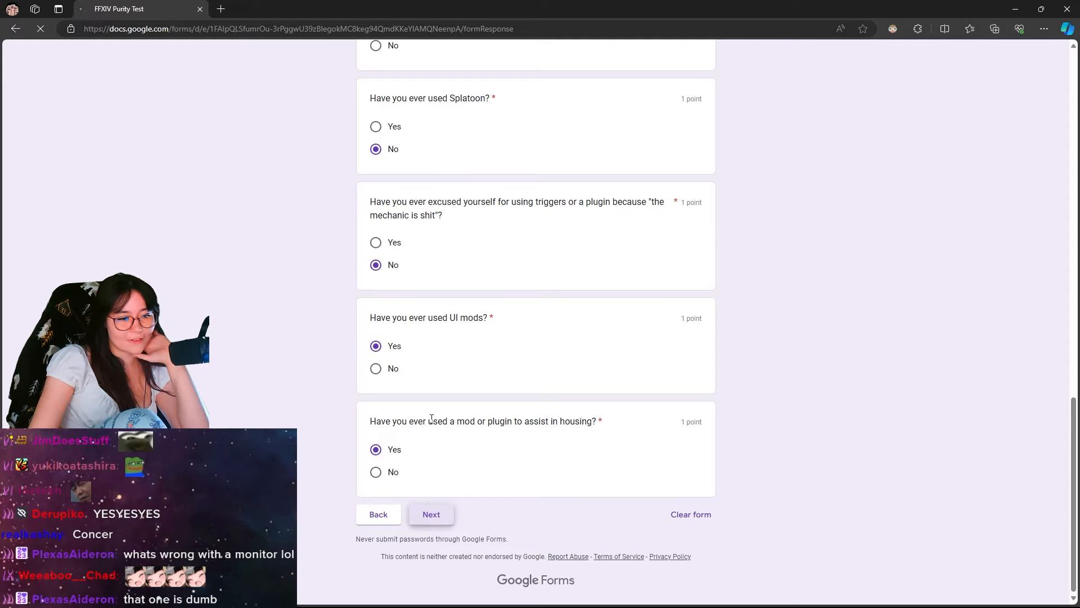
Open the Gpose section; No to ReShade and posing tools, Yes to visiting Quicksand, No to roleplaying.
left_click(431, 513)
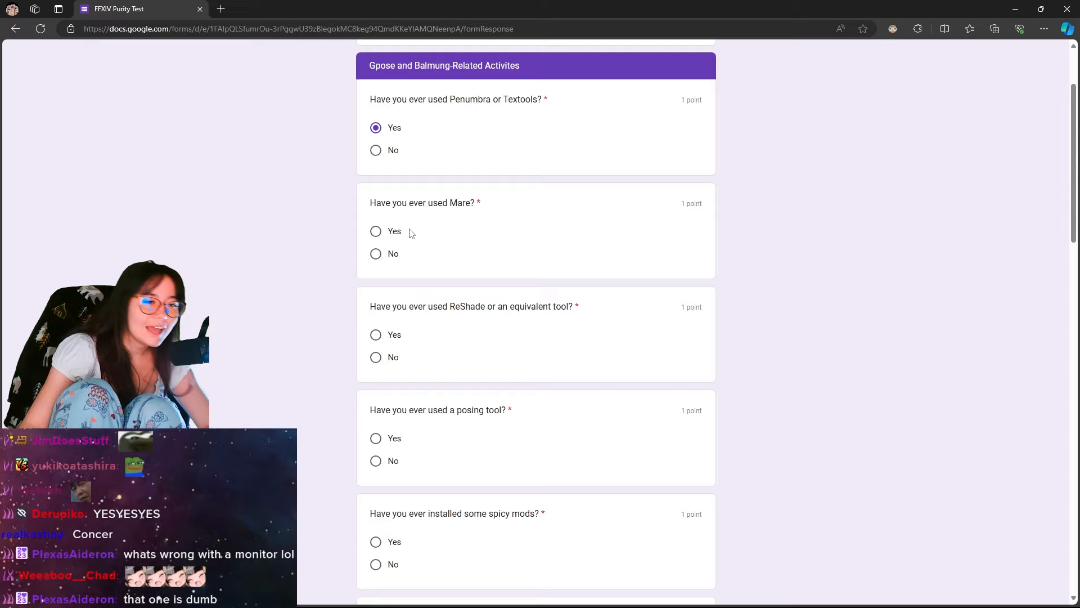
scroll("down", 3)
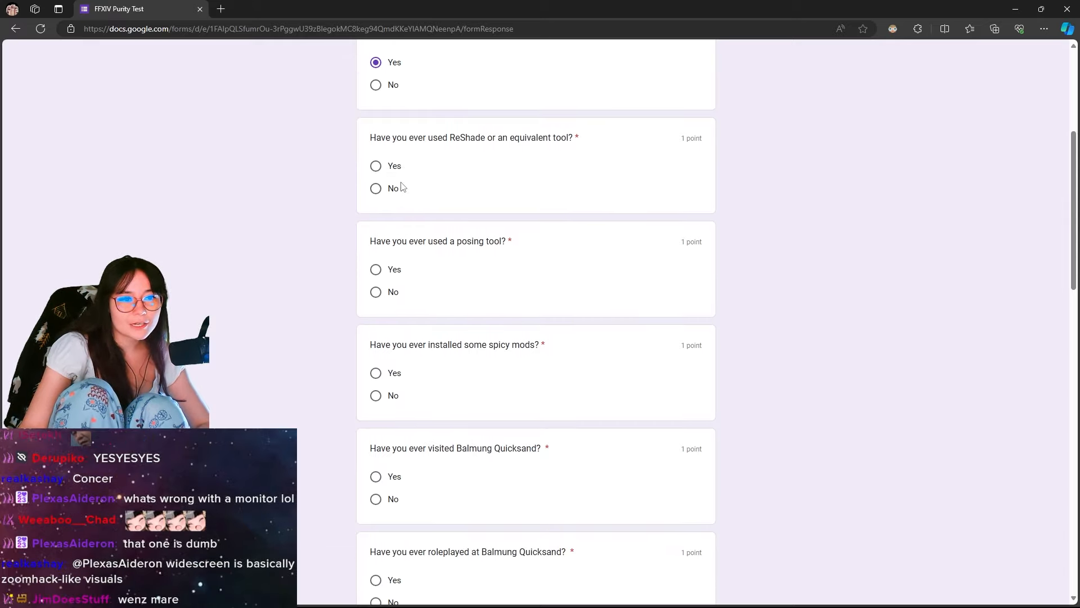
left_click(375, 188)
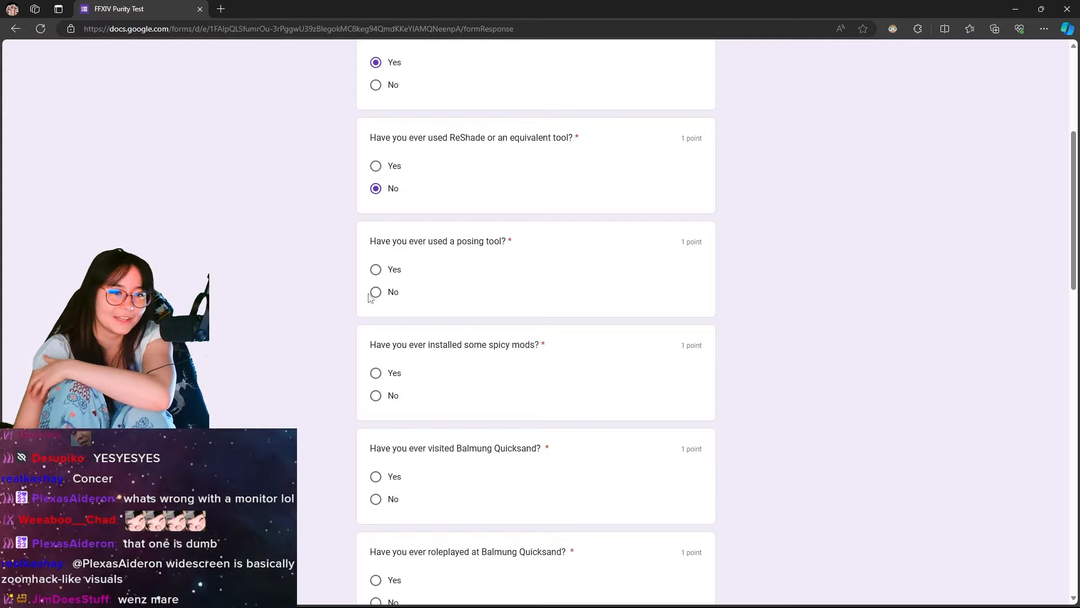
scroll("down", 3)
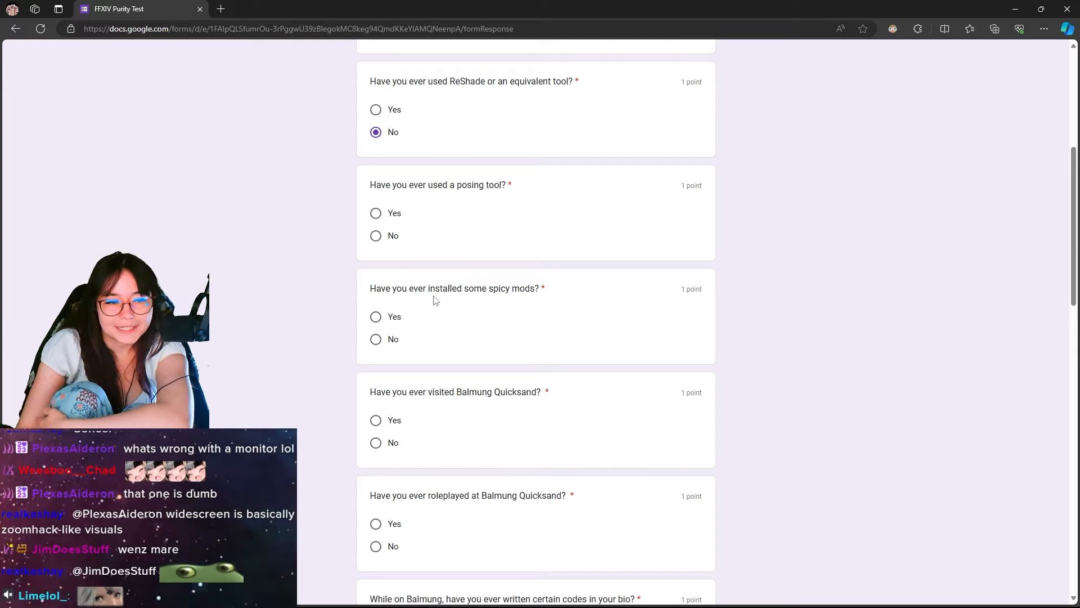
left_click(375, 235)
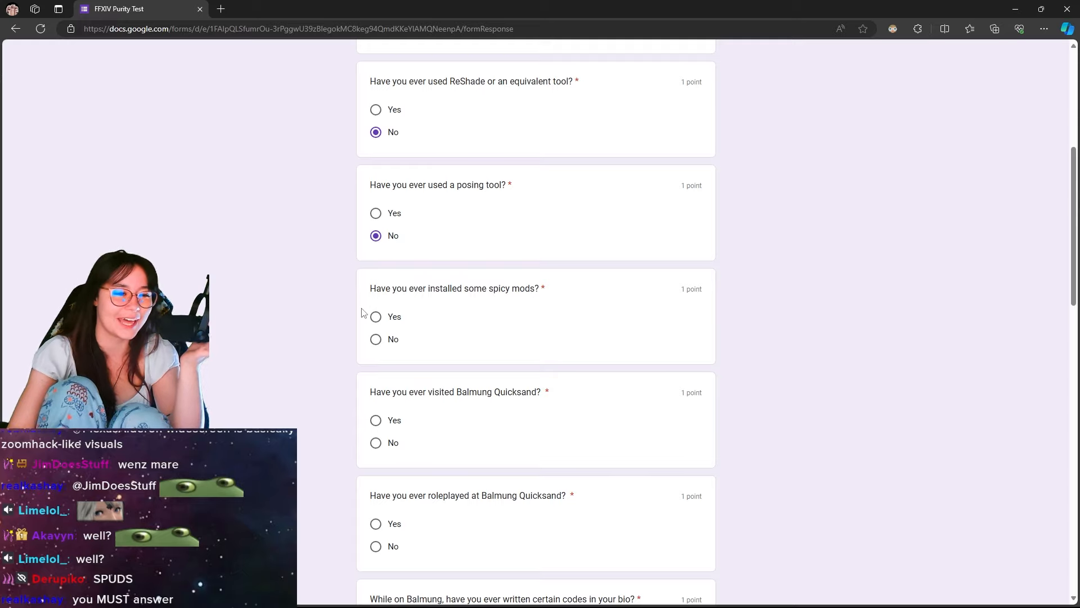
scroll("down", 3)
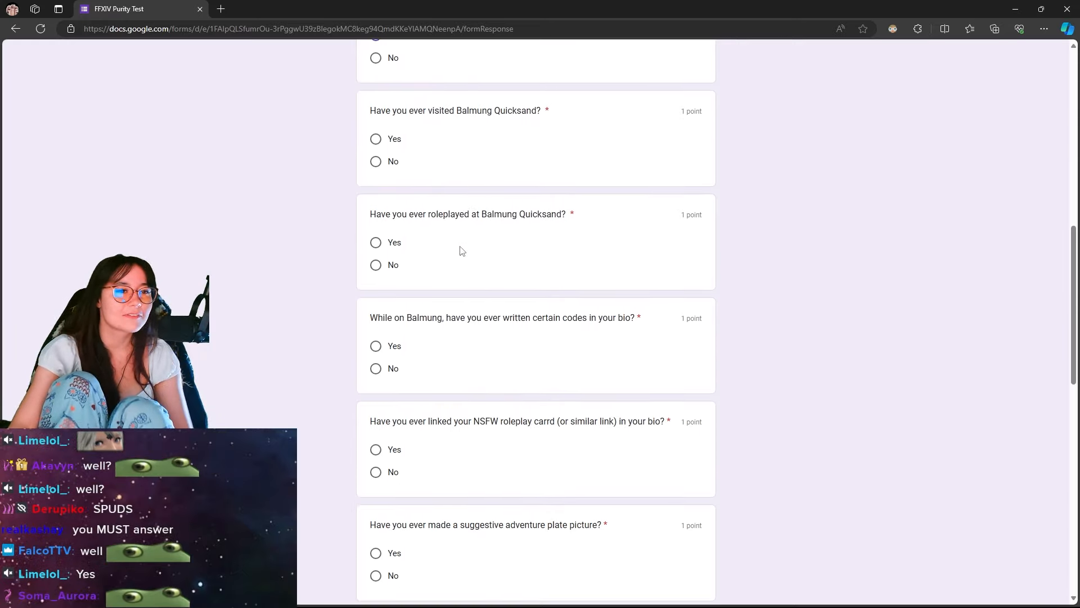
left_click(375, 138)
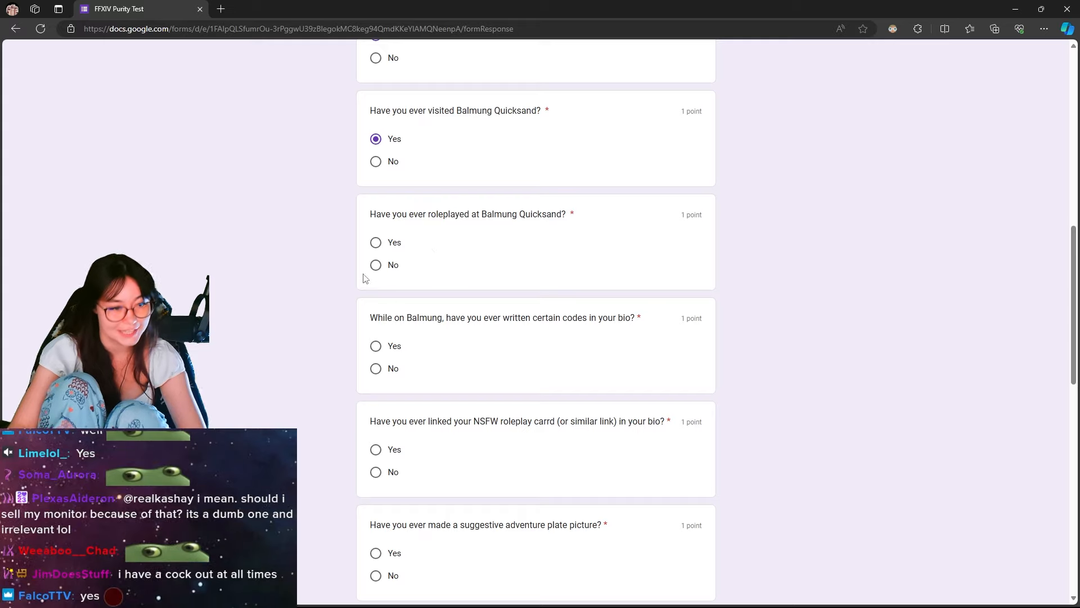
left_click(375, 264)
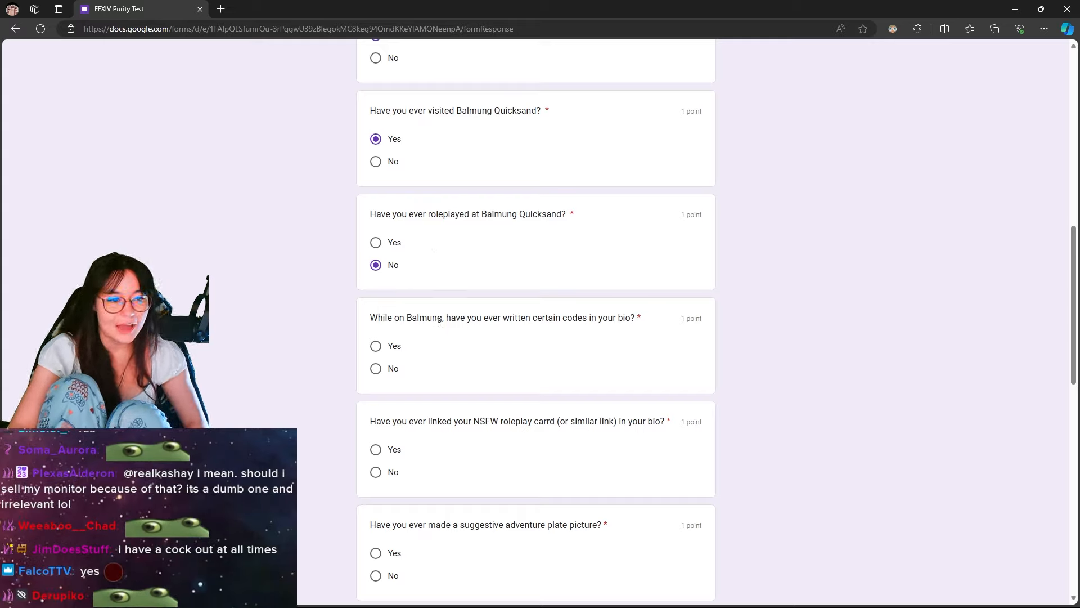
mouse_move(480, 359)
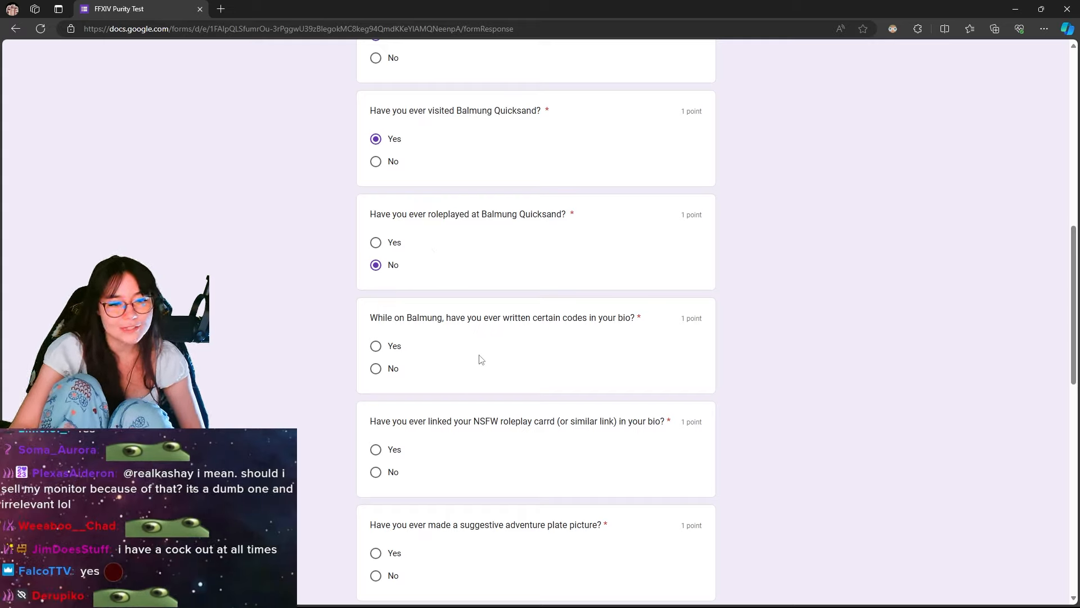
Answer No to bio codes, suggestive plates and nightclubs; Yes to fantasizing; answer selling mods.
left_click(376, 368)
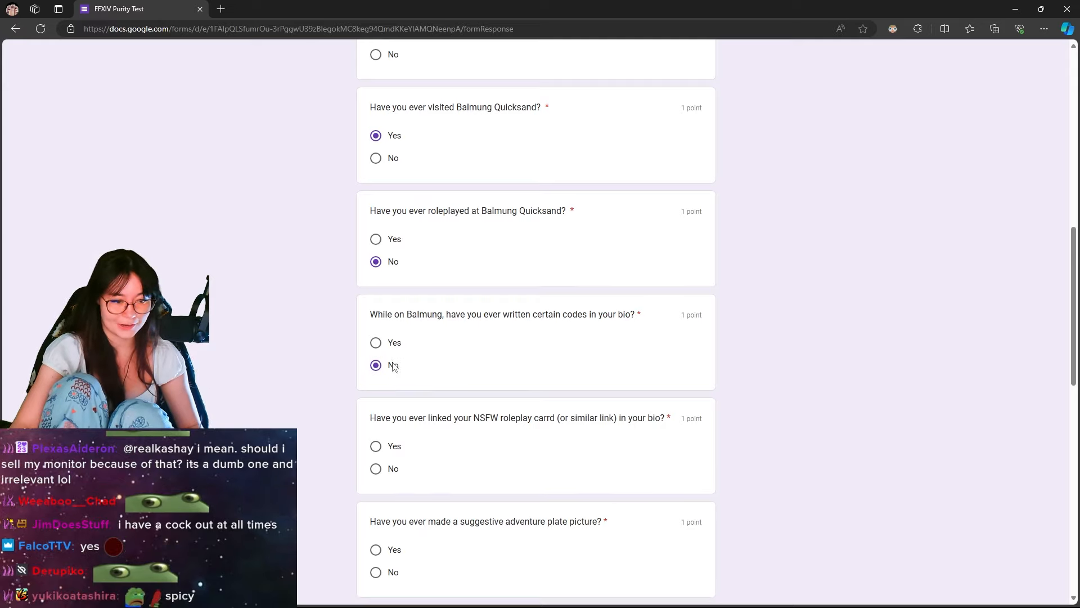
scroll("down", 3)
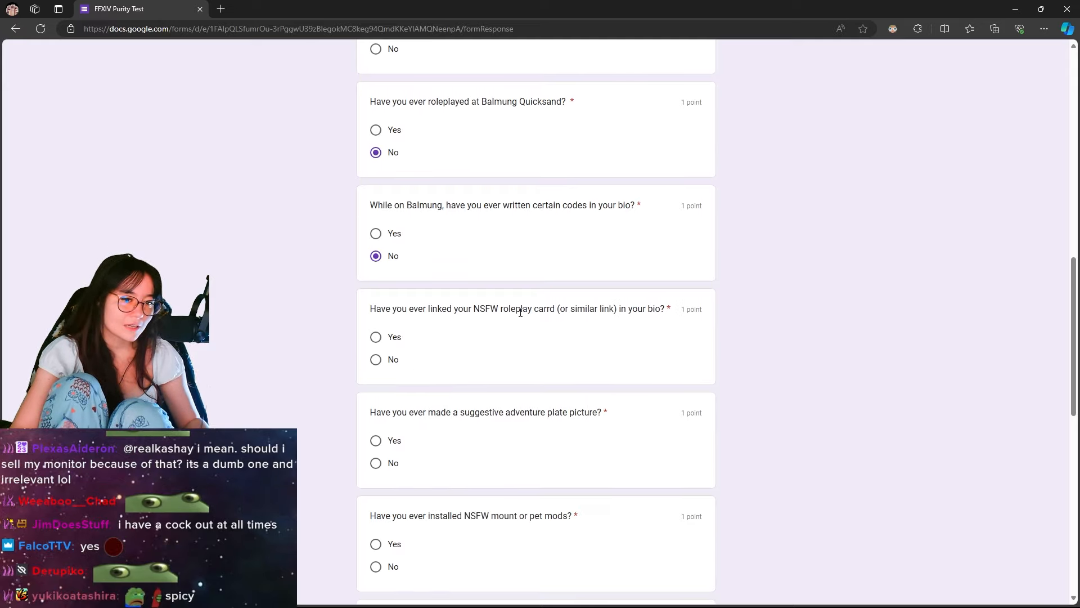
mouse_move(392, 372)
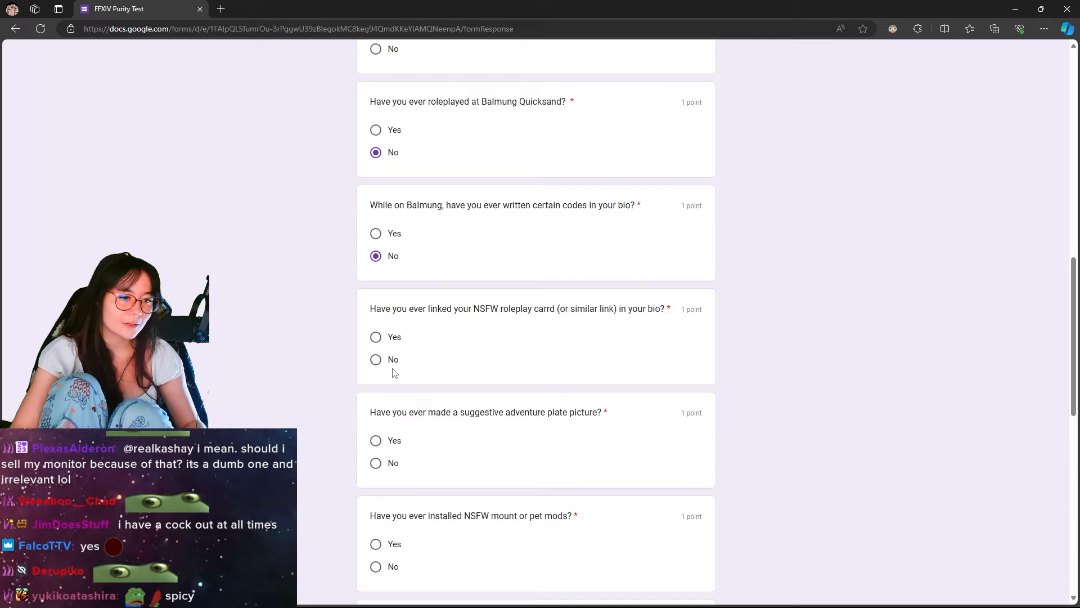
scroll("down", 3)
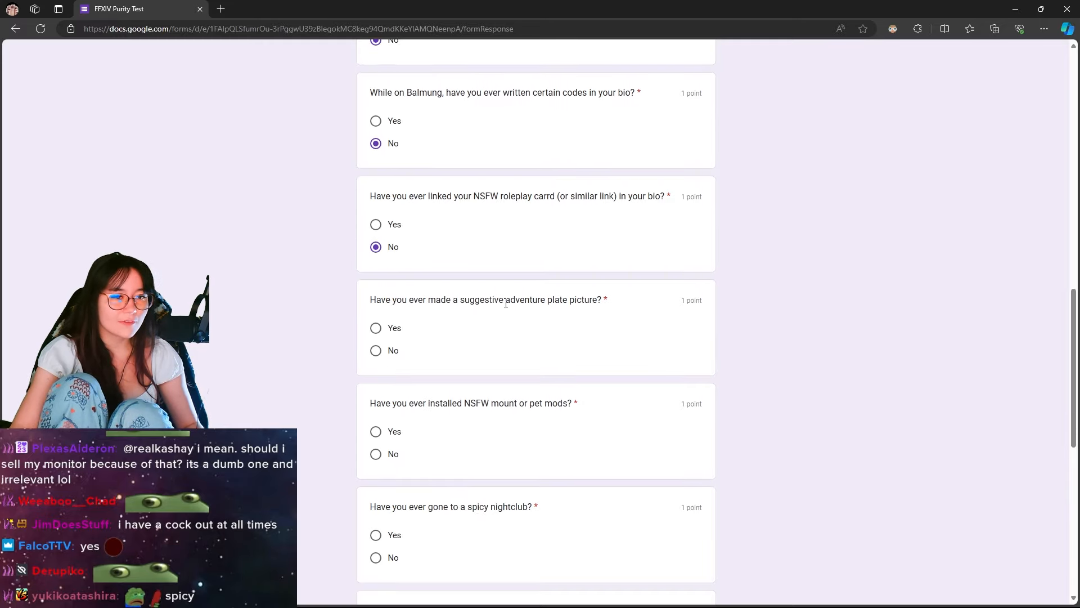
mouse_move(613, 265)
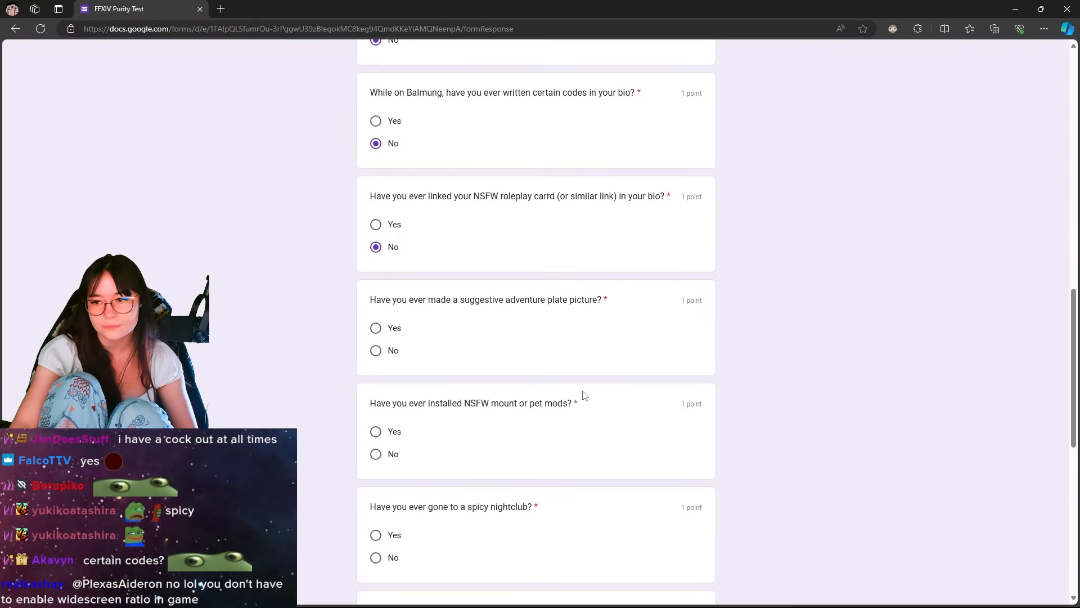
left_click(376, 350)
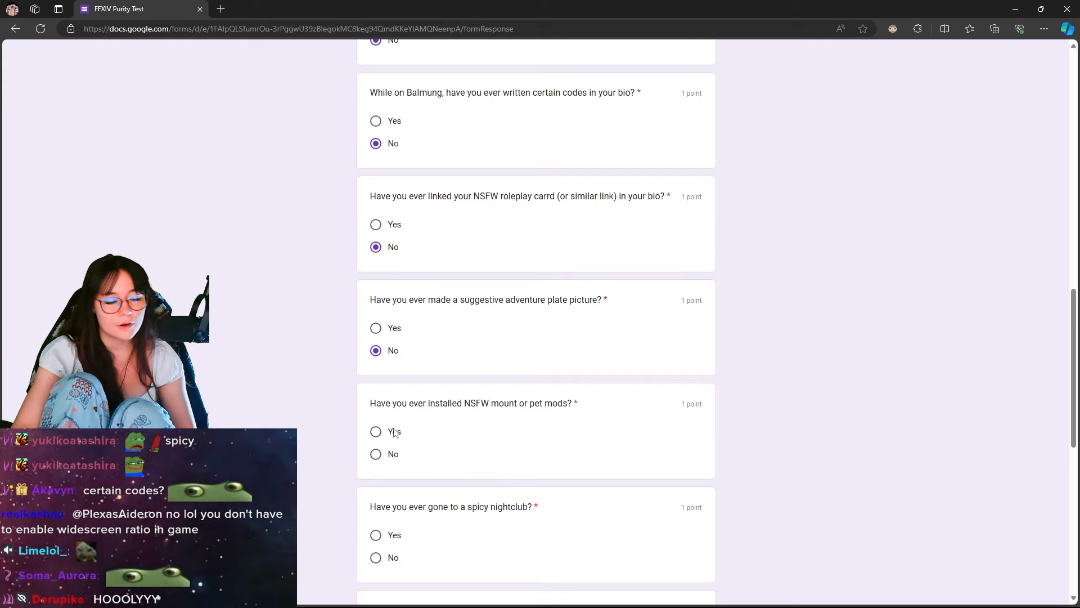
scroll("down", 3)
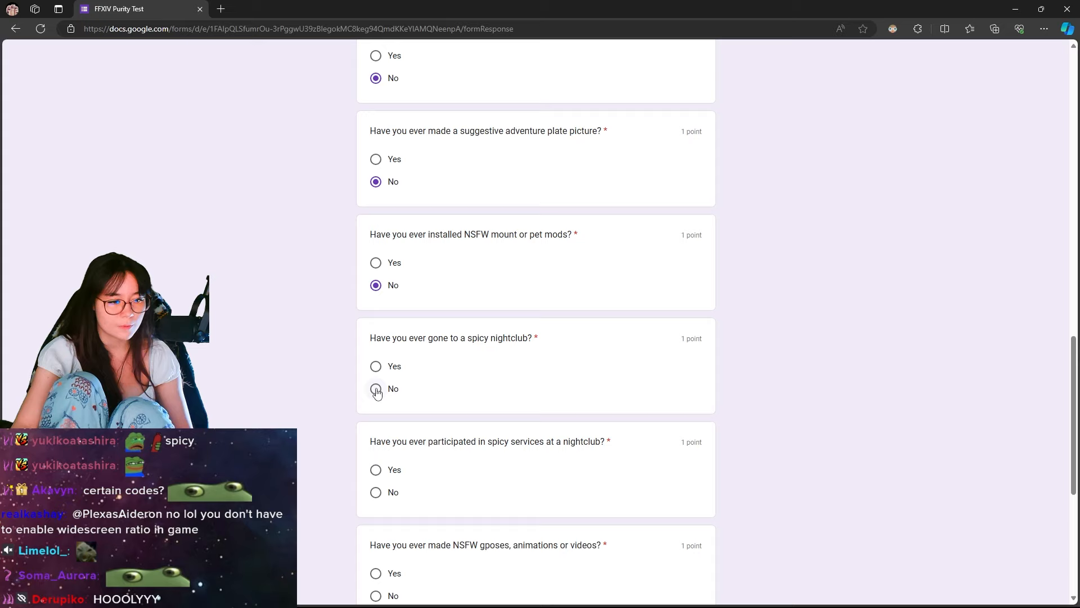
scroll("down", 3)
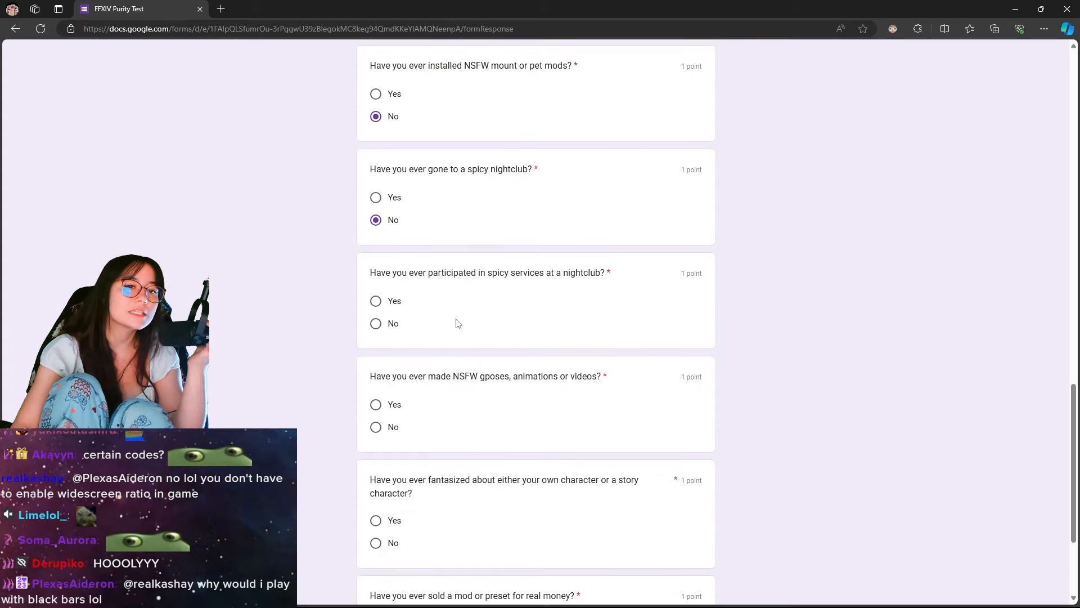
left_click(376, 323)
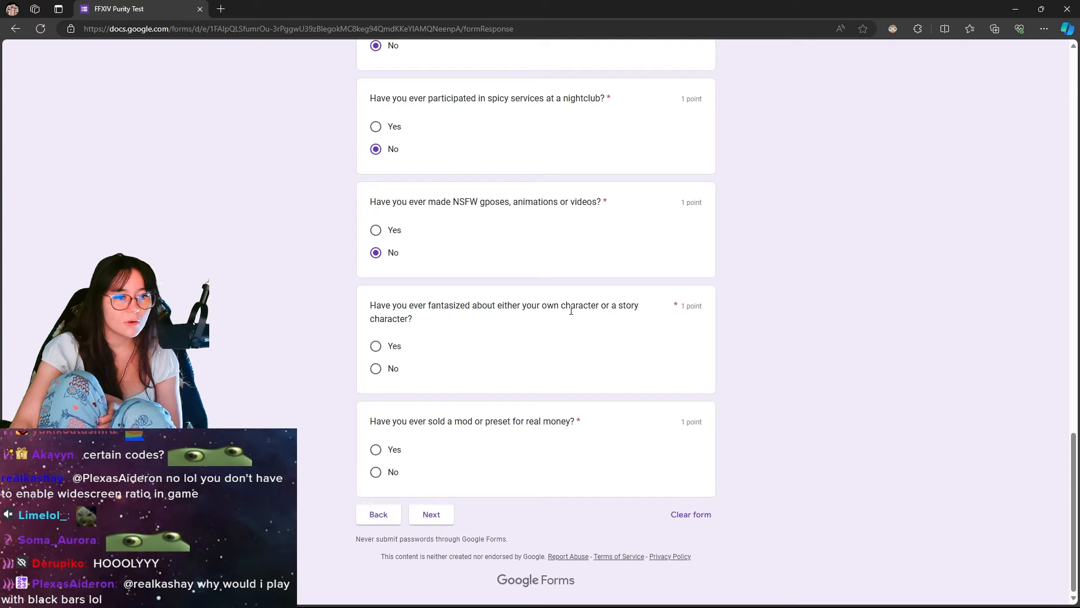
double_click(627, 305)
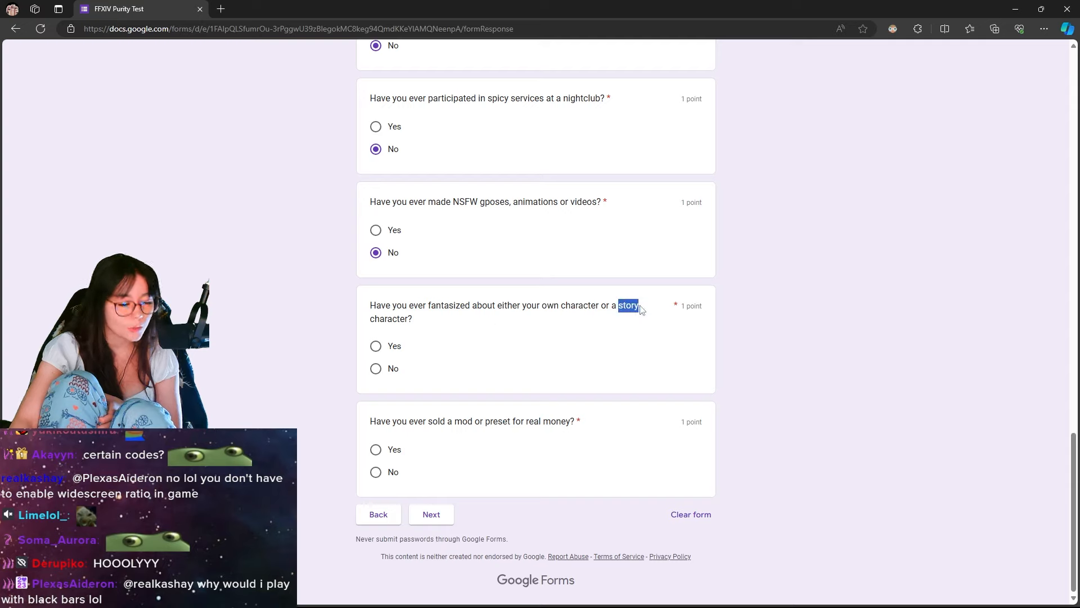
left_click(376, 344)
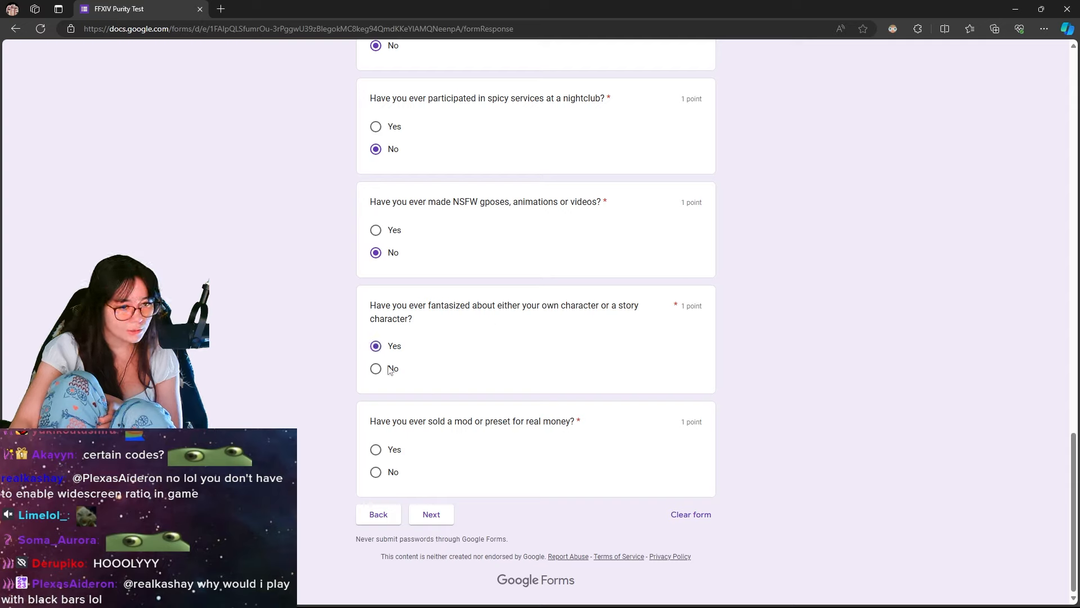
left_click(375, 368)
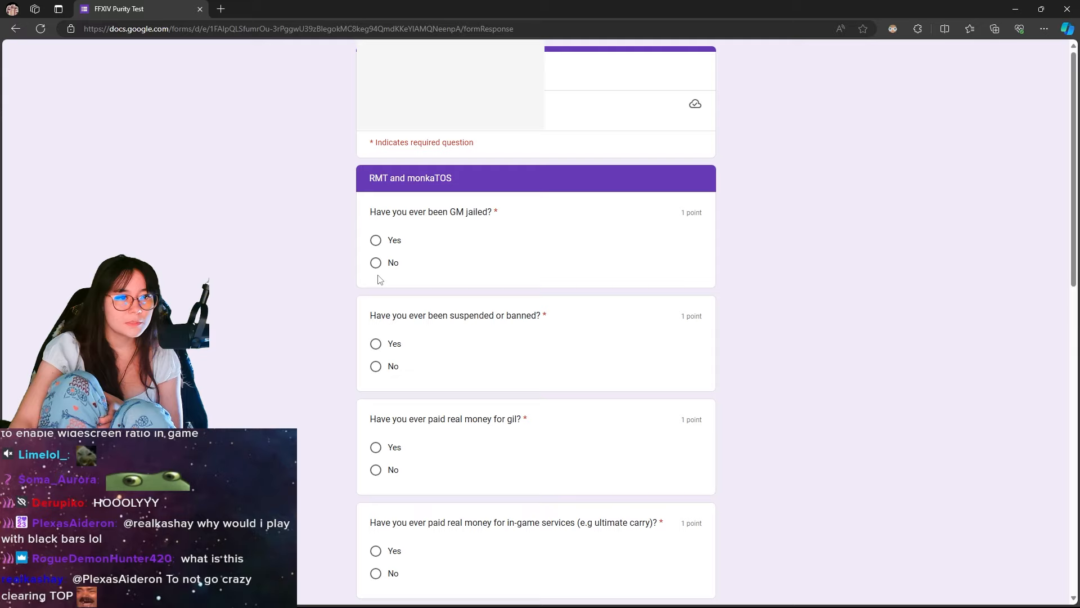
Answer the GM jail question, No to paid services and bragging about paid clears, then continue.
left_click(376, 150)
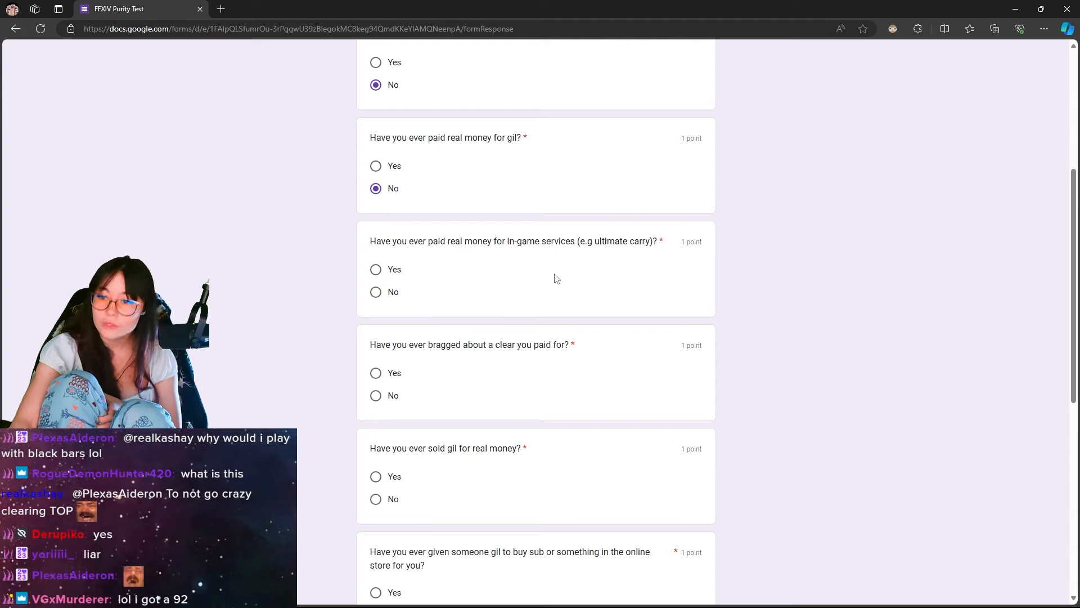
left_click(375, 291)
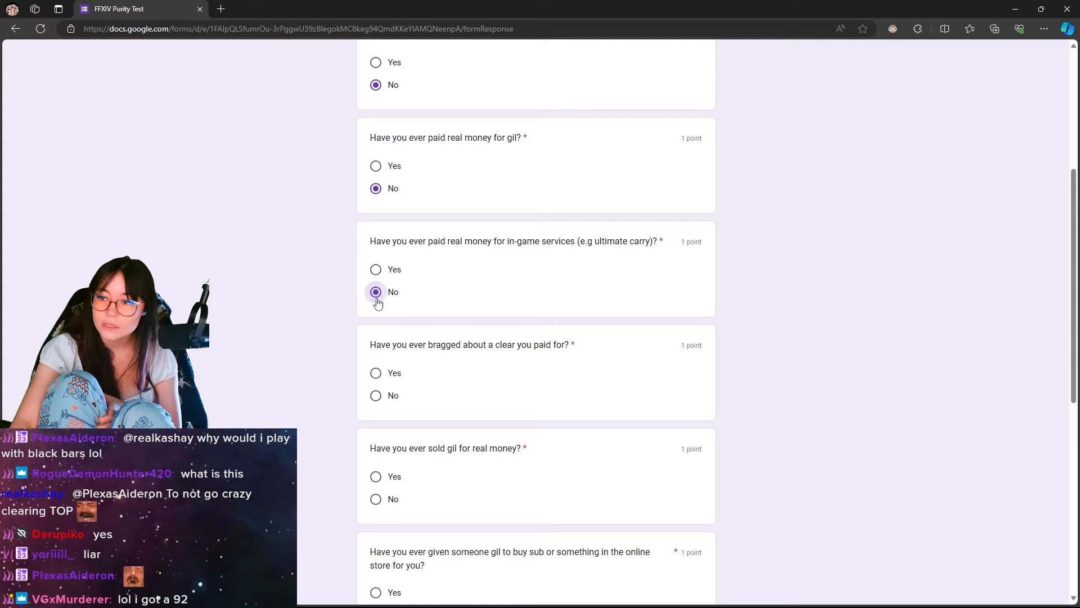
left_click(375, 291)
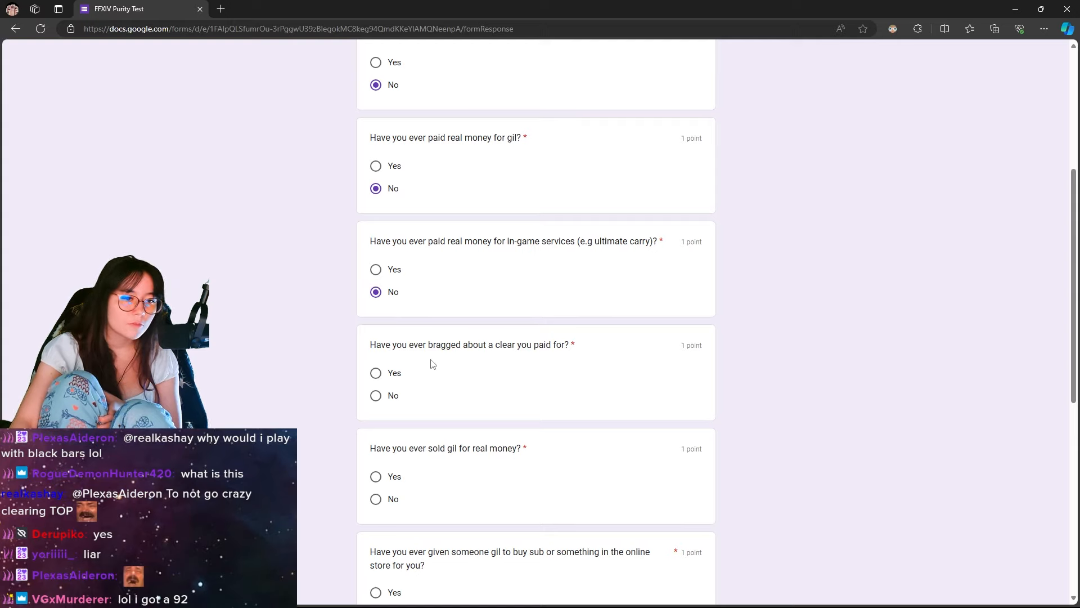
left_click(376, 395)
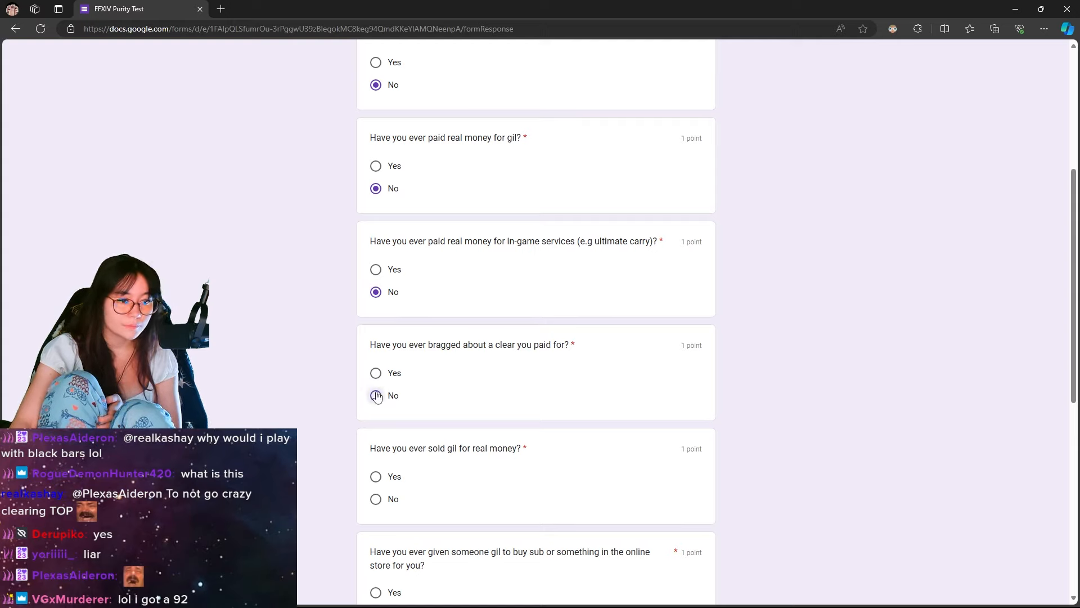
scroll("down", 3)
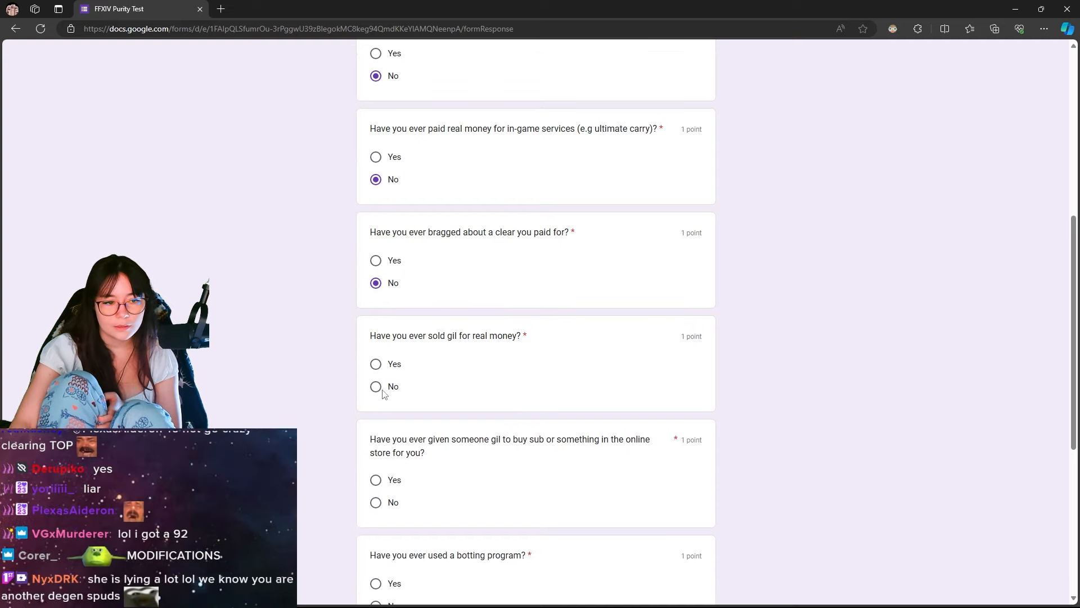
scroll("down", 3)
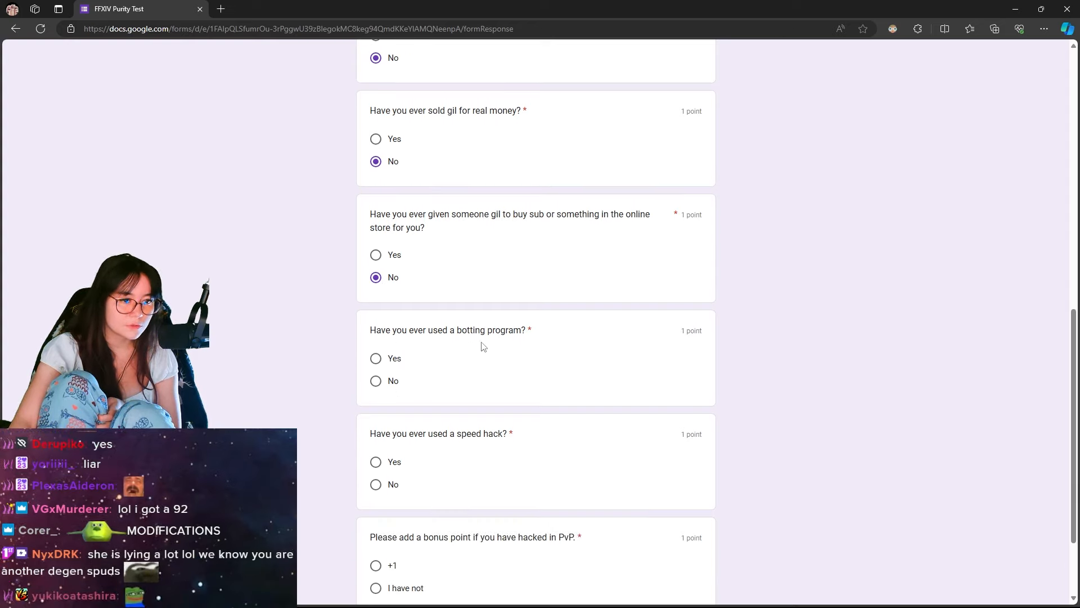
scroll("down", 3)
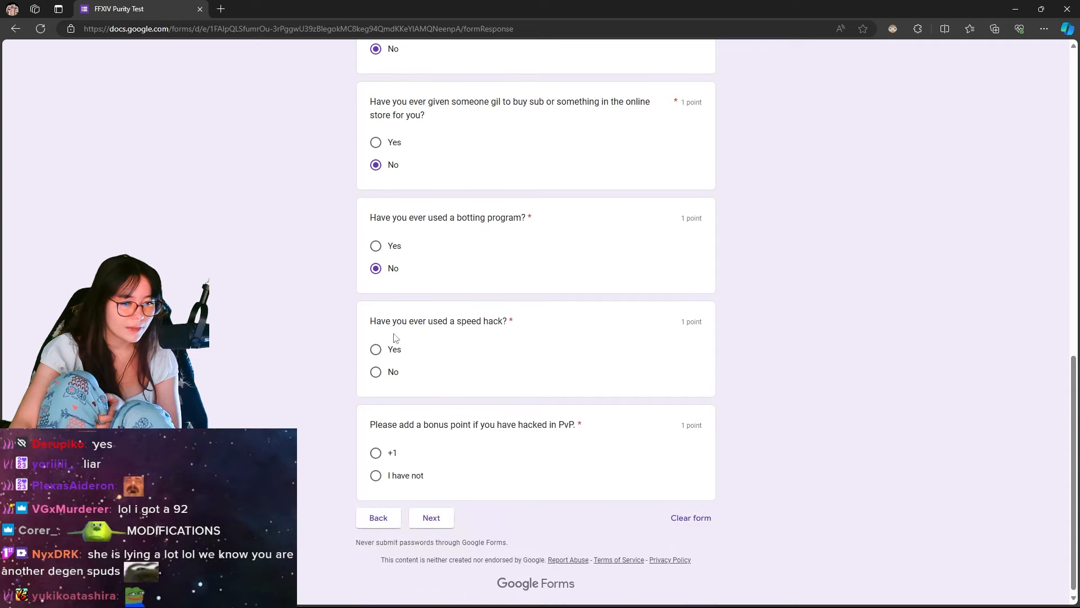
left_click(375, 371)
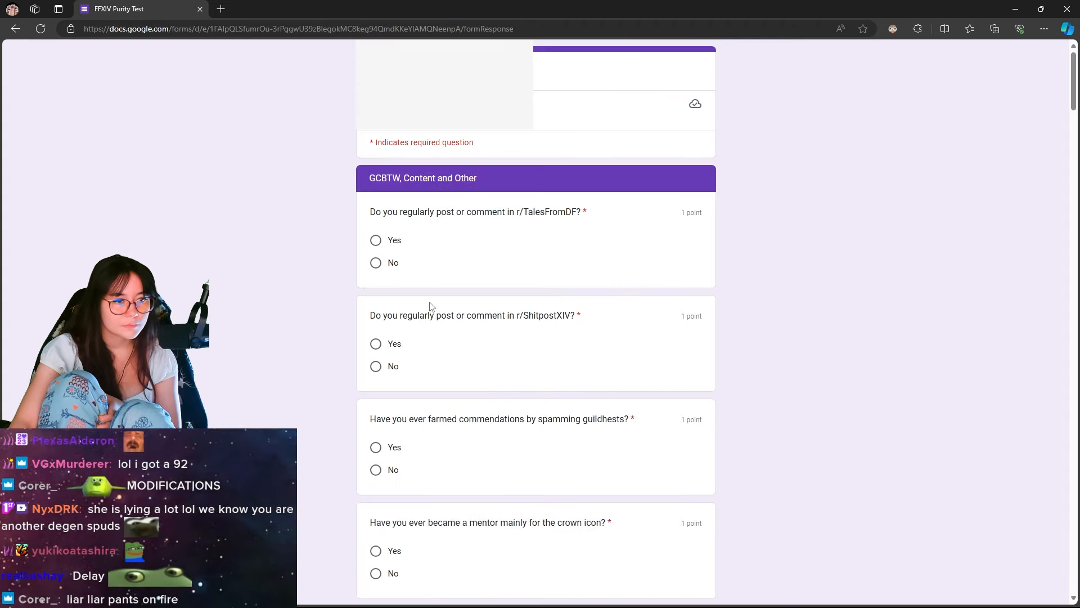
mouse_move(521, 244)
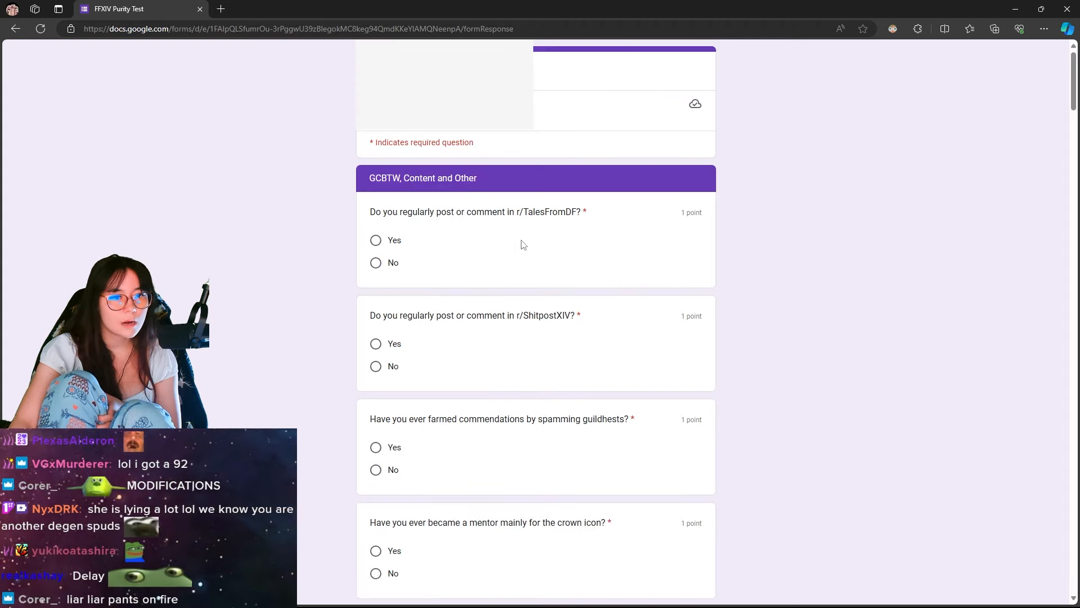
Answer No to the TalesFromDF and guildhest commendation-farming questions.
left_click(375, 262)
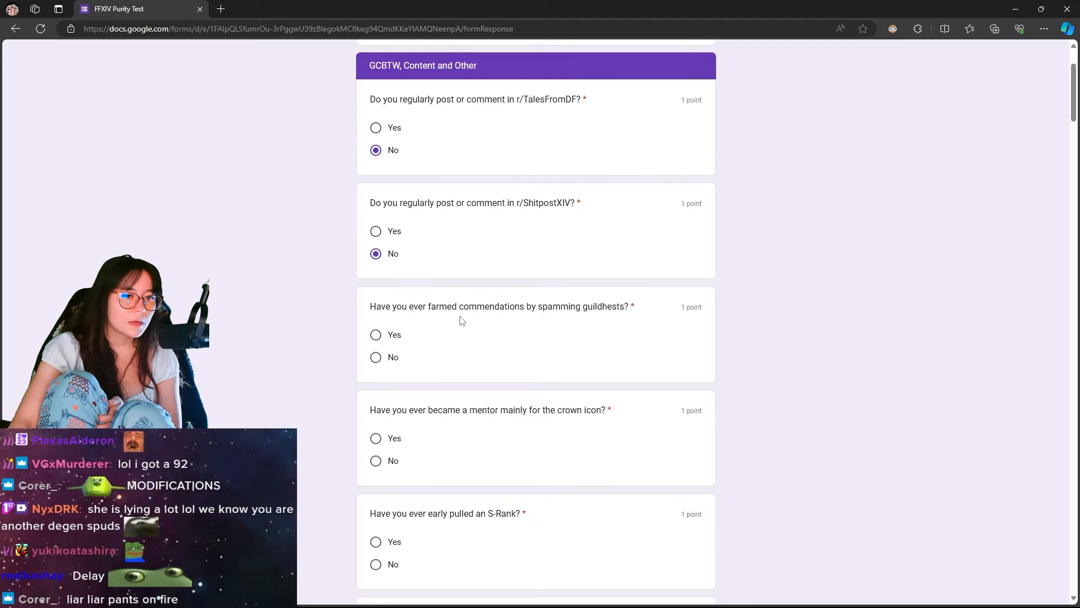
left_click(375, 357)
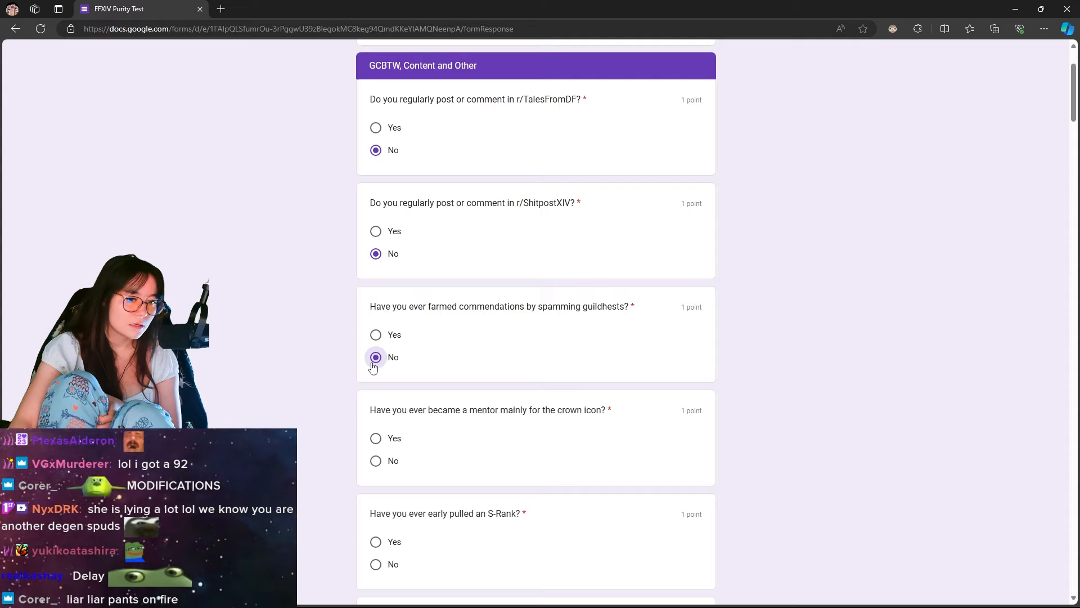
scroll("down", 3)
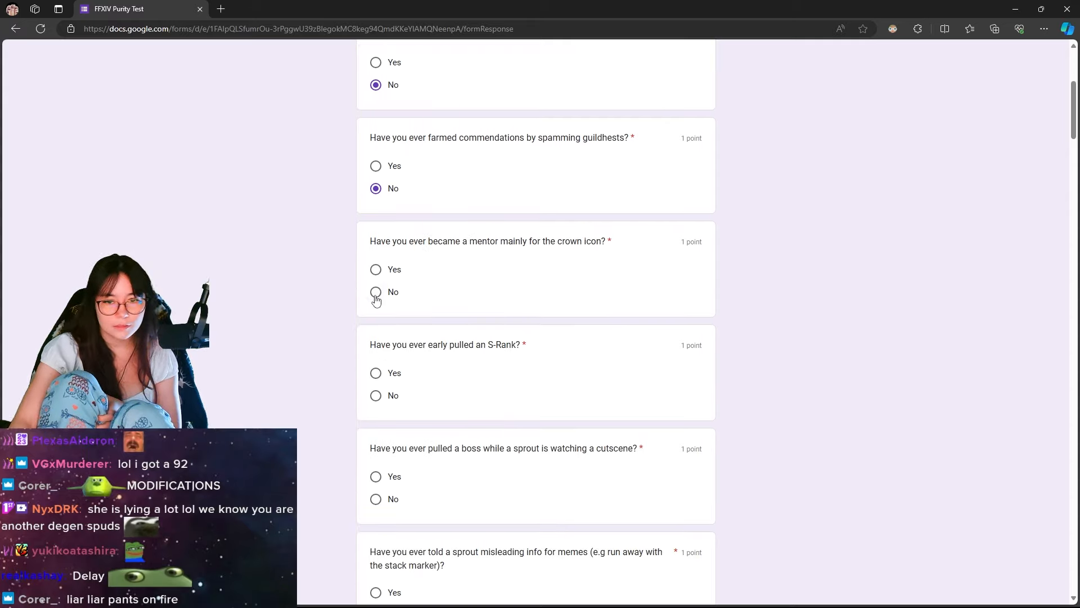
scroll("down", 3)
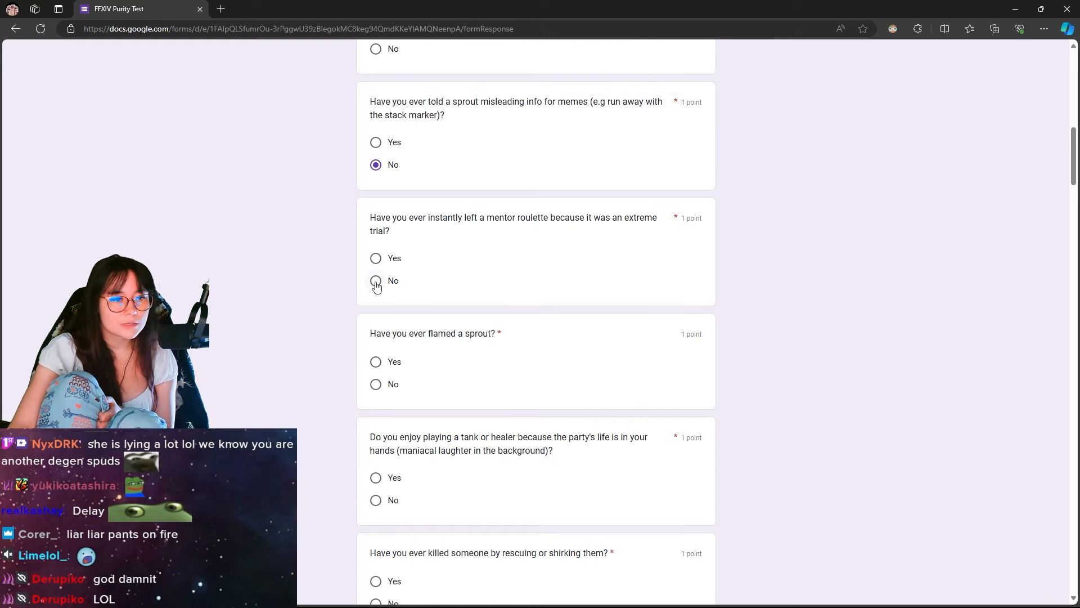
Answer No to flaming sprouts, Yes to tank/healer and PvP spamming, No to PF mockery.
scroll("down", 3)
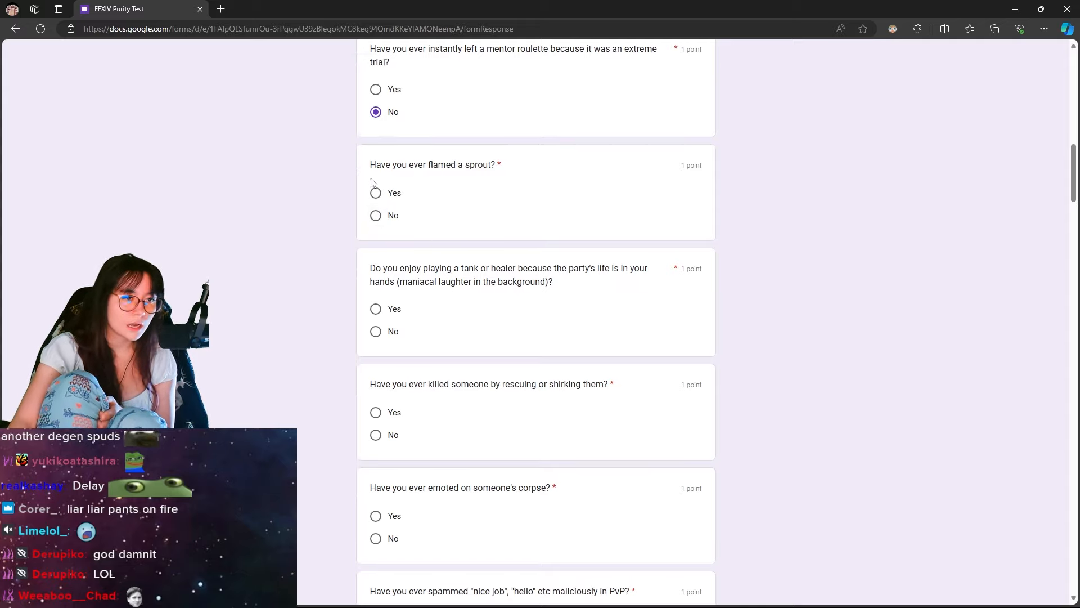
left_click(375, 210)
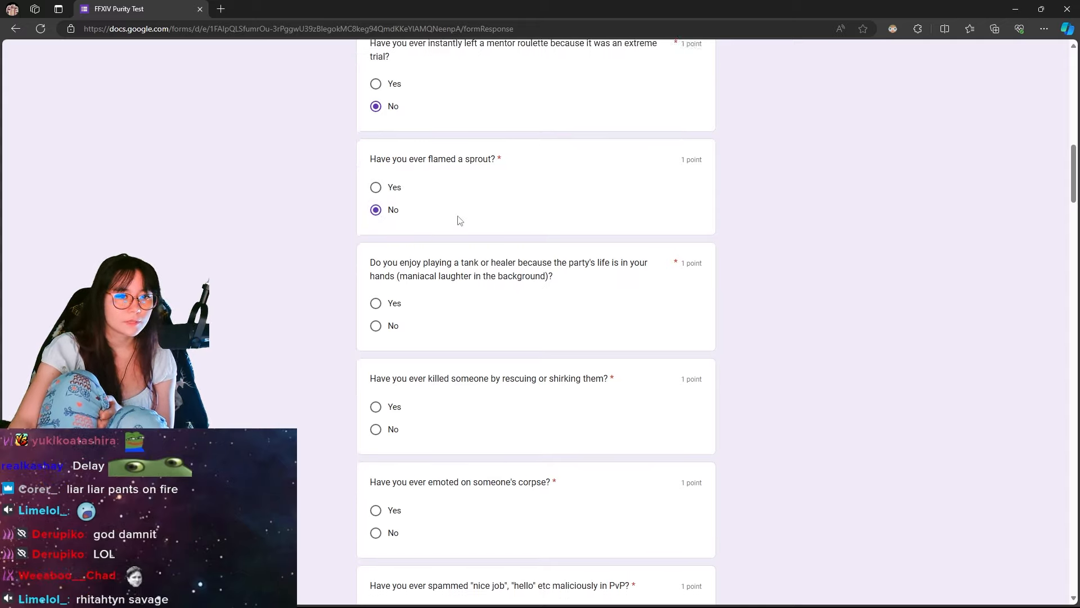
scroll("down", 3)
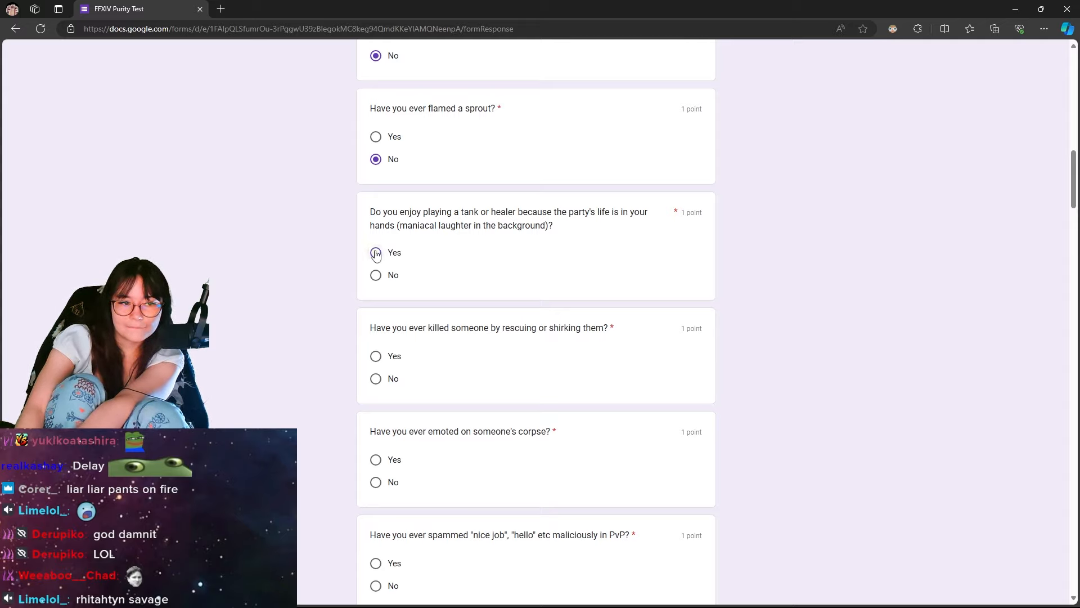
left_click(376, 252)
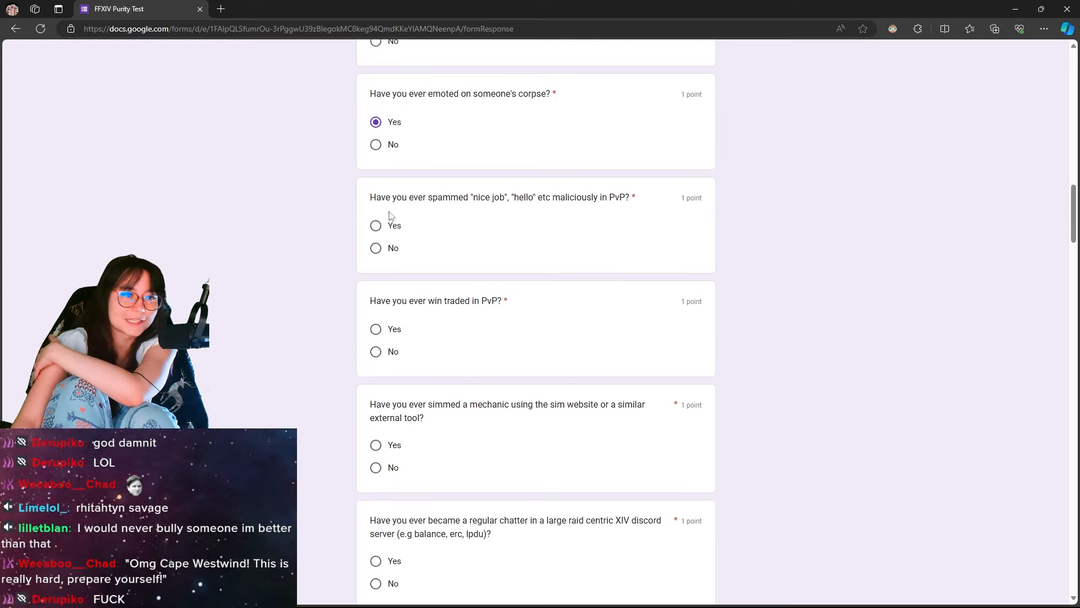
mouse_move(441, 189)
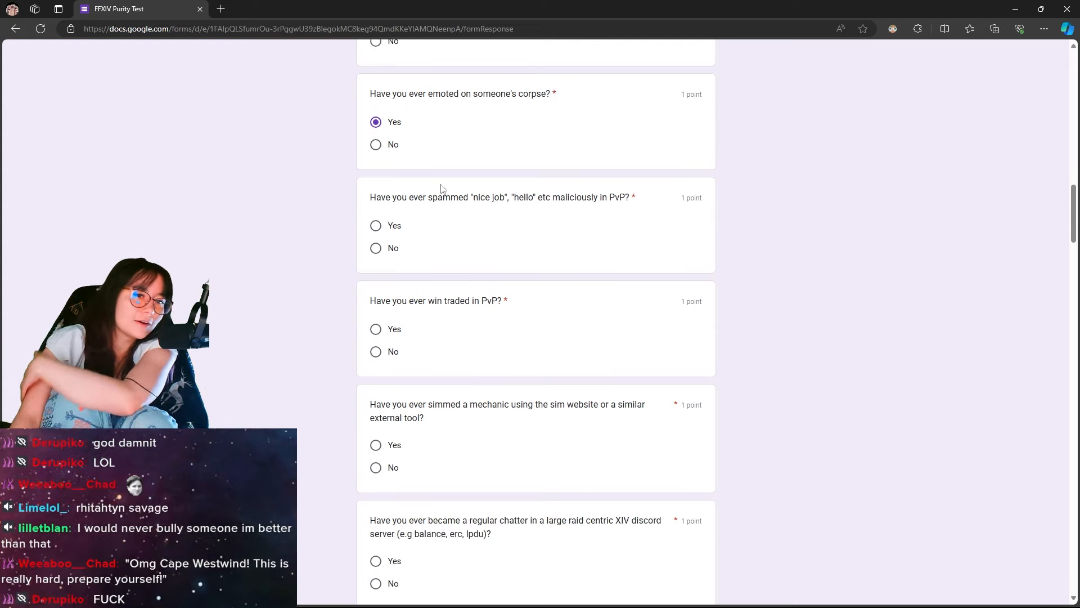
mouse_move(404, 238)
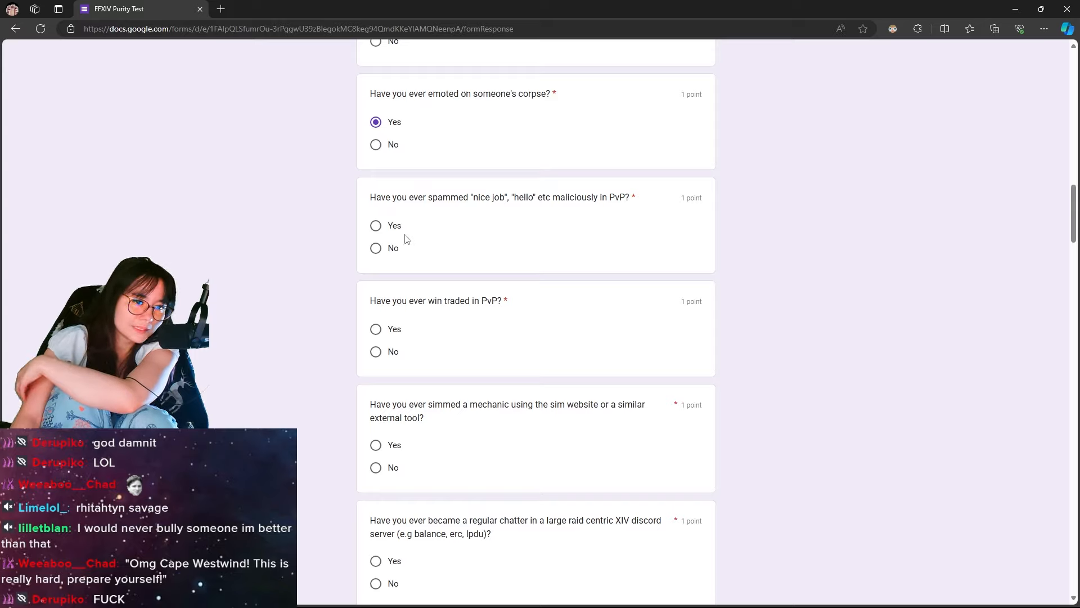
left_click(375, 225)
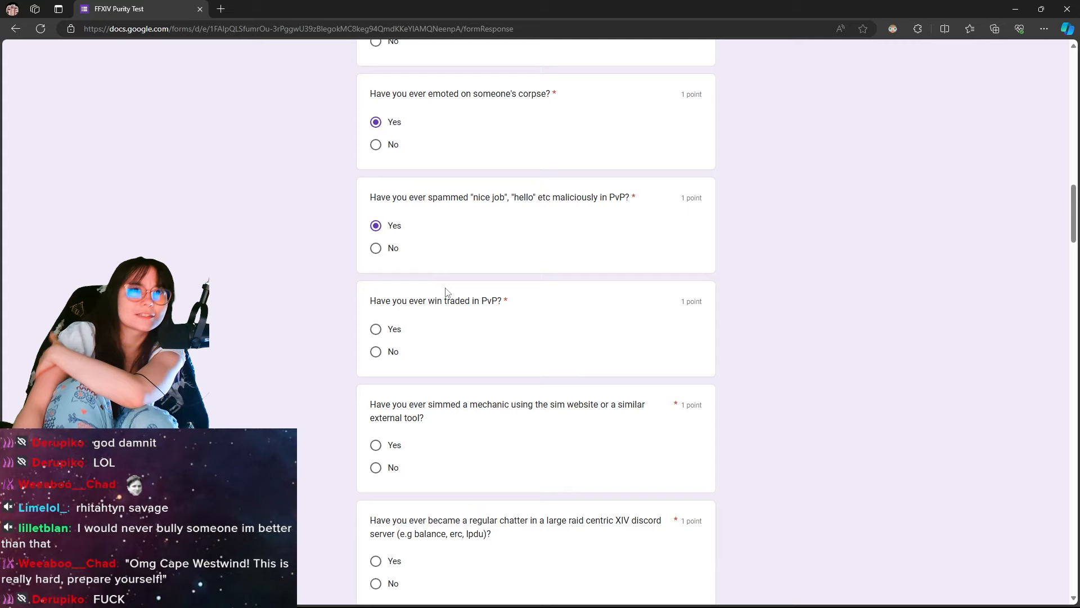
scroll("down", 3)
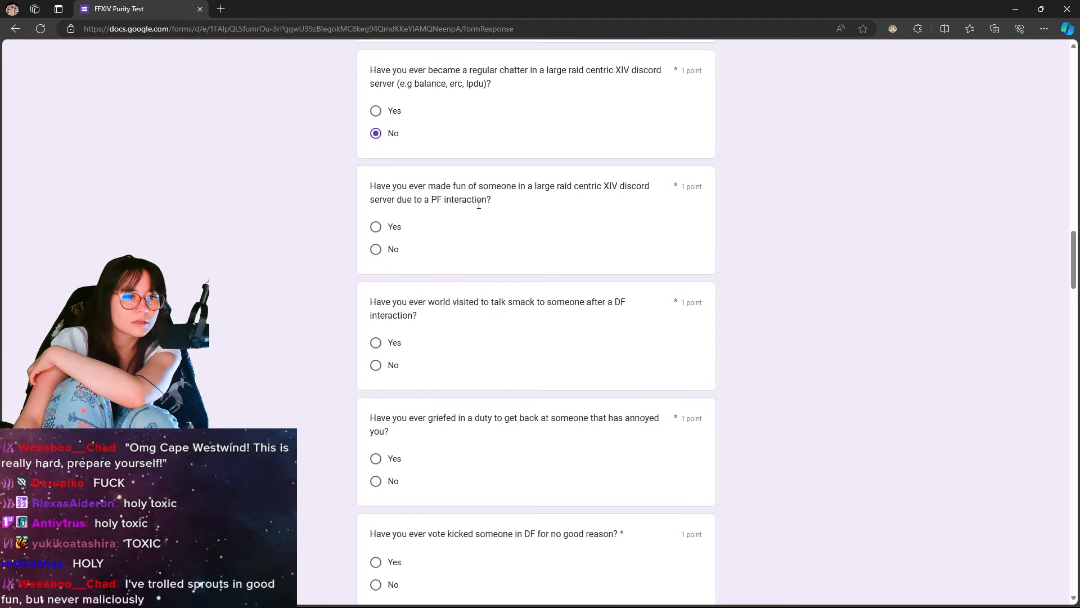
left_click(375, 249)
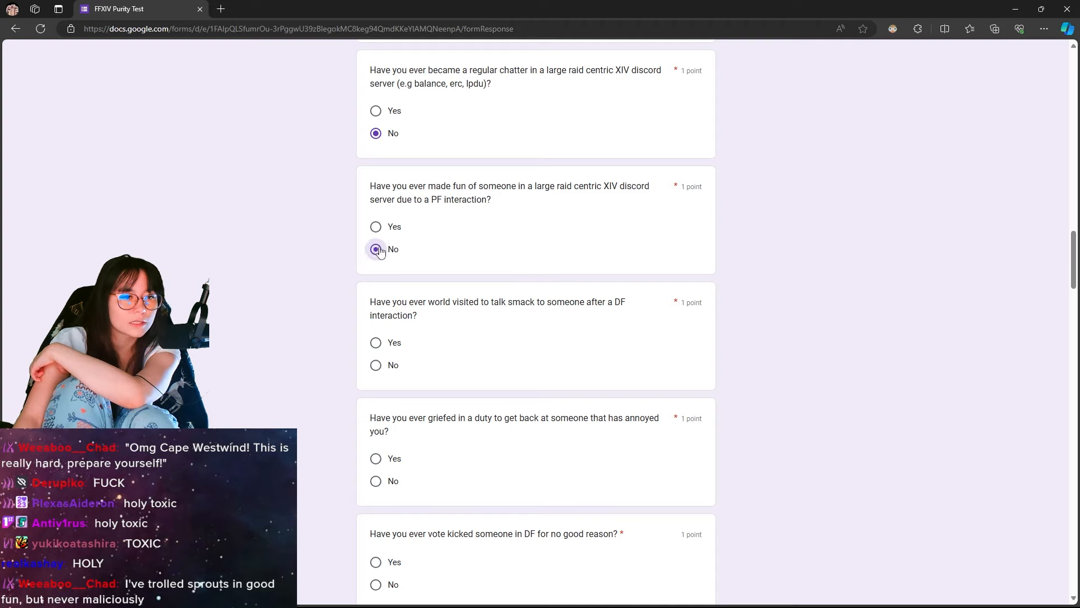
Answer No to vote-kicking, kicking for a friend, and watching or making drama videos.
scroll("down", 3)
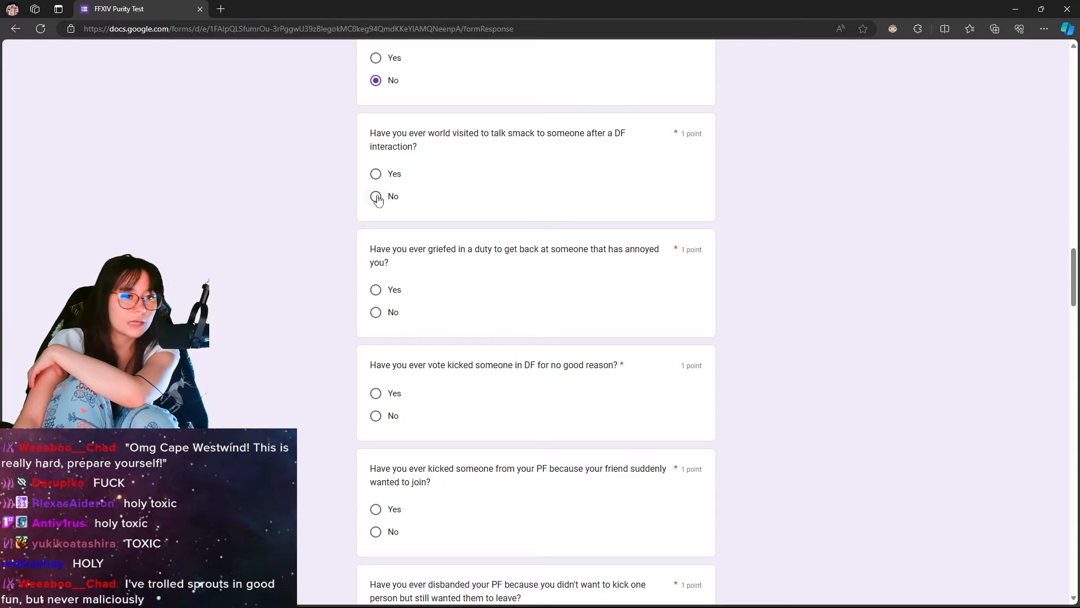
scroll("down", 3)
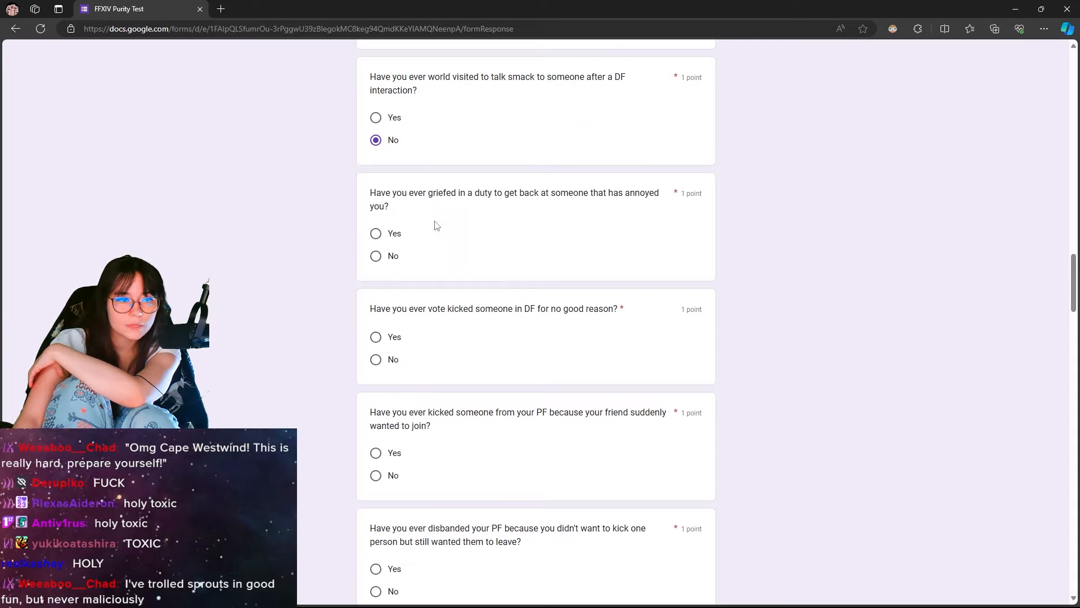
mouse_move(524, 205)
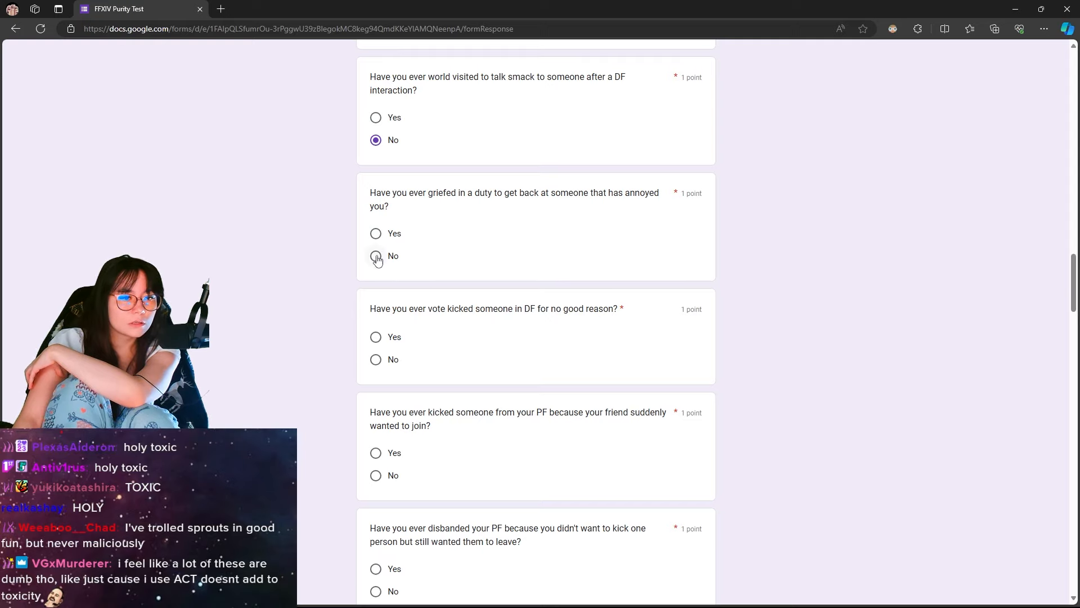
scroll("down", 3)
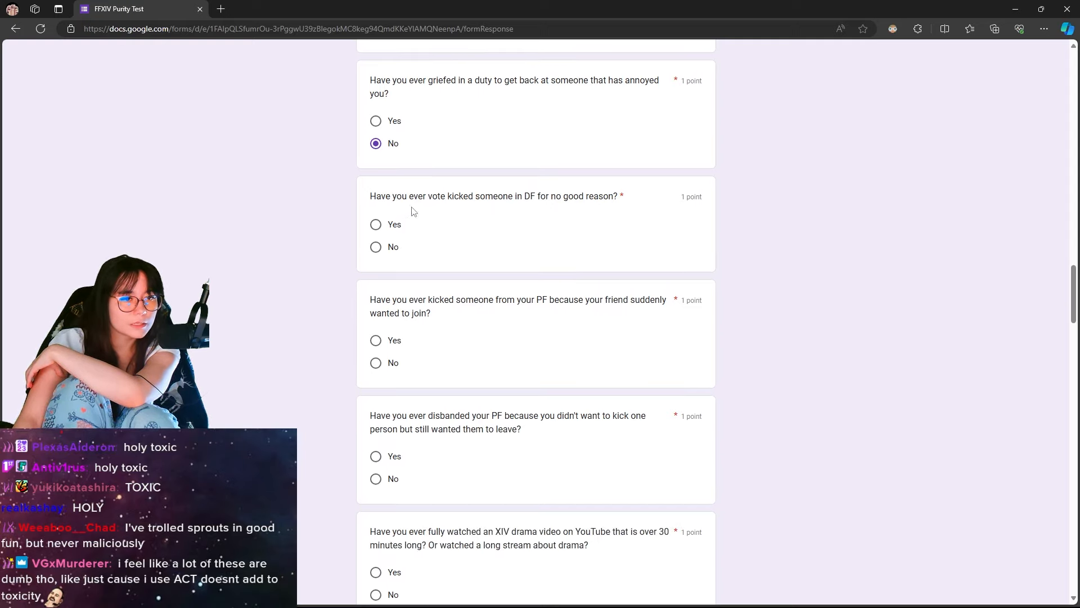
mouse_move(465, 206)
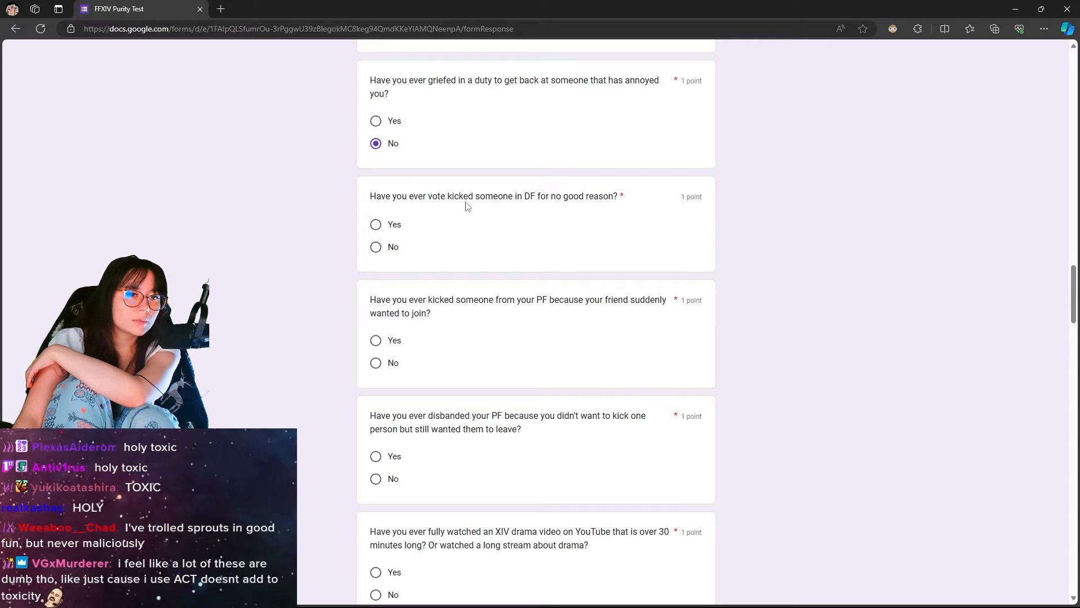
left_click(375, 246)
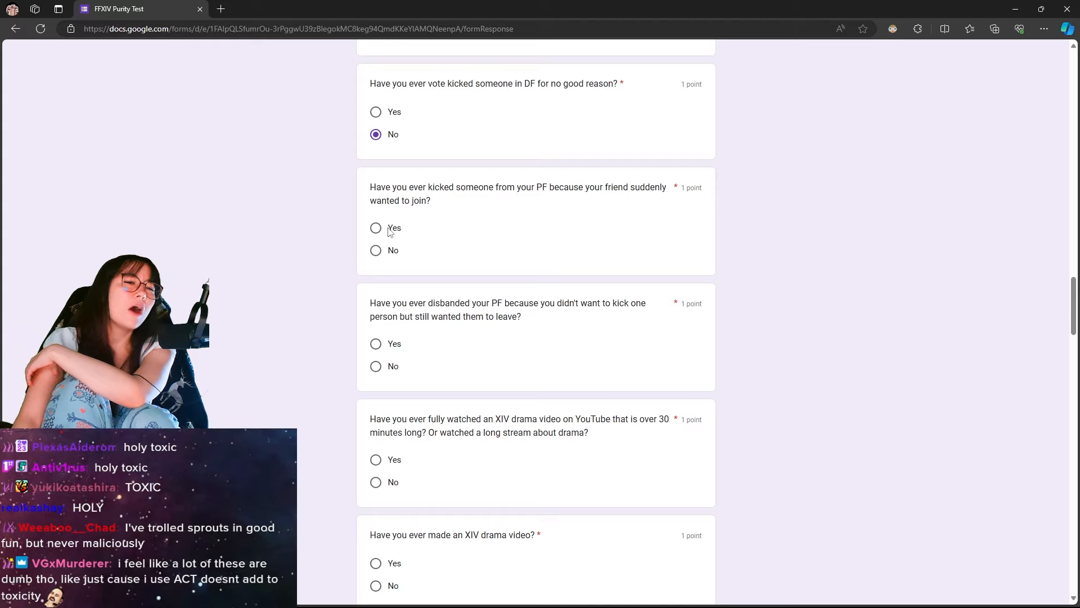
left_click(375, 228)
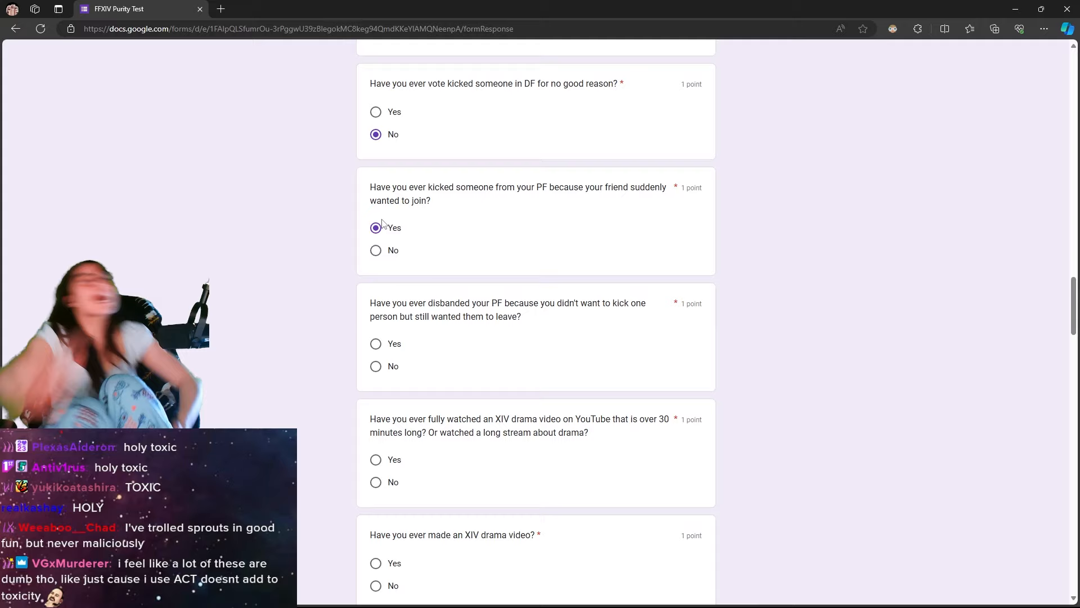
left_click(375, 249)
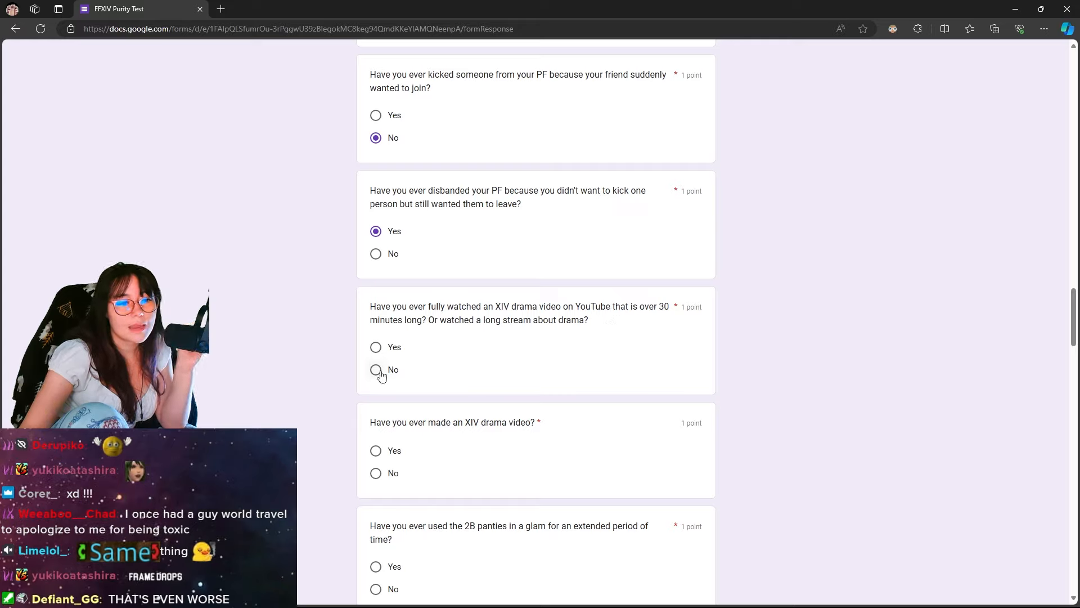
left_click(375, 369)
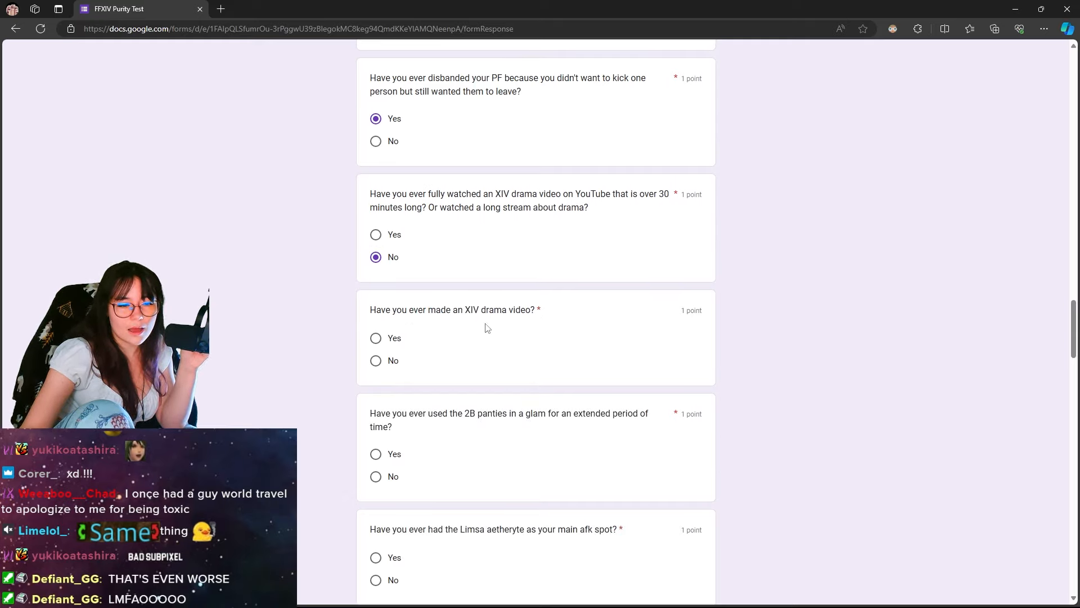
left_click(375, 360)
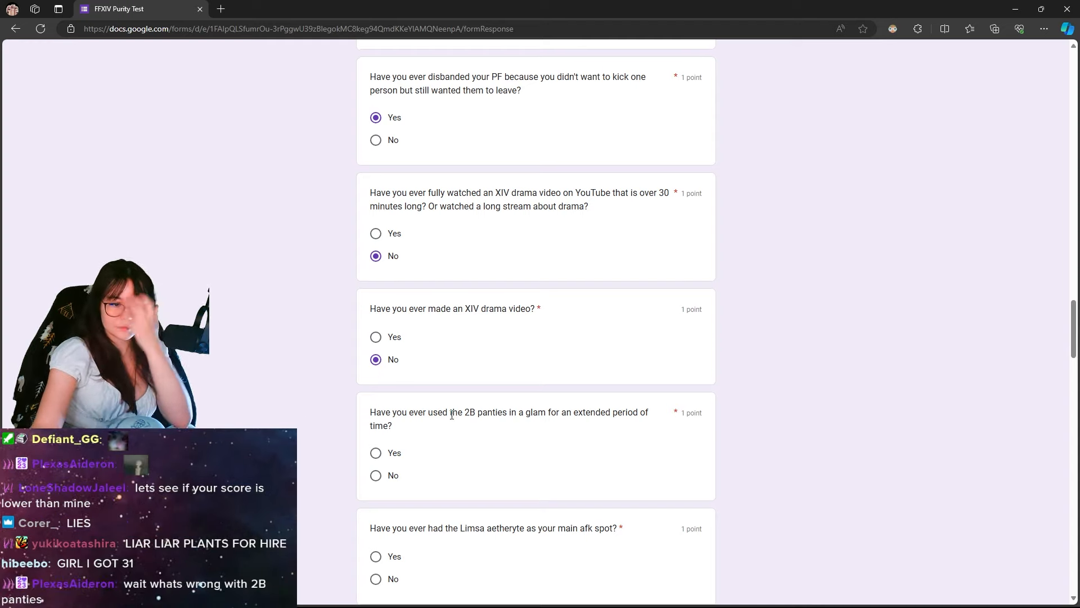
Answer Yes to 2B panties glam, Limsa afk spot and emote statue; No to anime name.
scroll("down", 3)
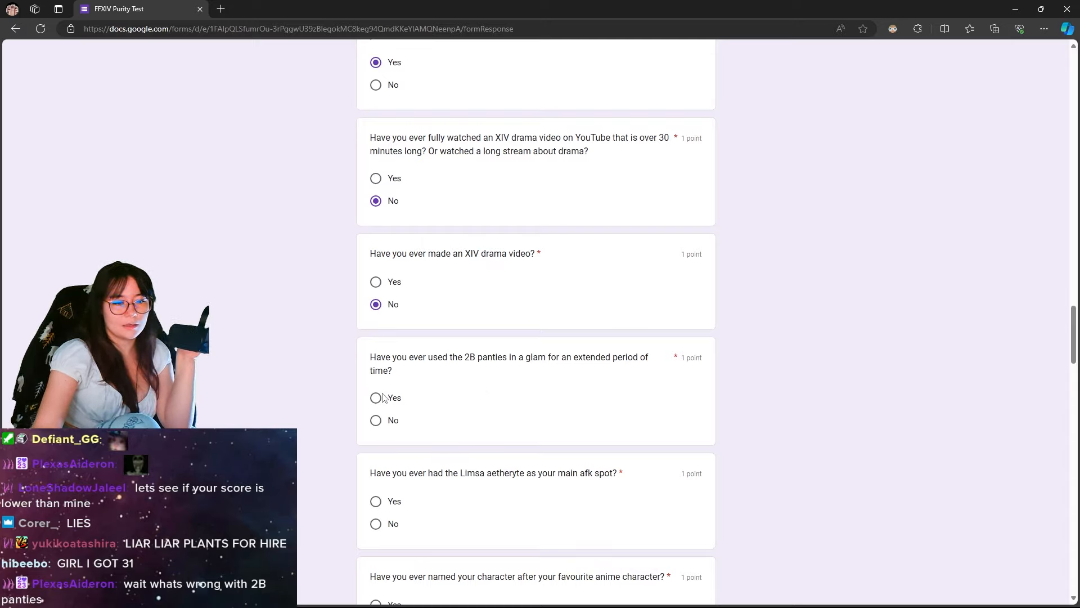
left_click(375, 398)
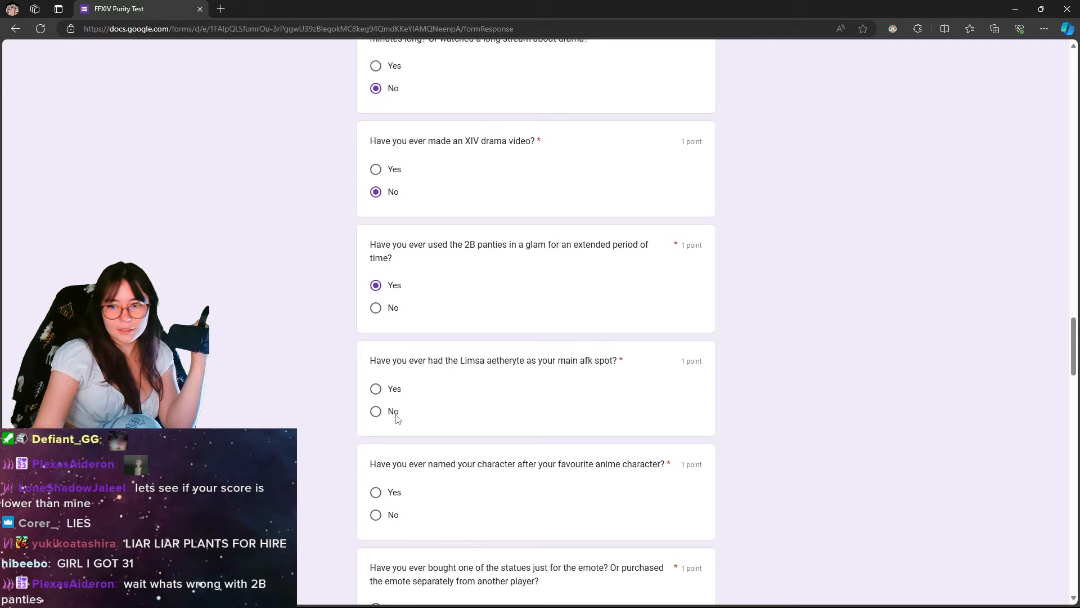
scroll("down", 3)
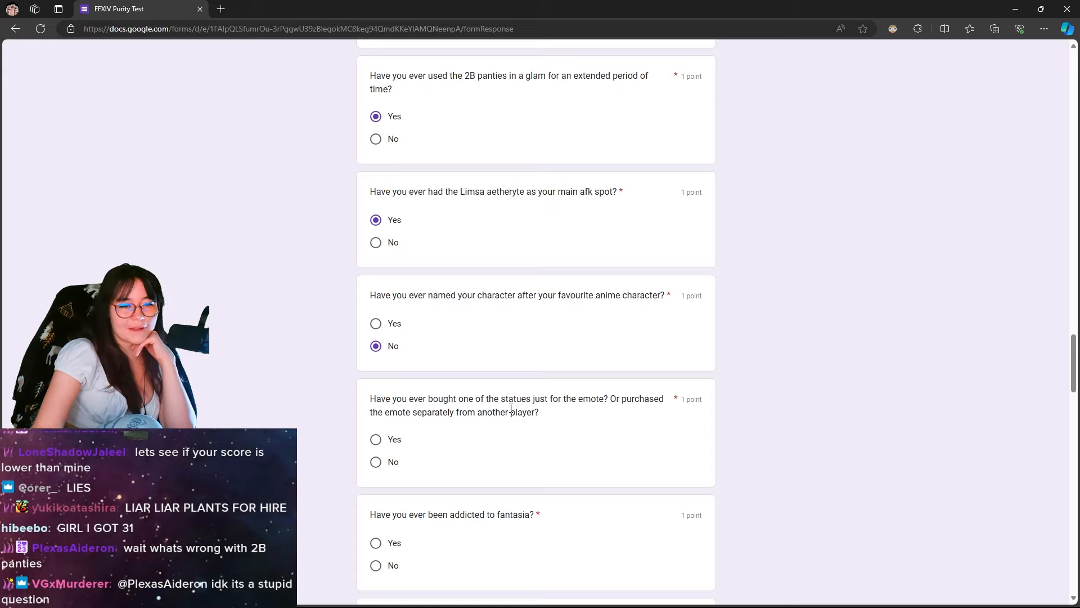
scroll("down", 3)
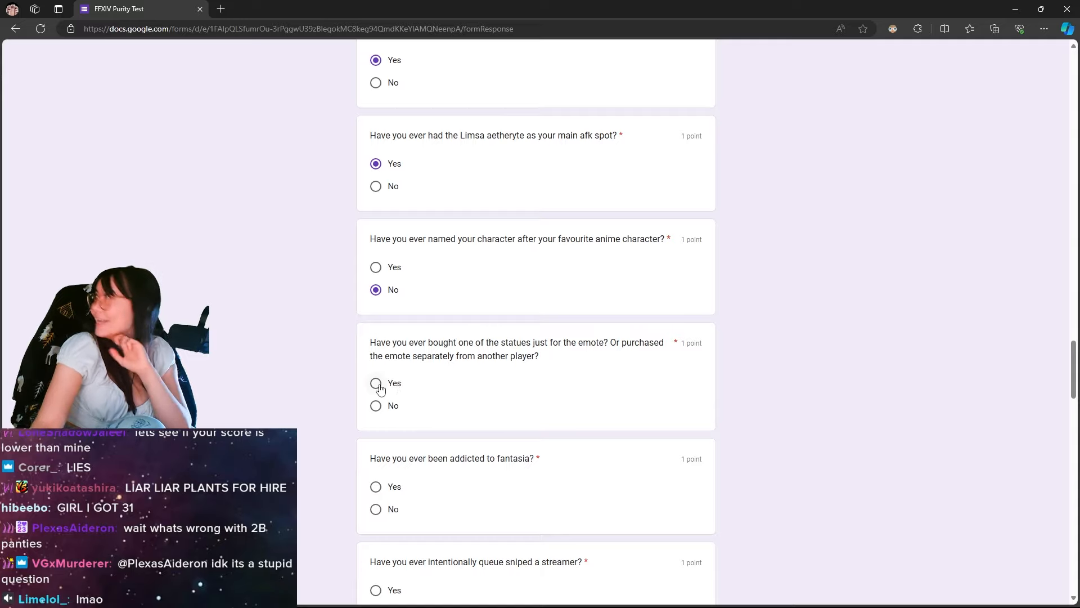
left_click(375, 383)
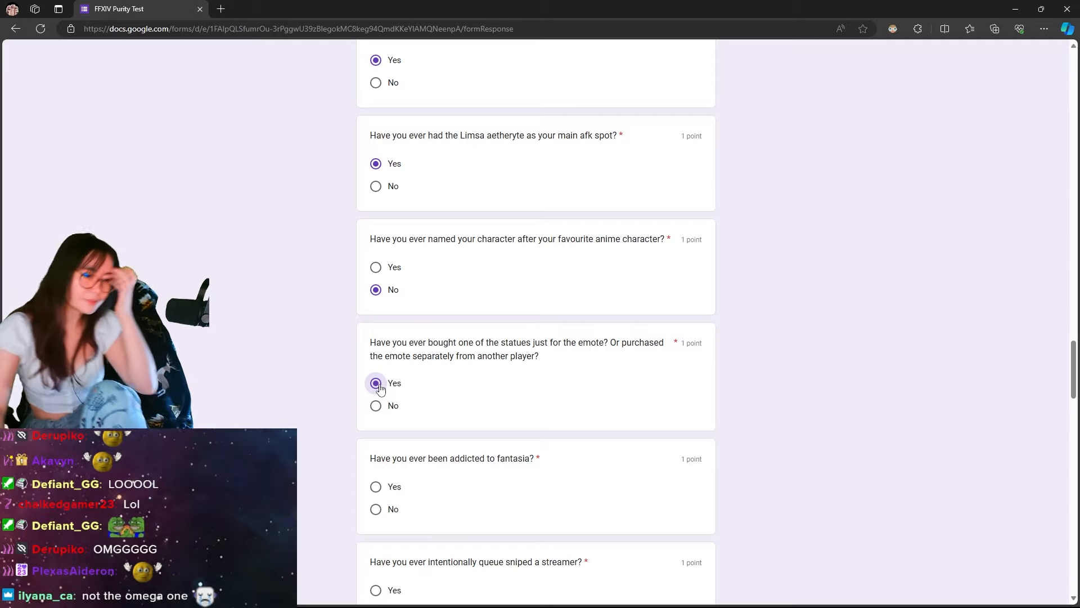
left_click(375, 384)
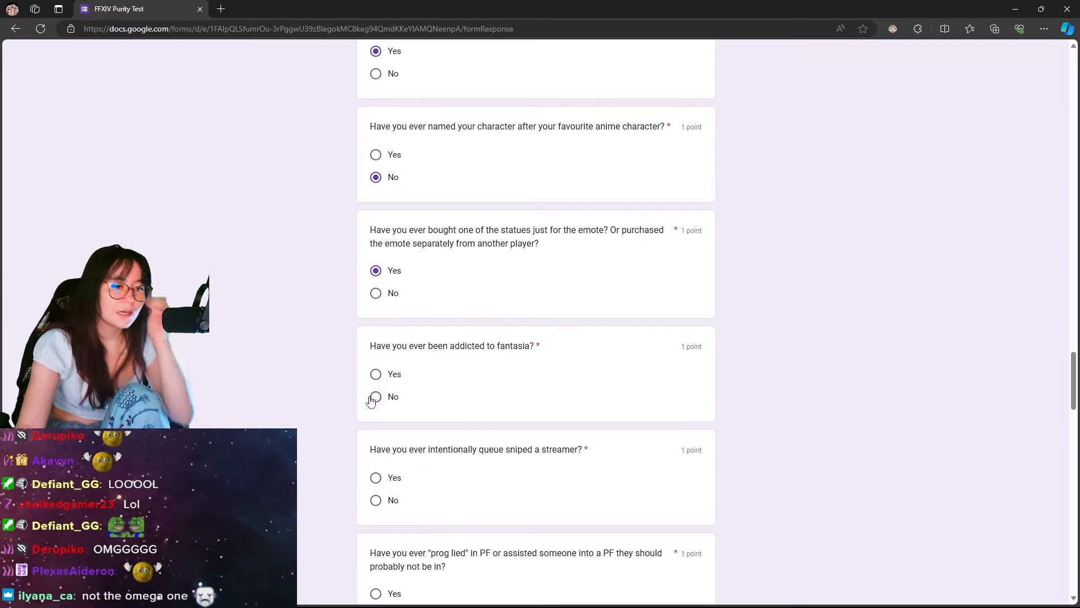
Answer No to the fantasia addiction and queue-sniping questions.
left_click(375, 396)
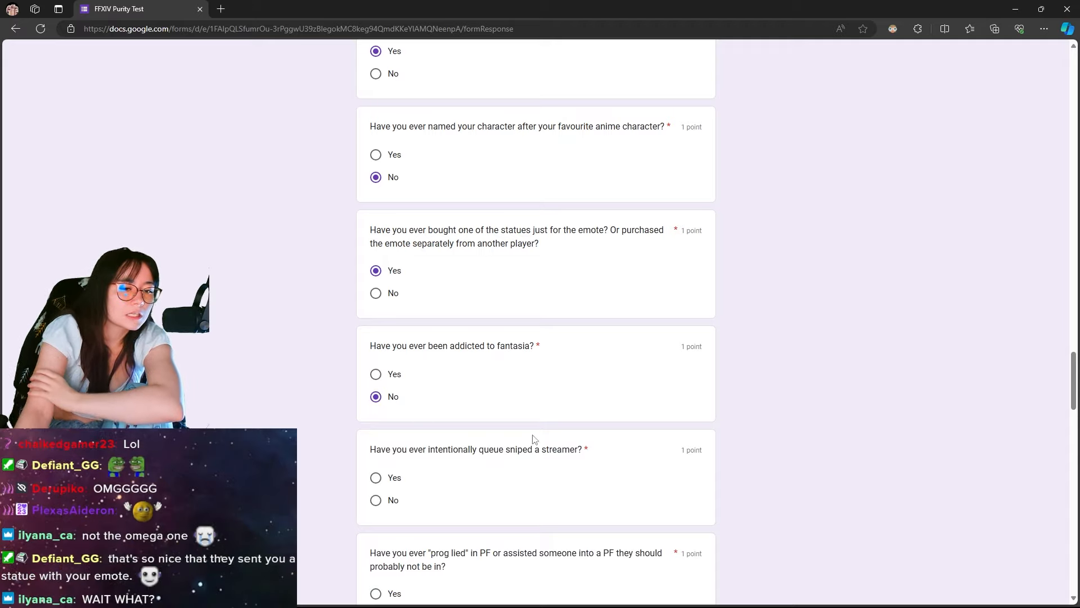
scroll("down", 3)
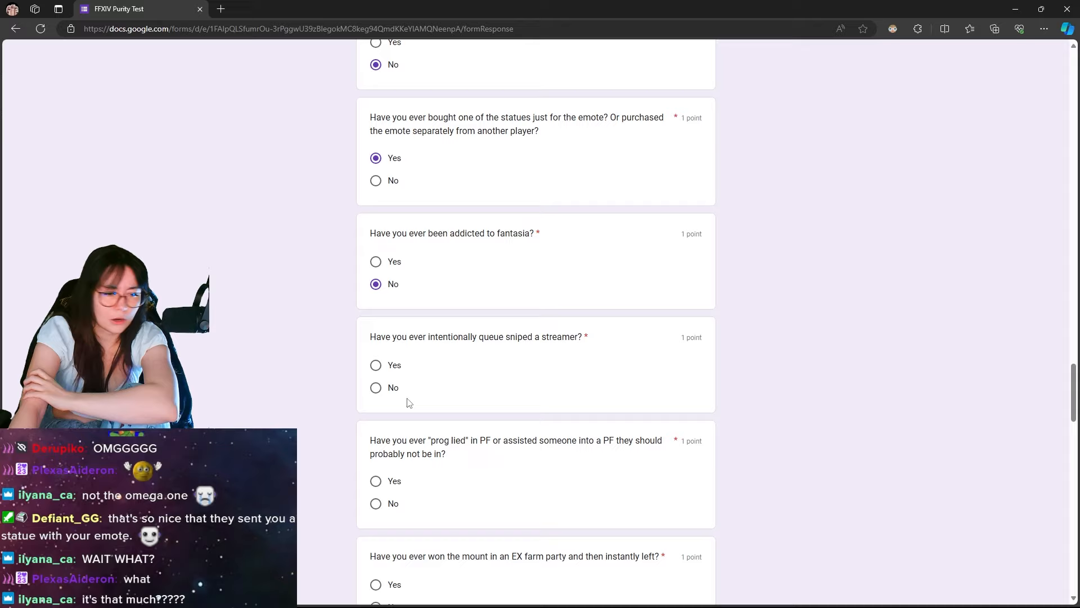
left_click(375, 387)
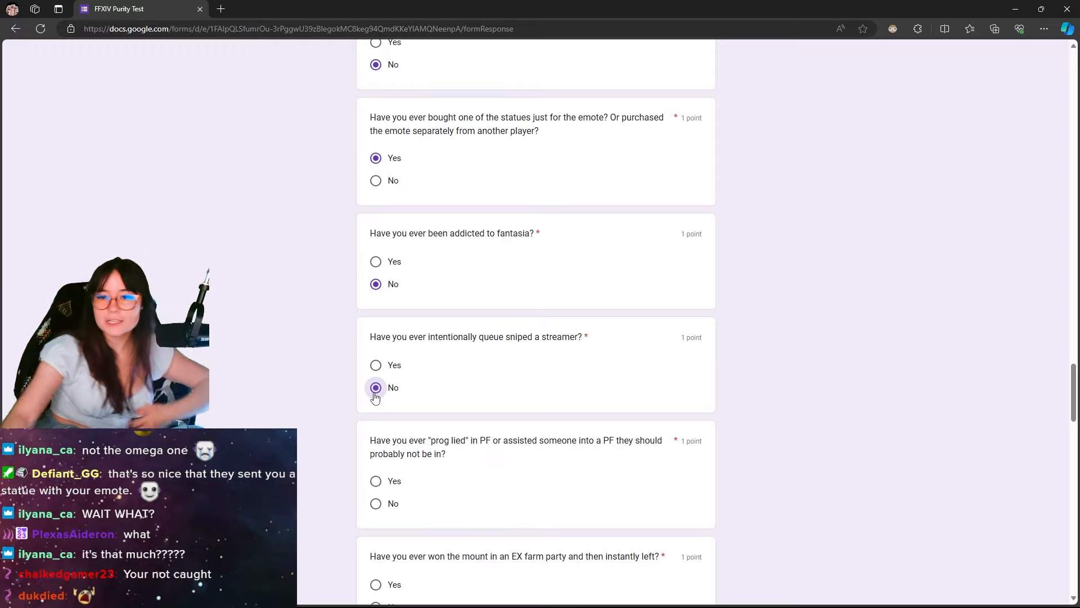
left_click(377, 387)
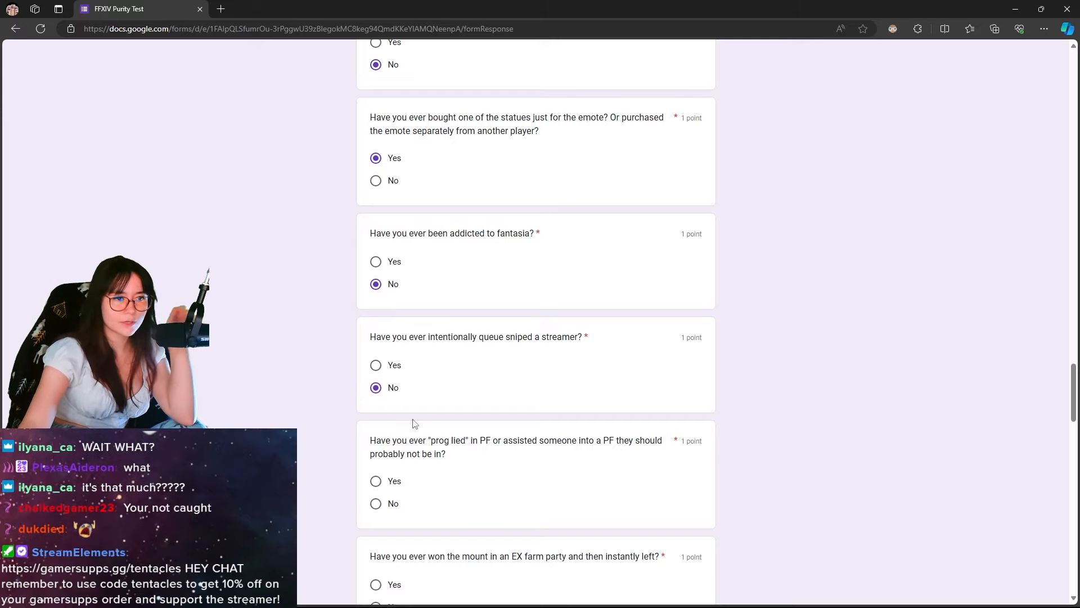
Answer Yes to lying about prog and No to the EX farm mount question.
scroll("down", 3)
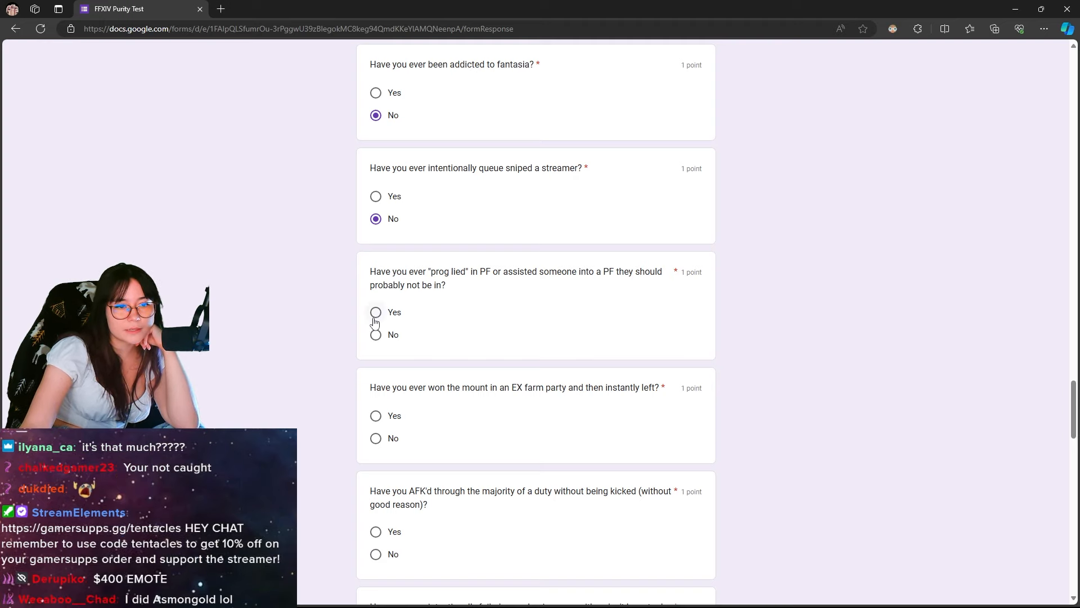
left_click(376, 311)
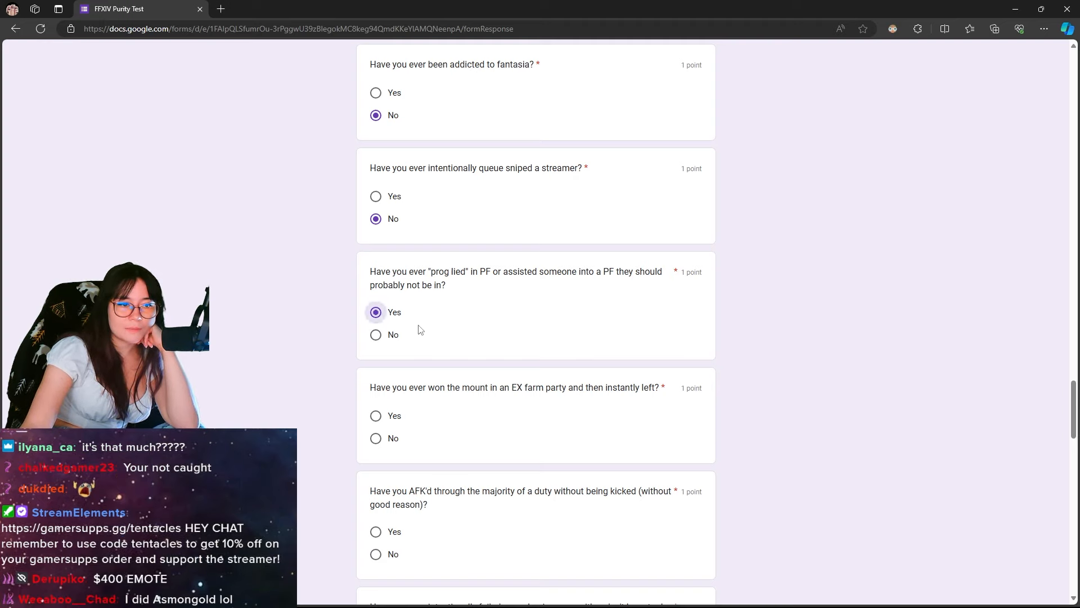
scroll("down", 3)
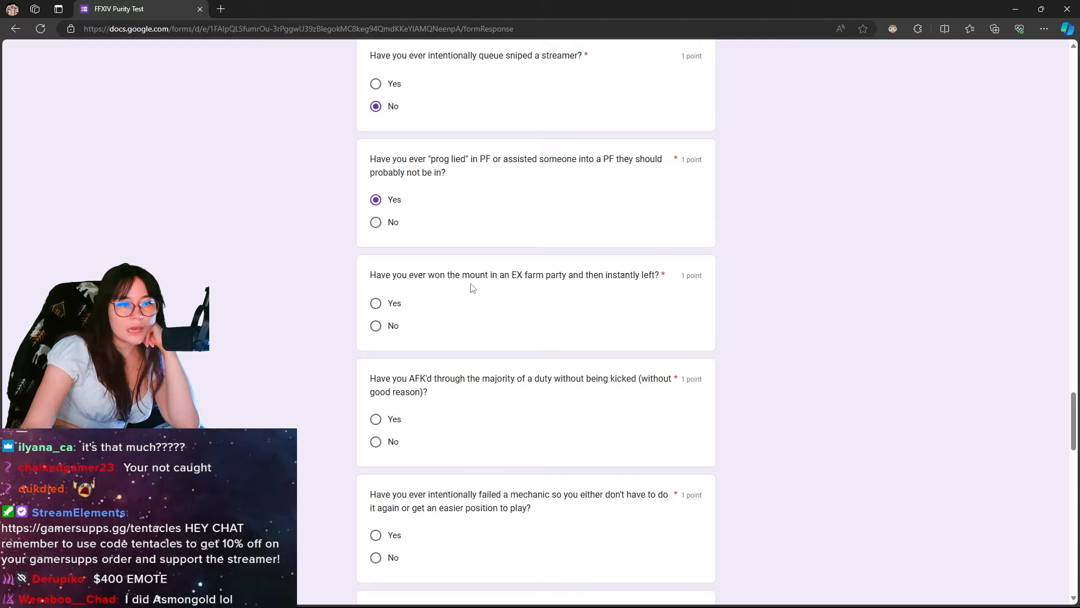
left_click_drag(510, 275, 629, 275)
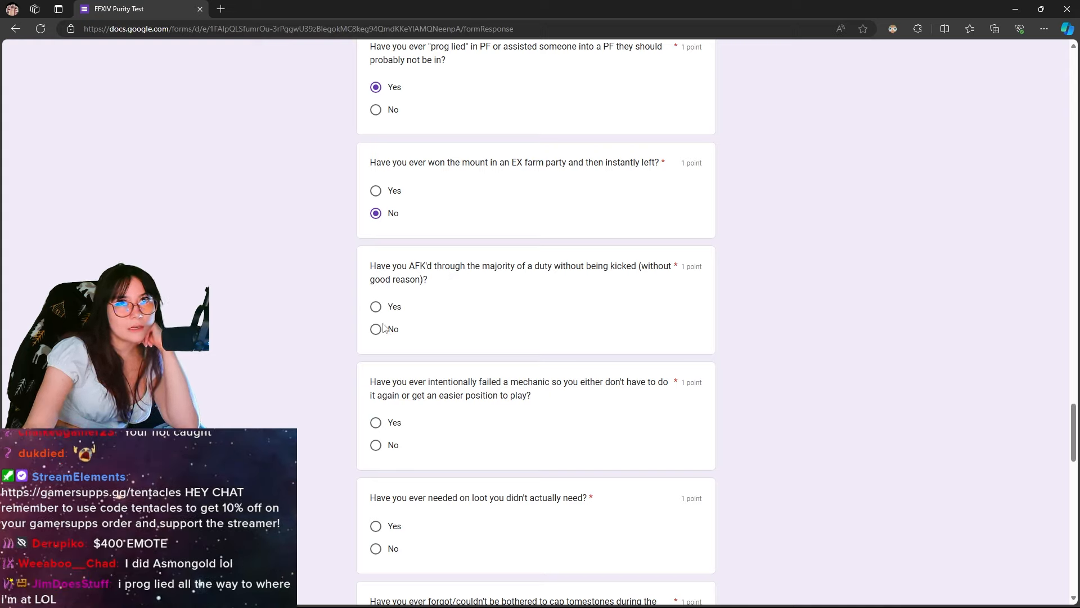
scroll("down", 3)
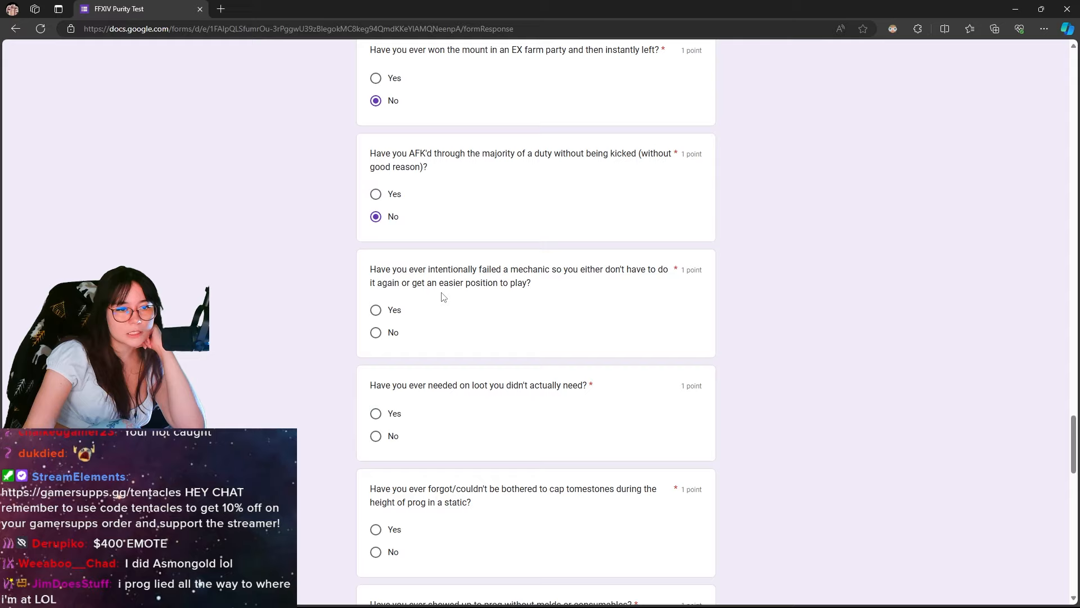
scroll("down", 3)
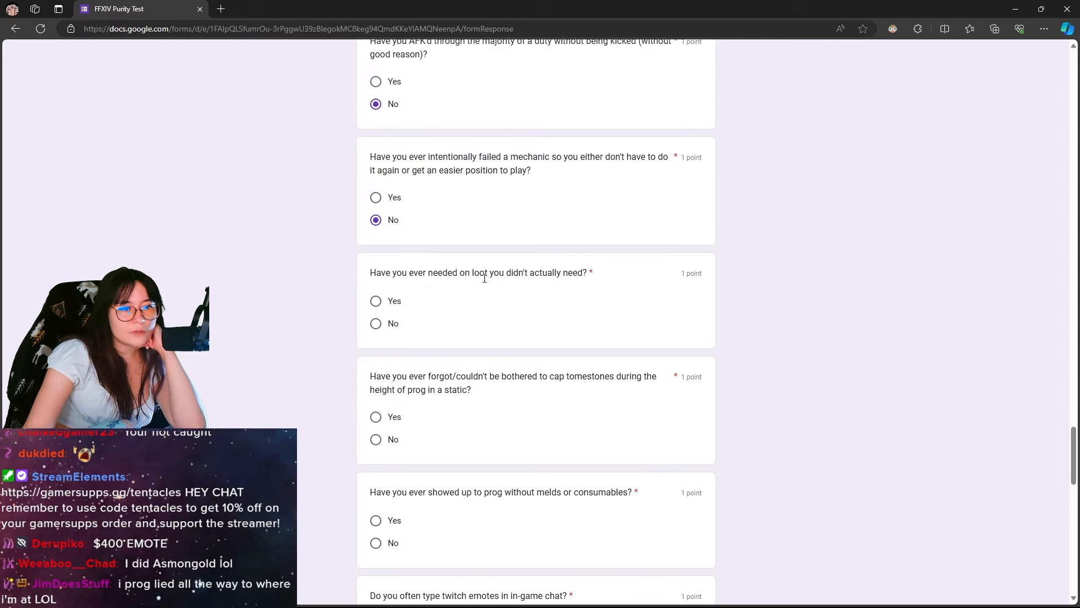
Answer Yes to unneeded loot and tomestone capping, No to melds and consumables.
left_click(375, 300)
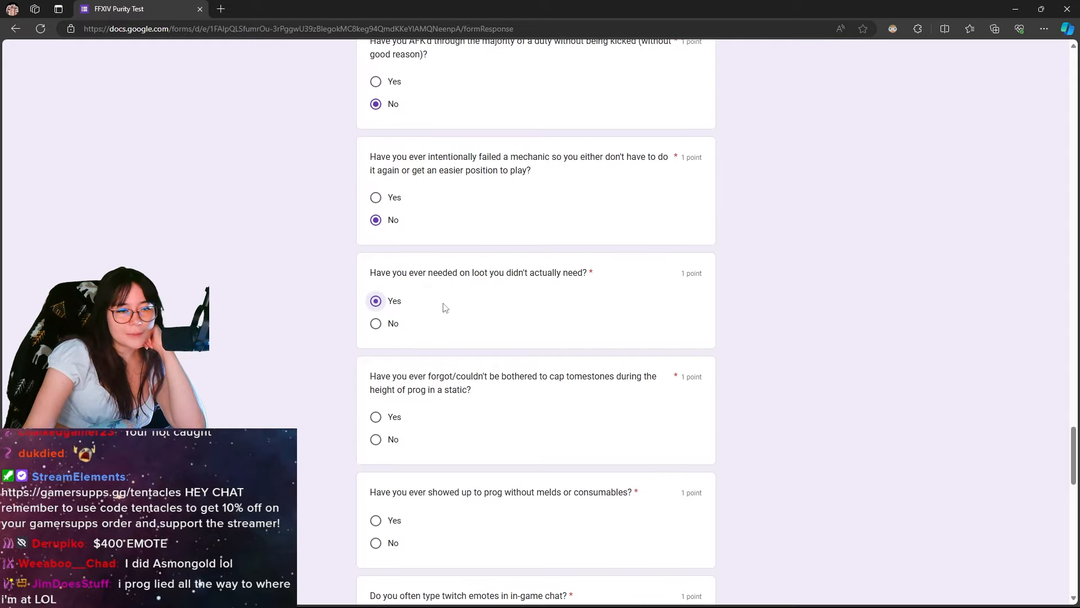
scroll("down", 3)
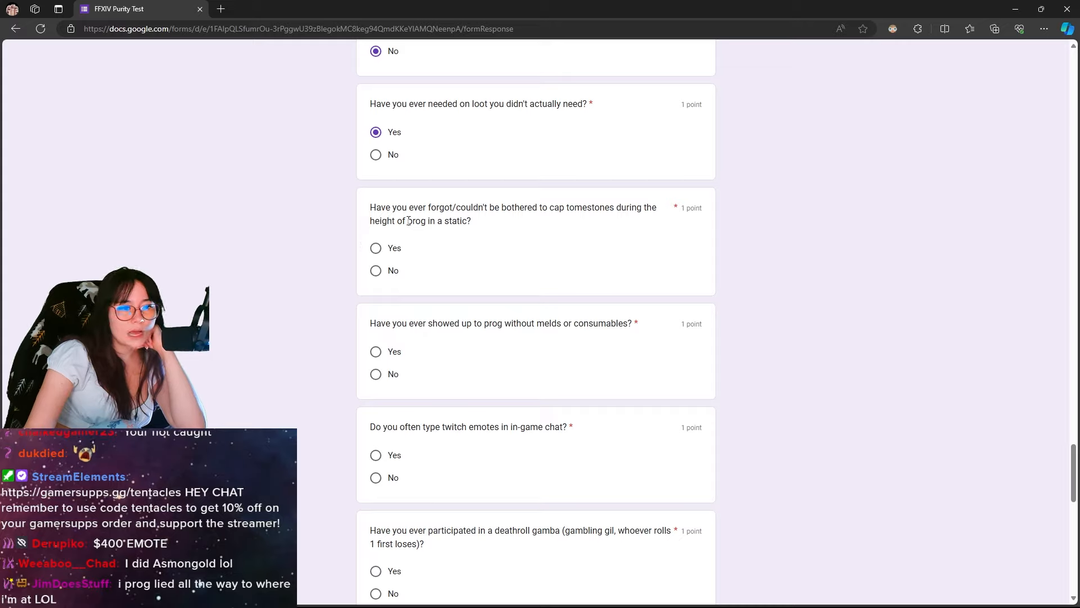
left_click(375, 248)
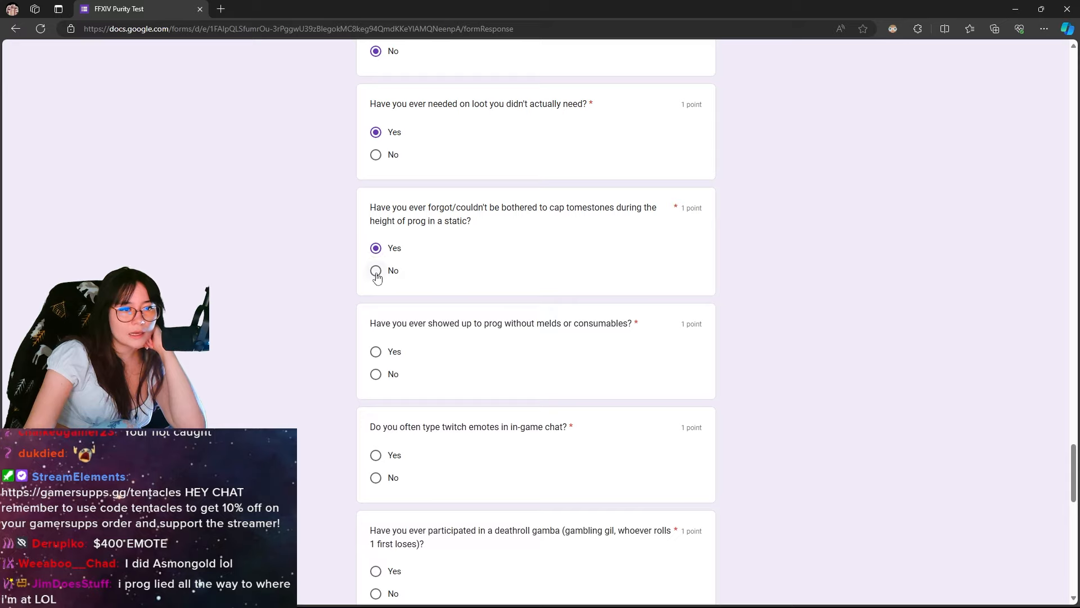
scroll("down", 3)
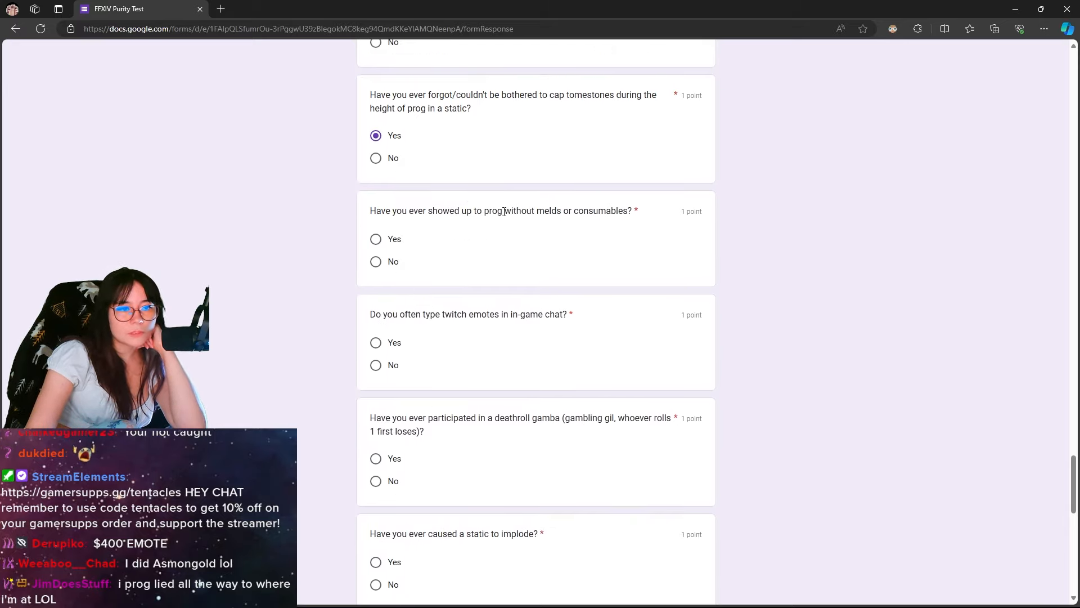
left_click(376, 243)
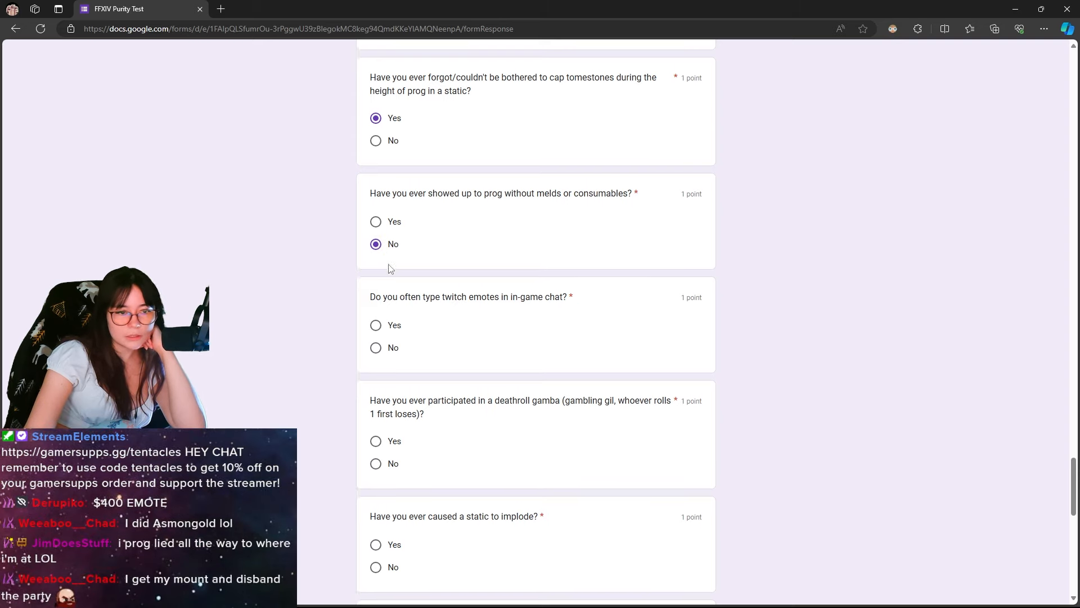
Answer Yes to deathroll gamba, No to static implosion, fake DC and survey lying; continue.
scroll("down", 3)
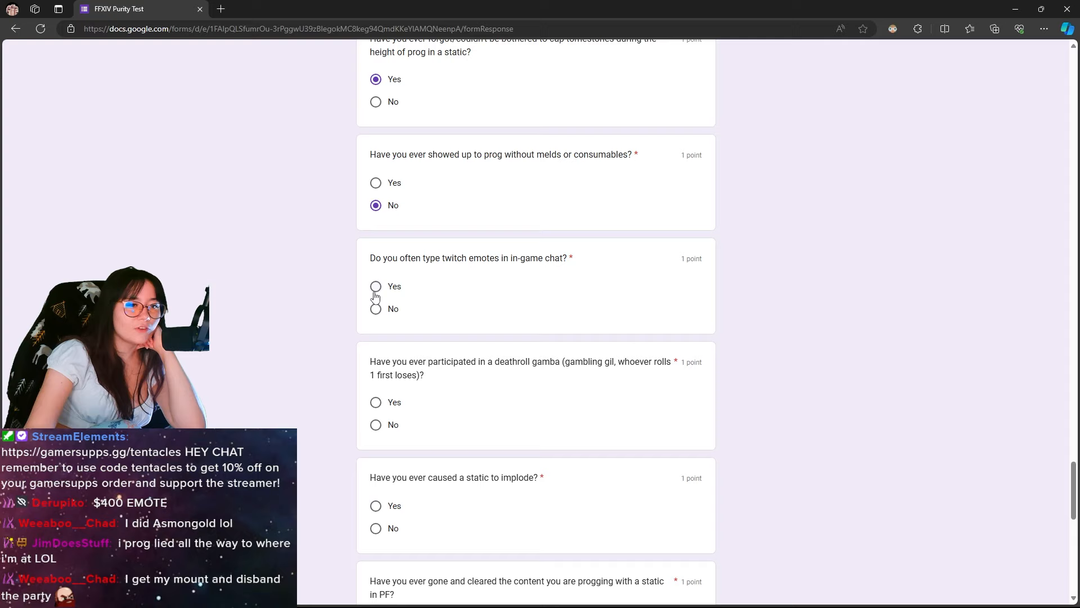
scroll("down", 3)
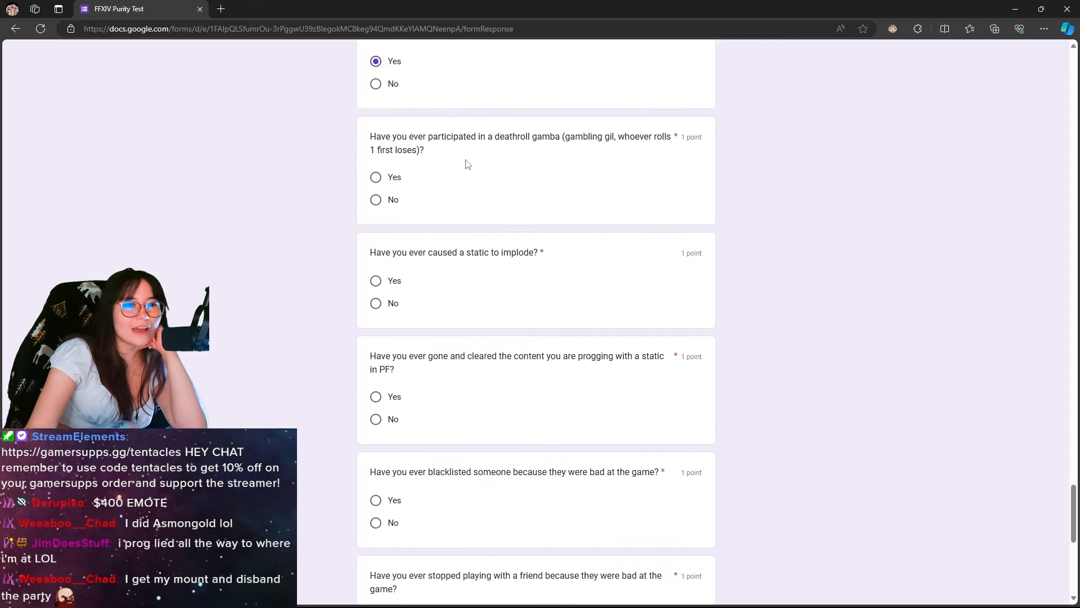
left_click(376, 177)
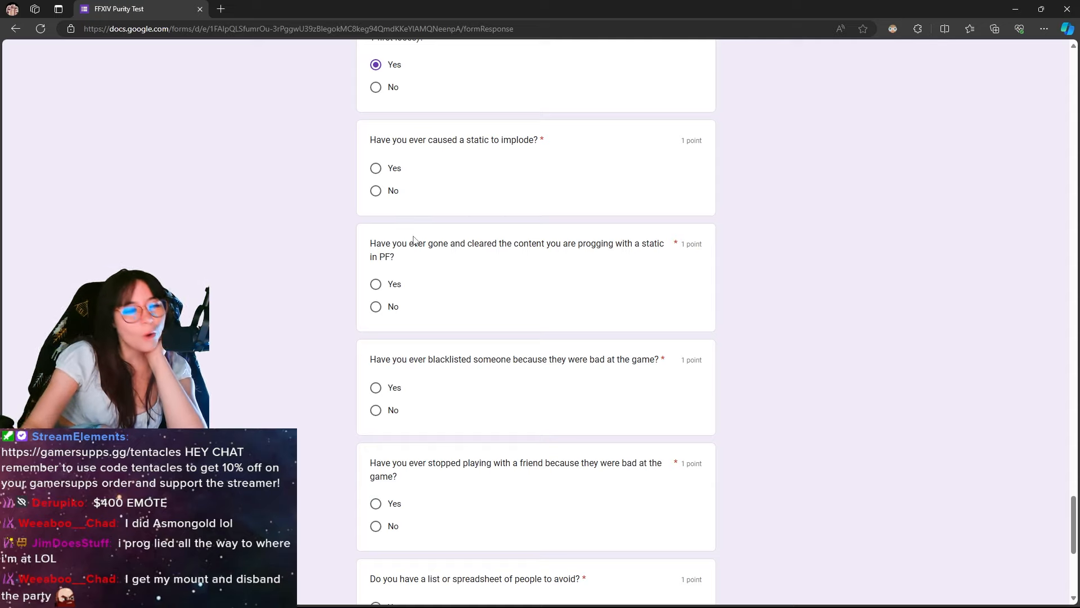
left_click(375, 191)
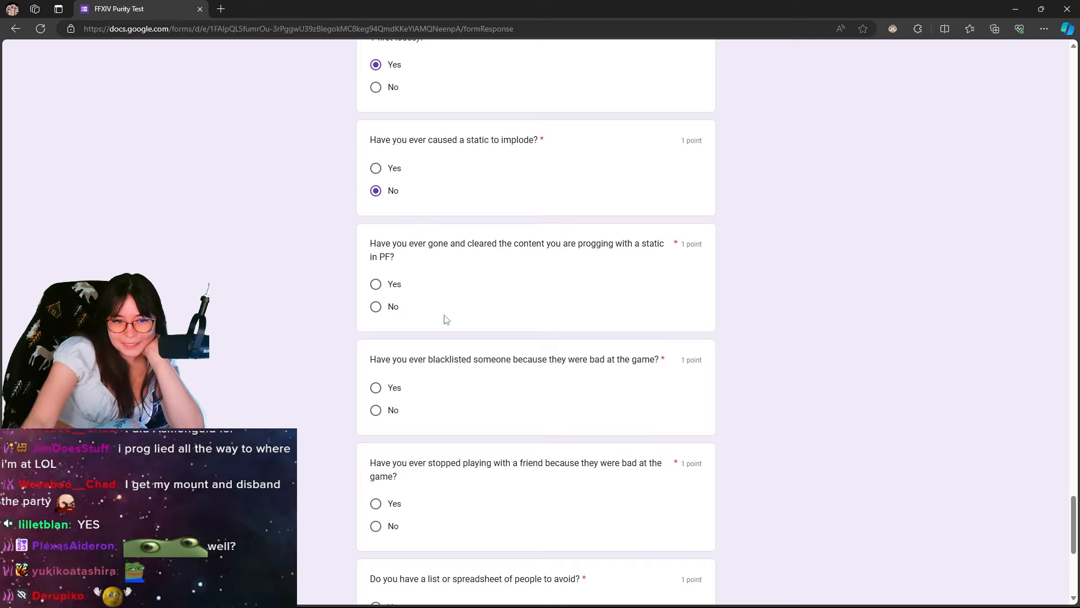
scroll("down", 3)
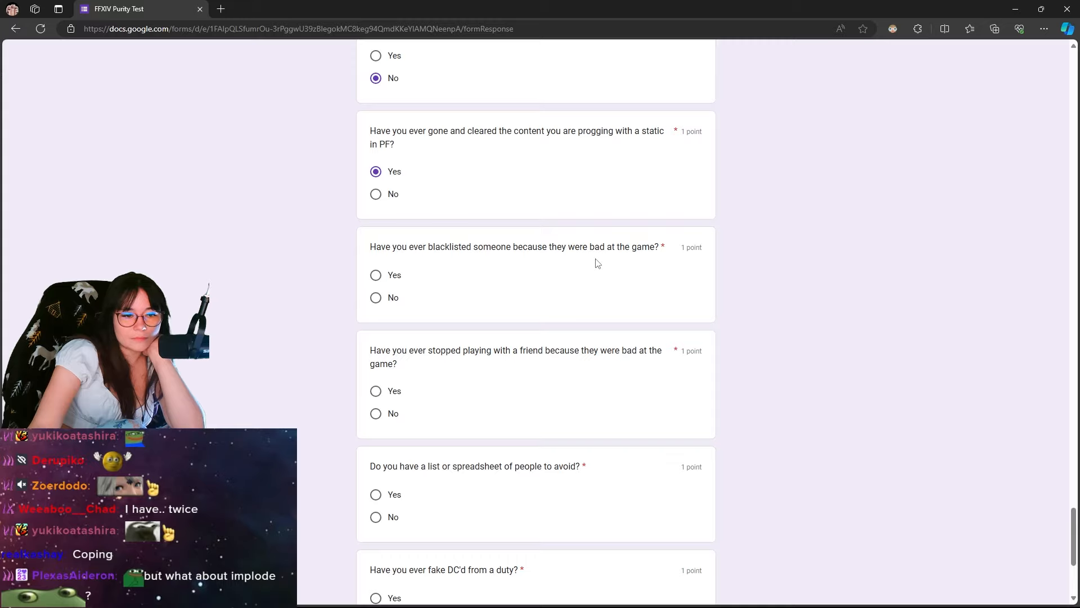
mouse_move(376, 297)
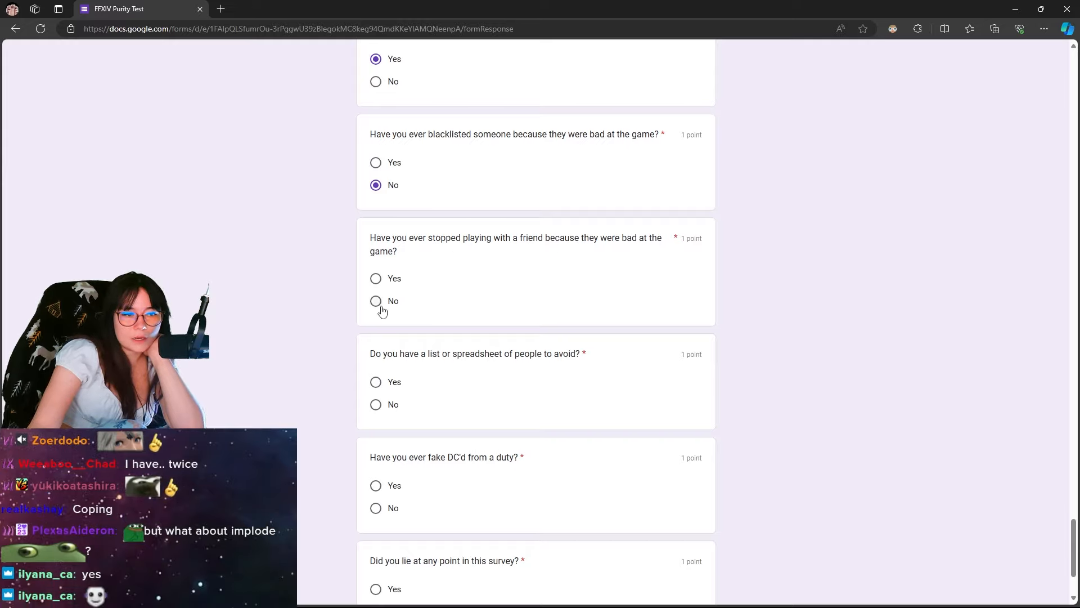
scroll("down", 3)
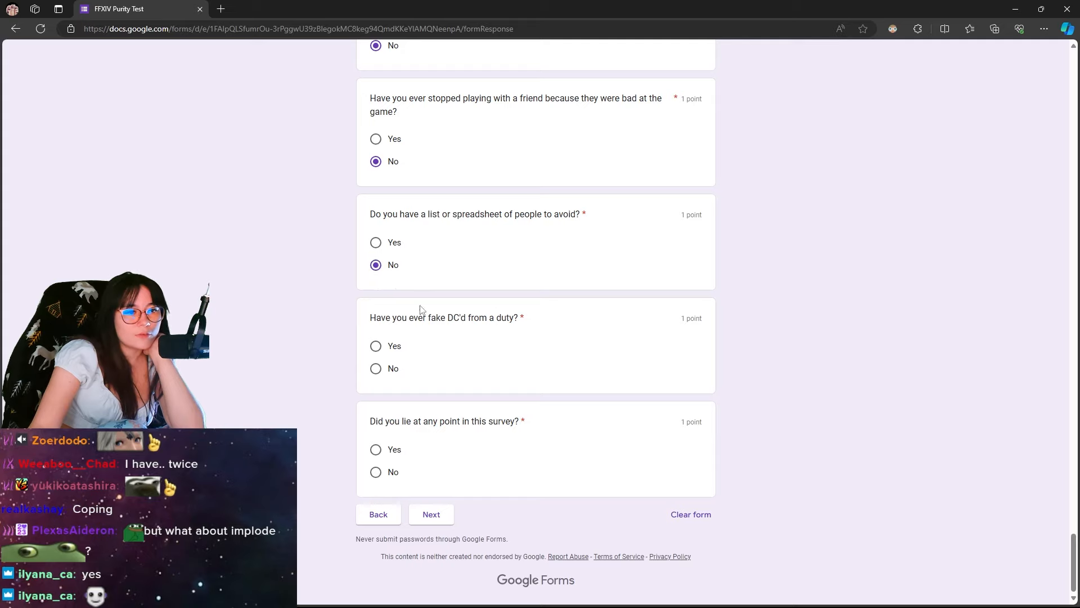
left_click(375, 368)
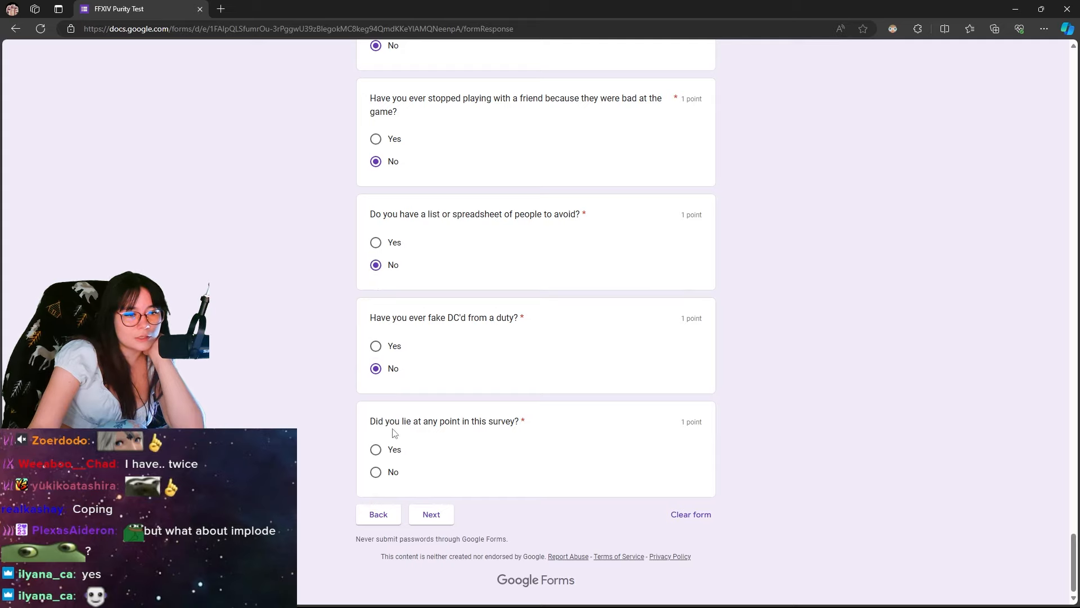
left_click(375, 472)
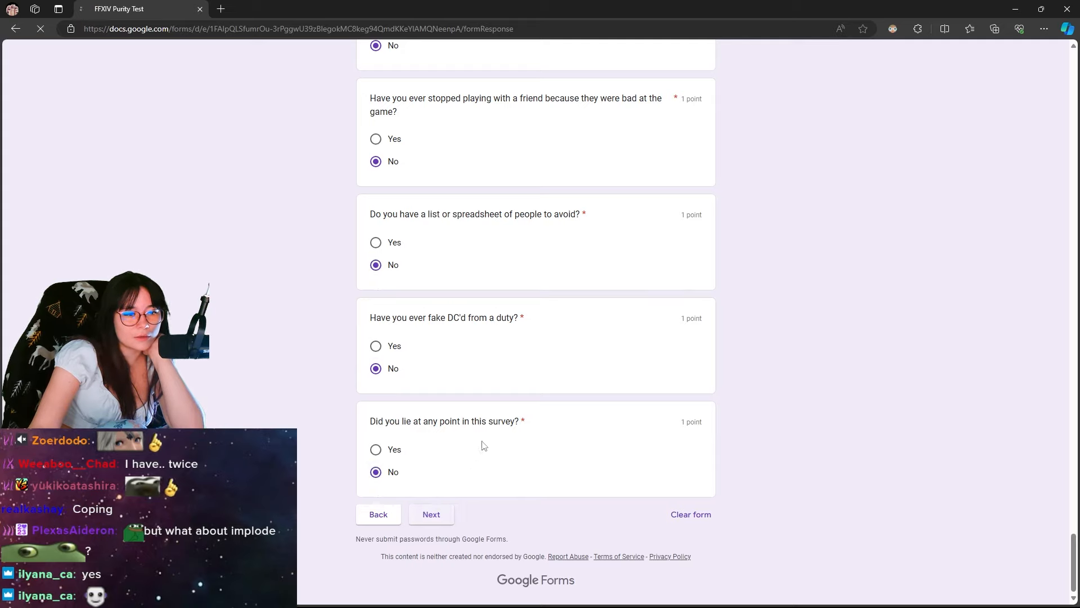
left_click(432, 513)
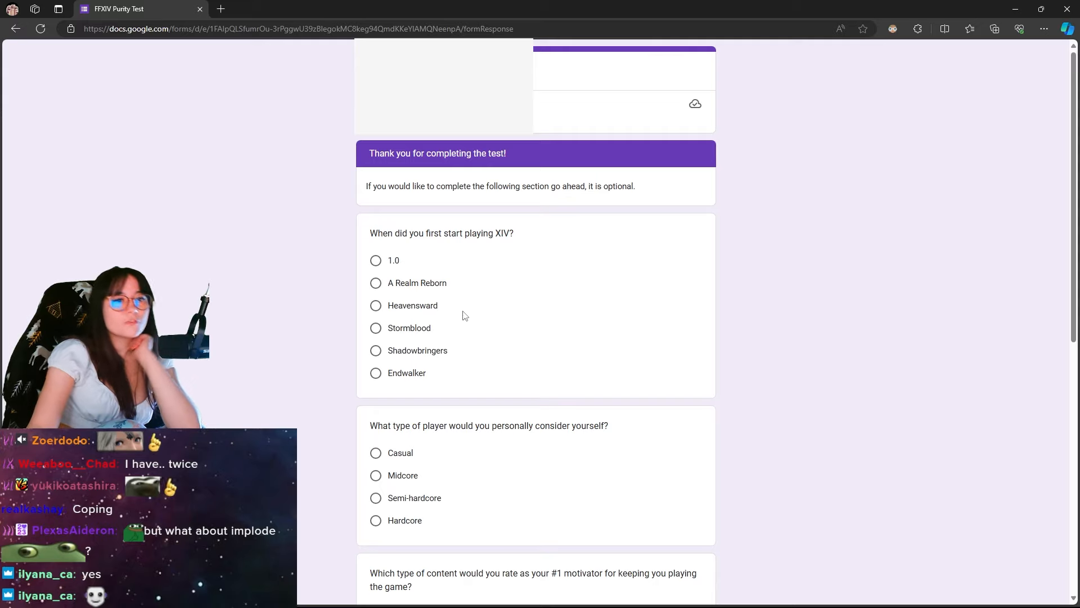
mouse_move(512, 267)
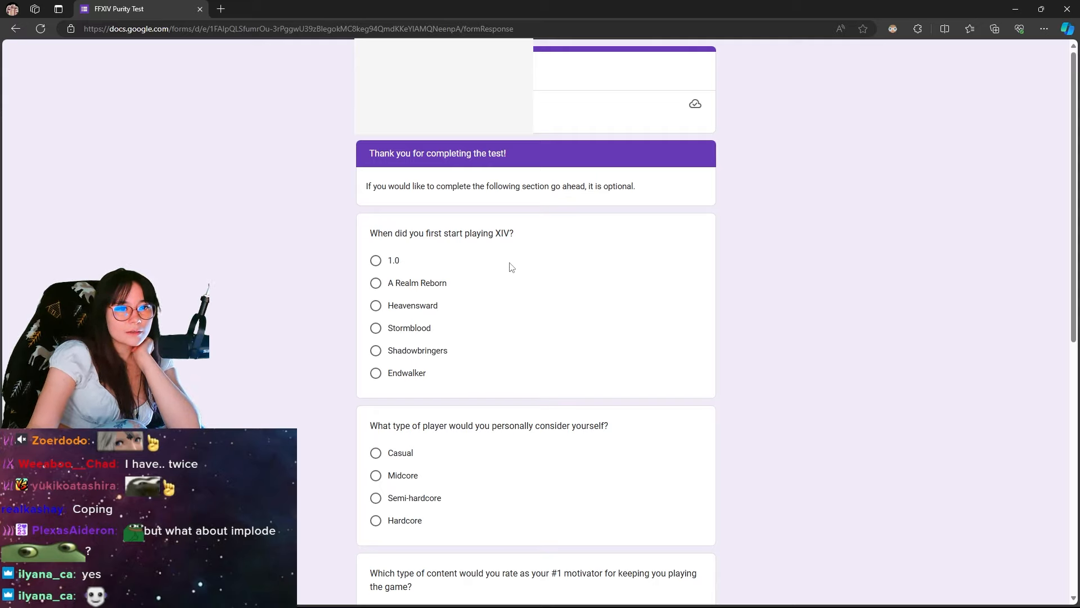
Choose Shadowbringers as the starting expansion and PC as the main platform.
scroll("down", 3)
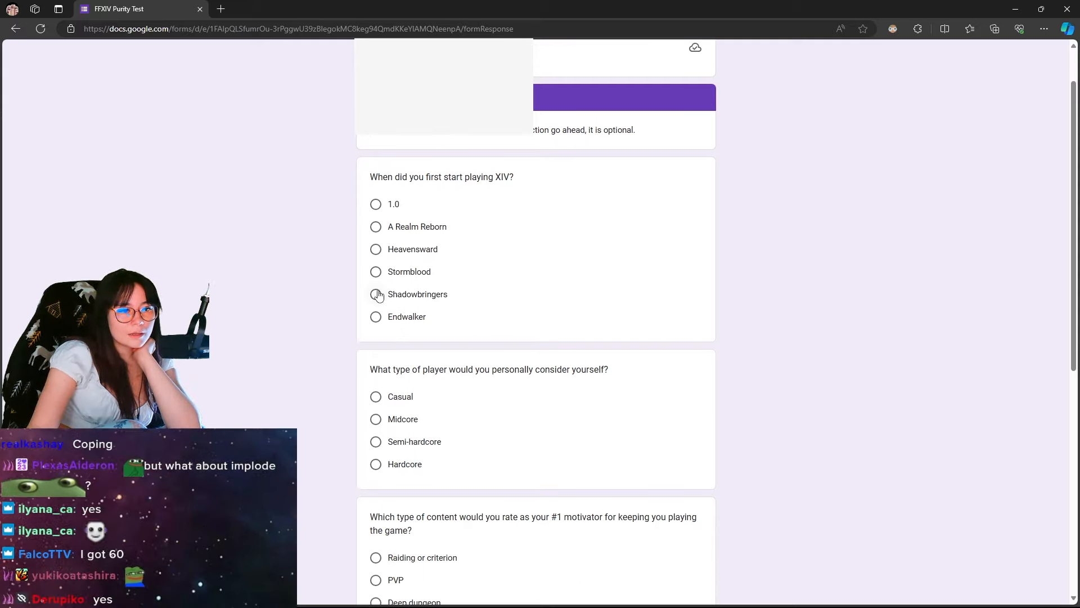
left_click(376, 295)
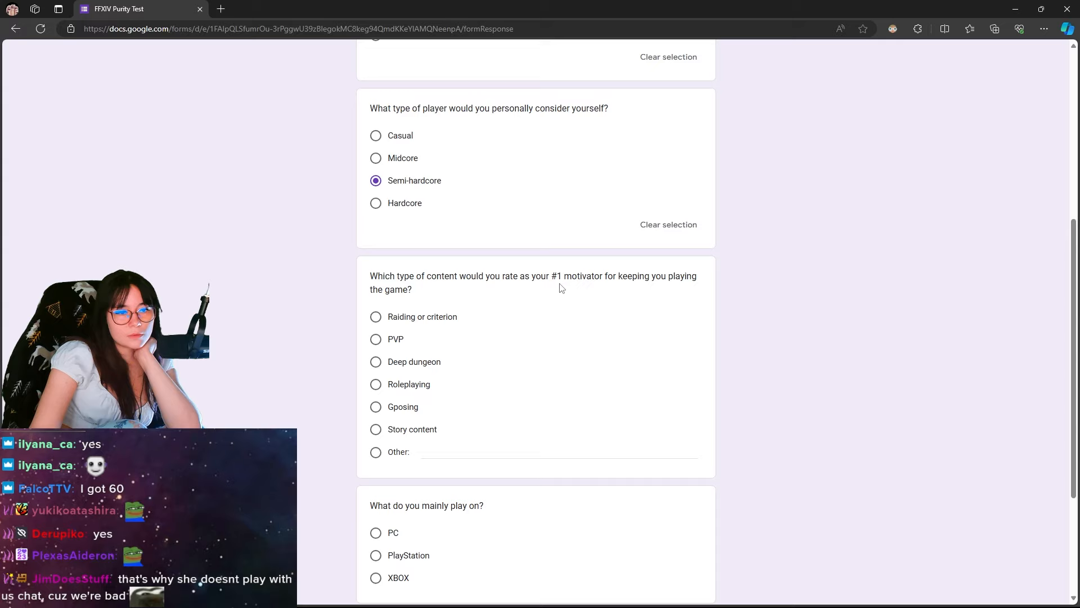
mouse_move(405, 329)
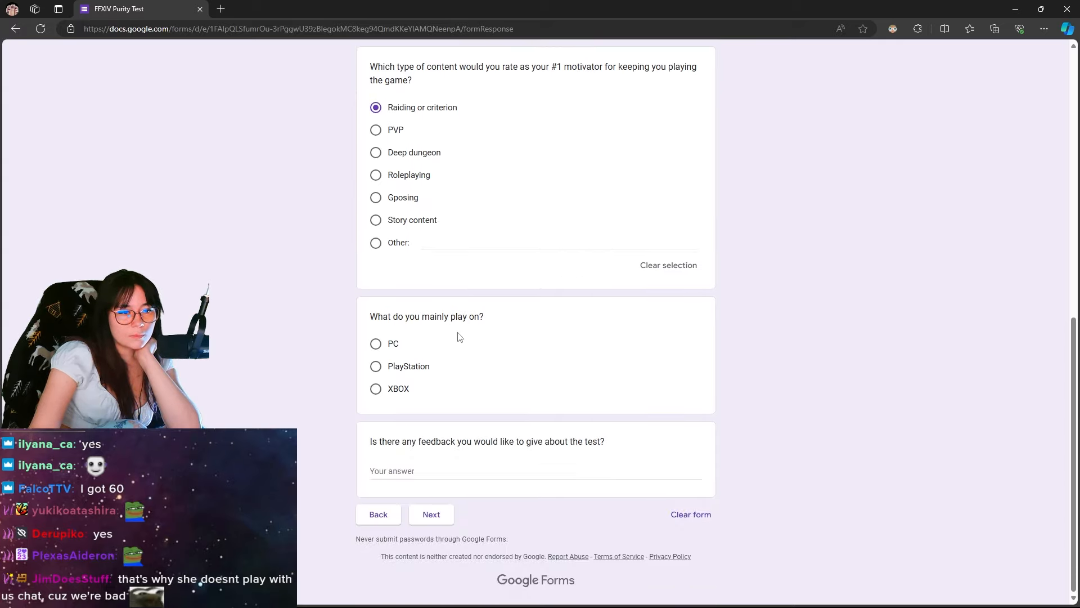
left_click(375, 343)
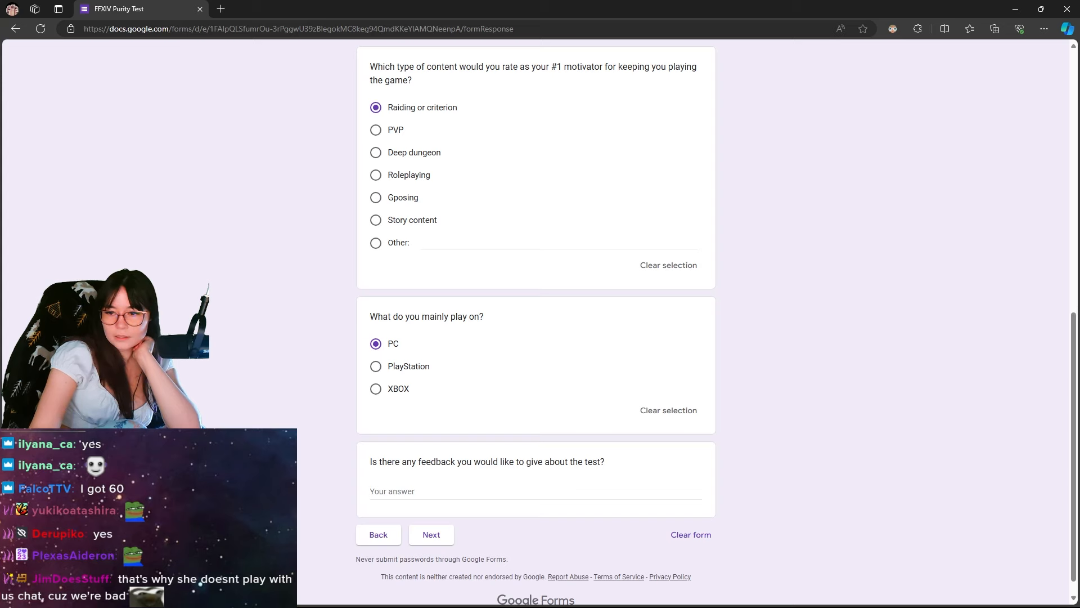